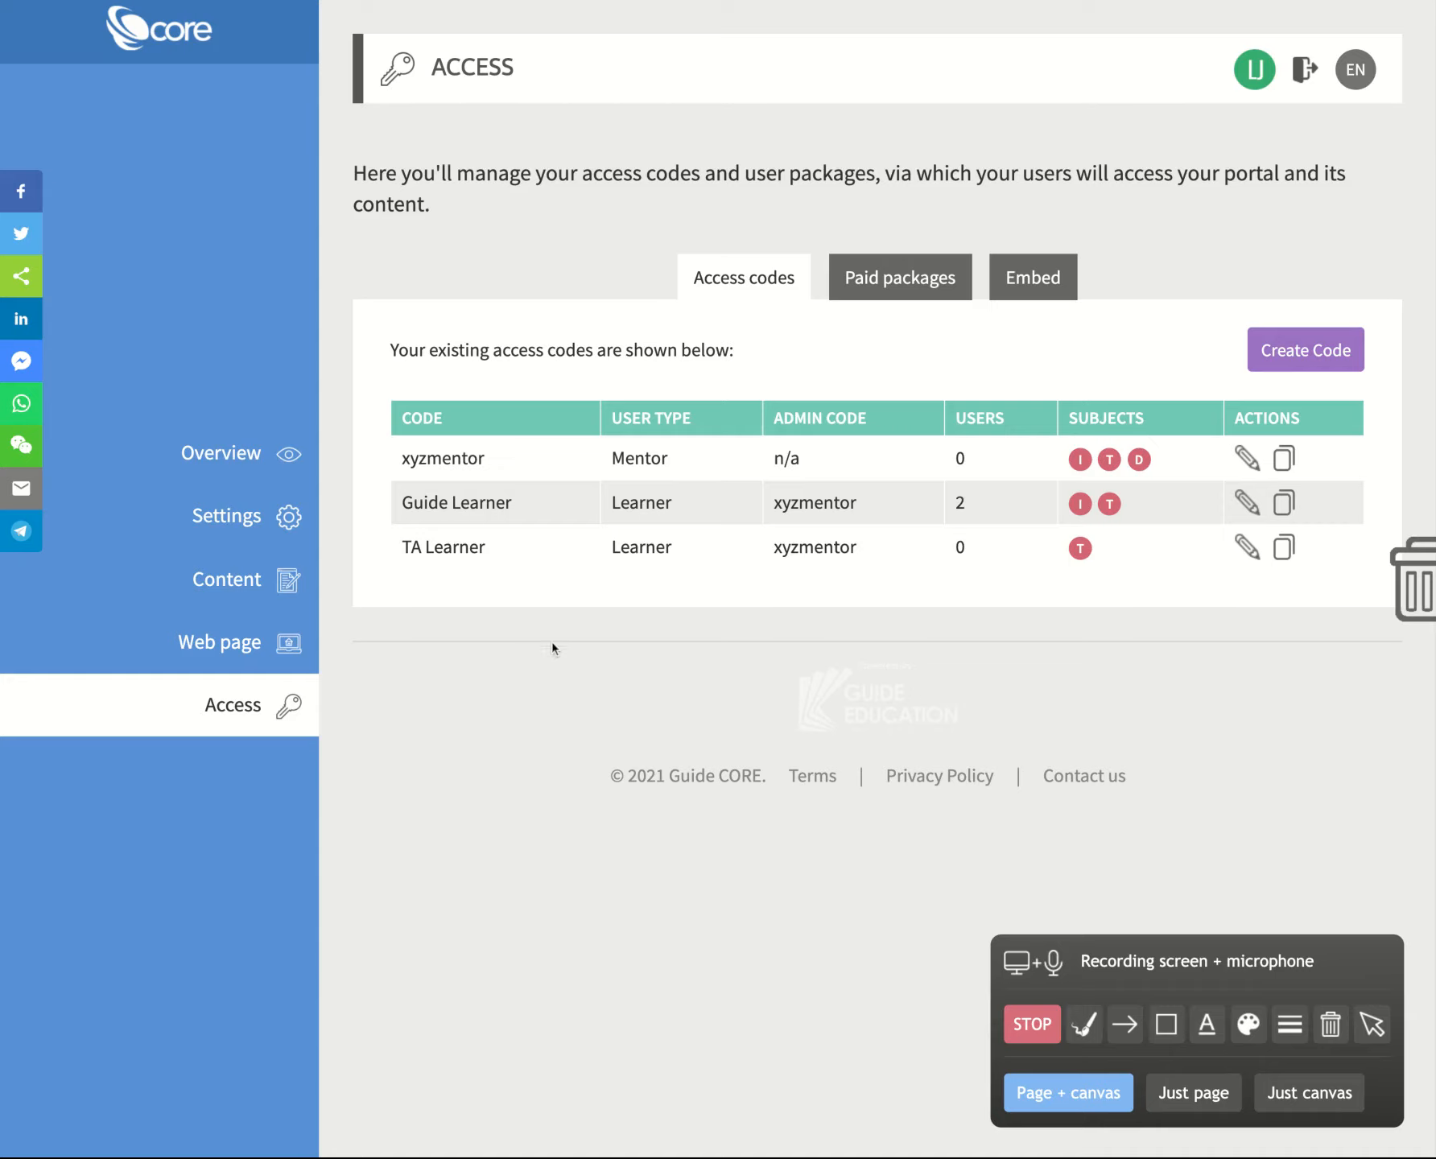
pyautogui.moveTo(168, 571)
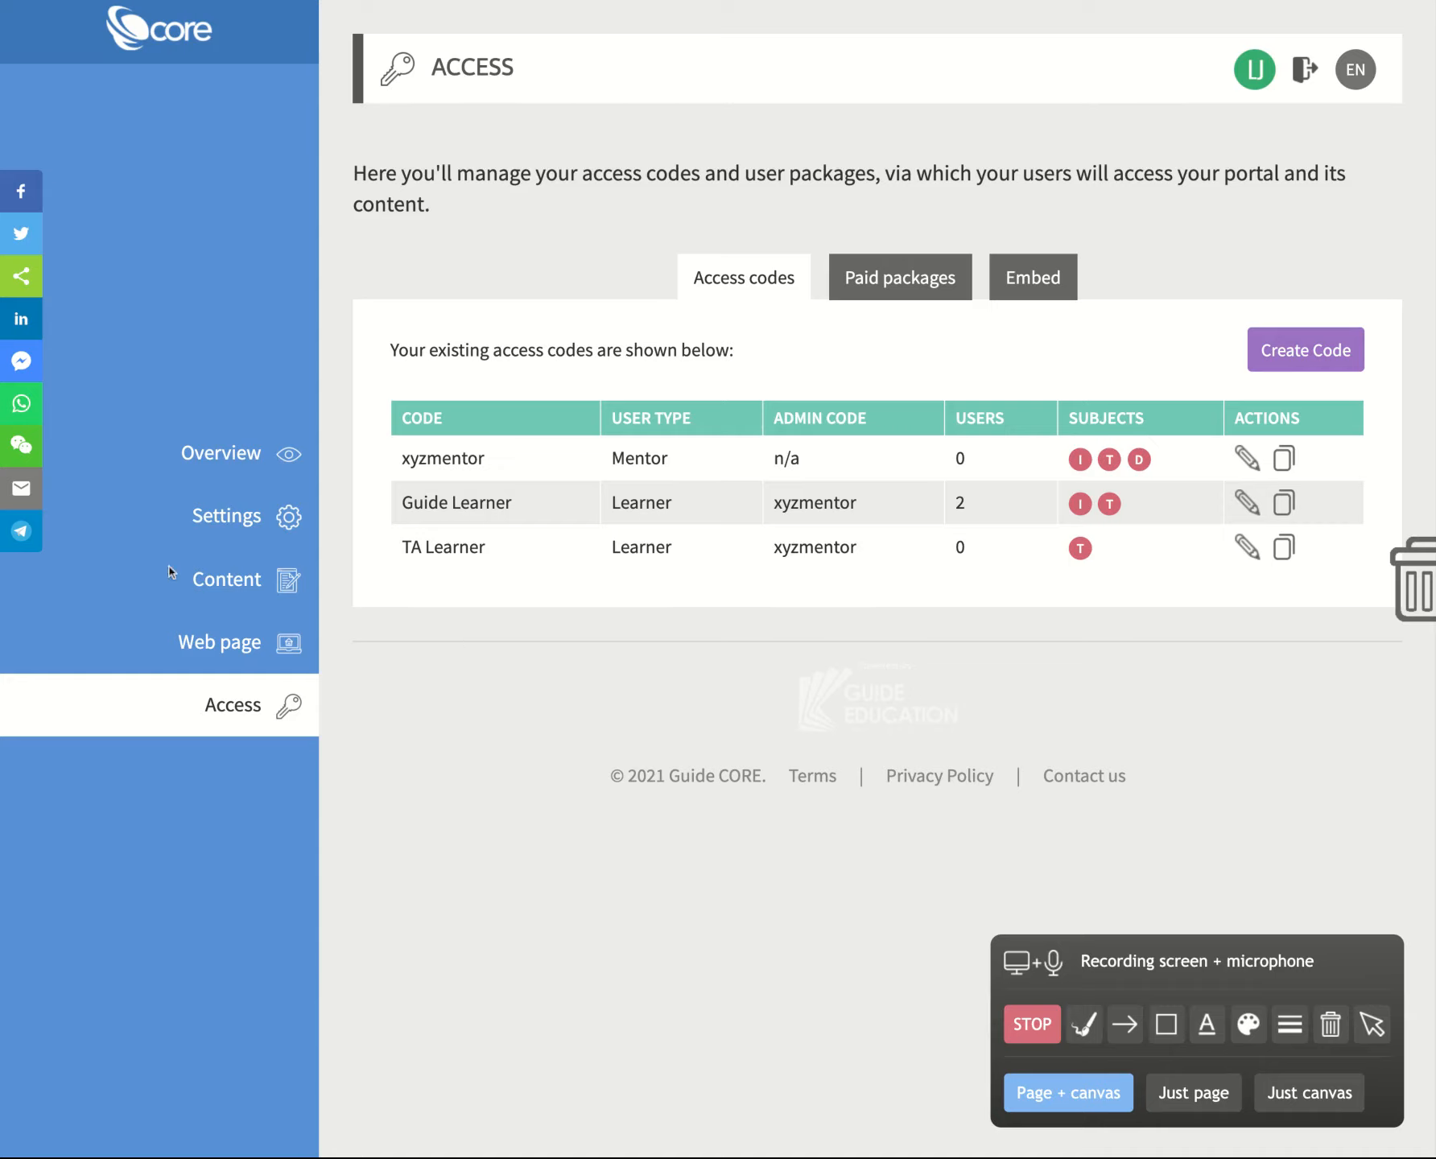
pyautogui.moveTo(458, 725)
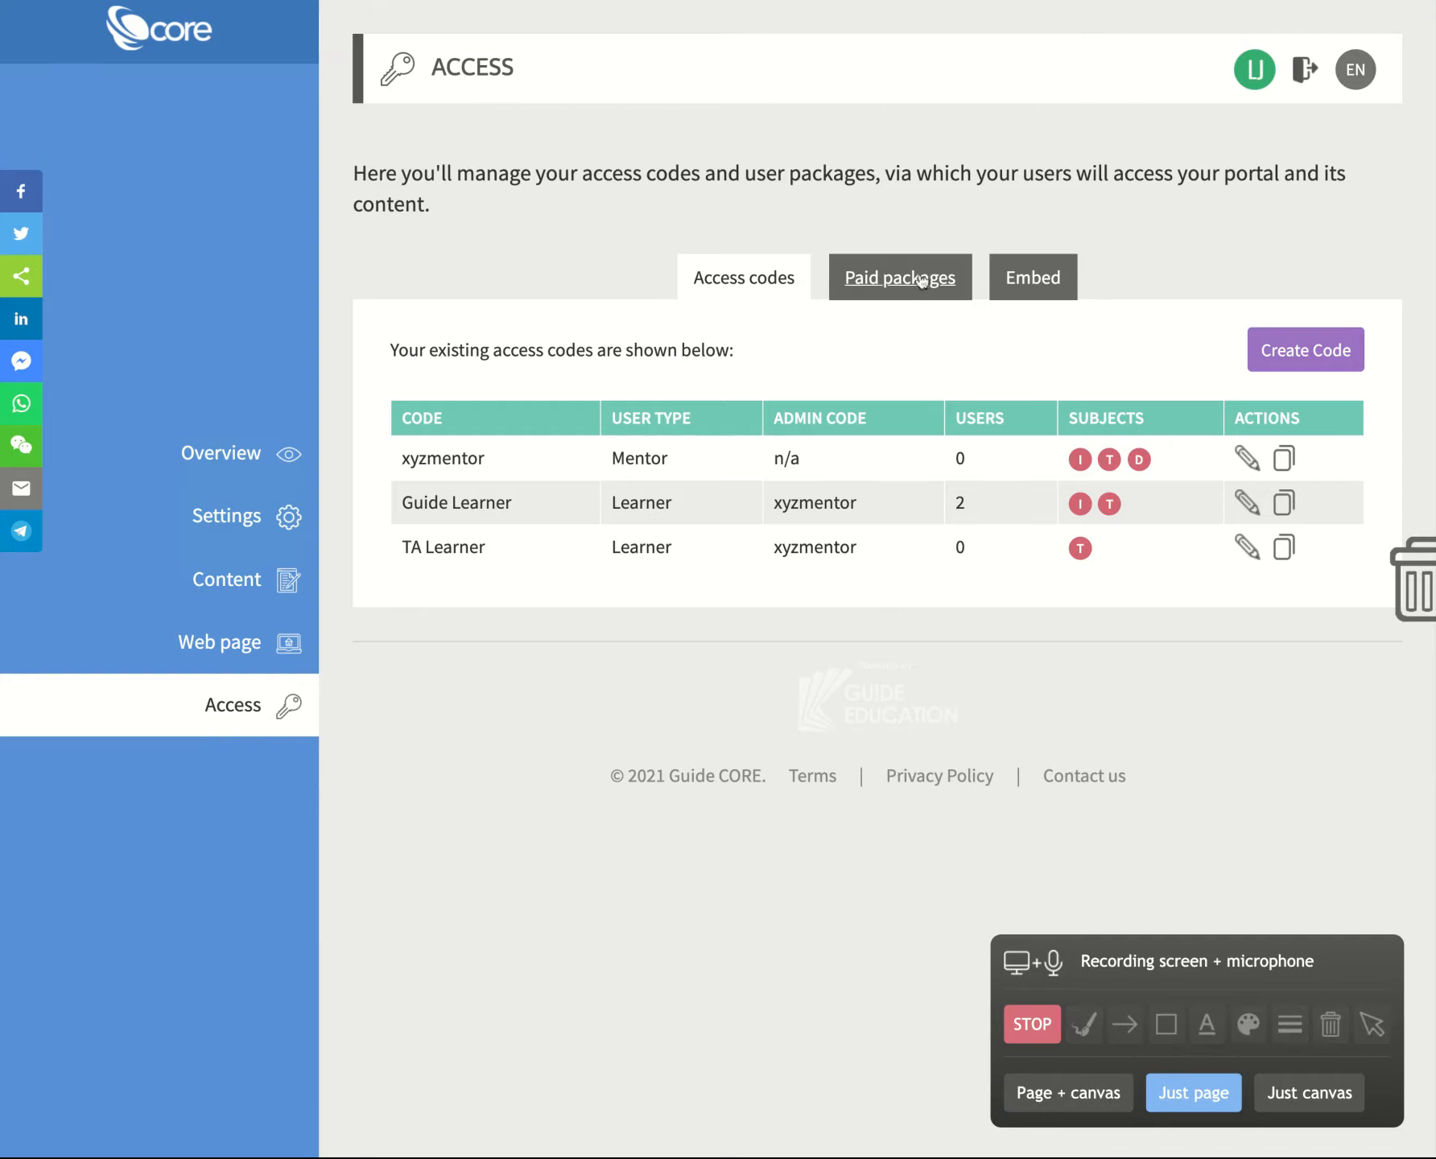
# Show the portal's Paid packages list, currently empty
pyautogui.click(899, 277)
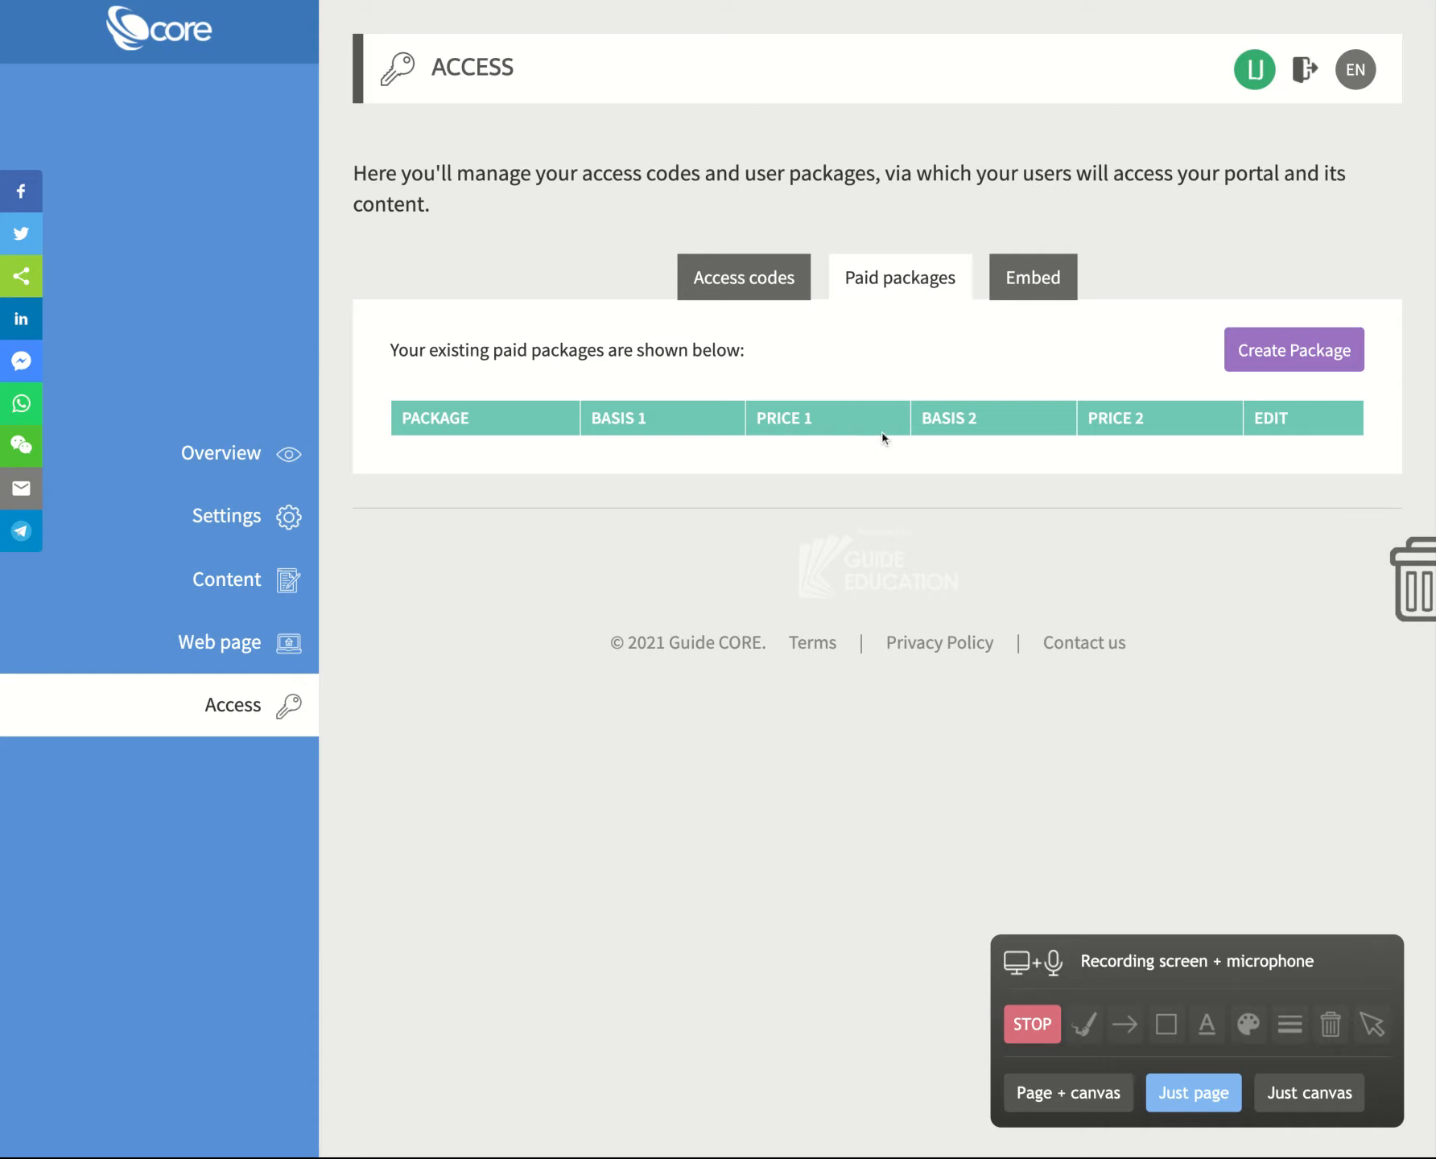
pyautogui.moveTo(957, 407)
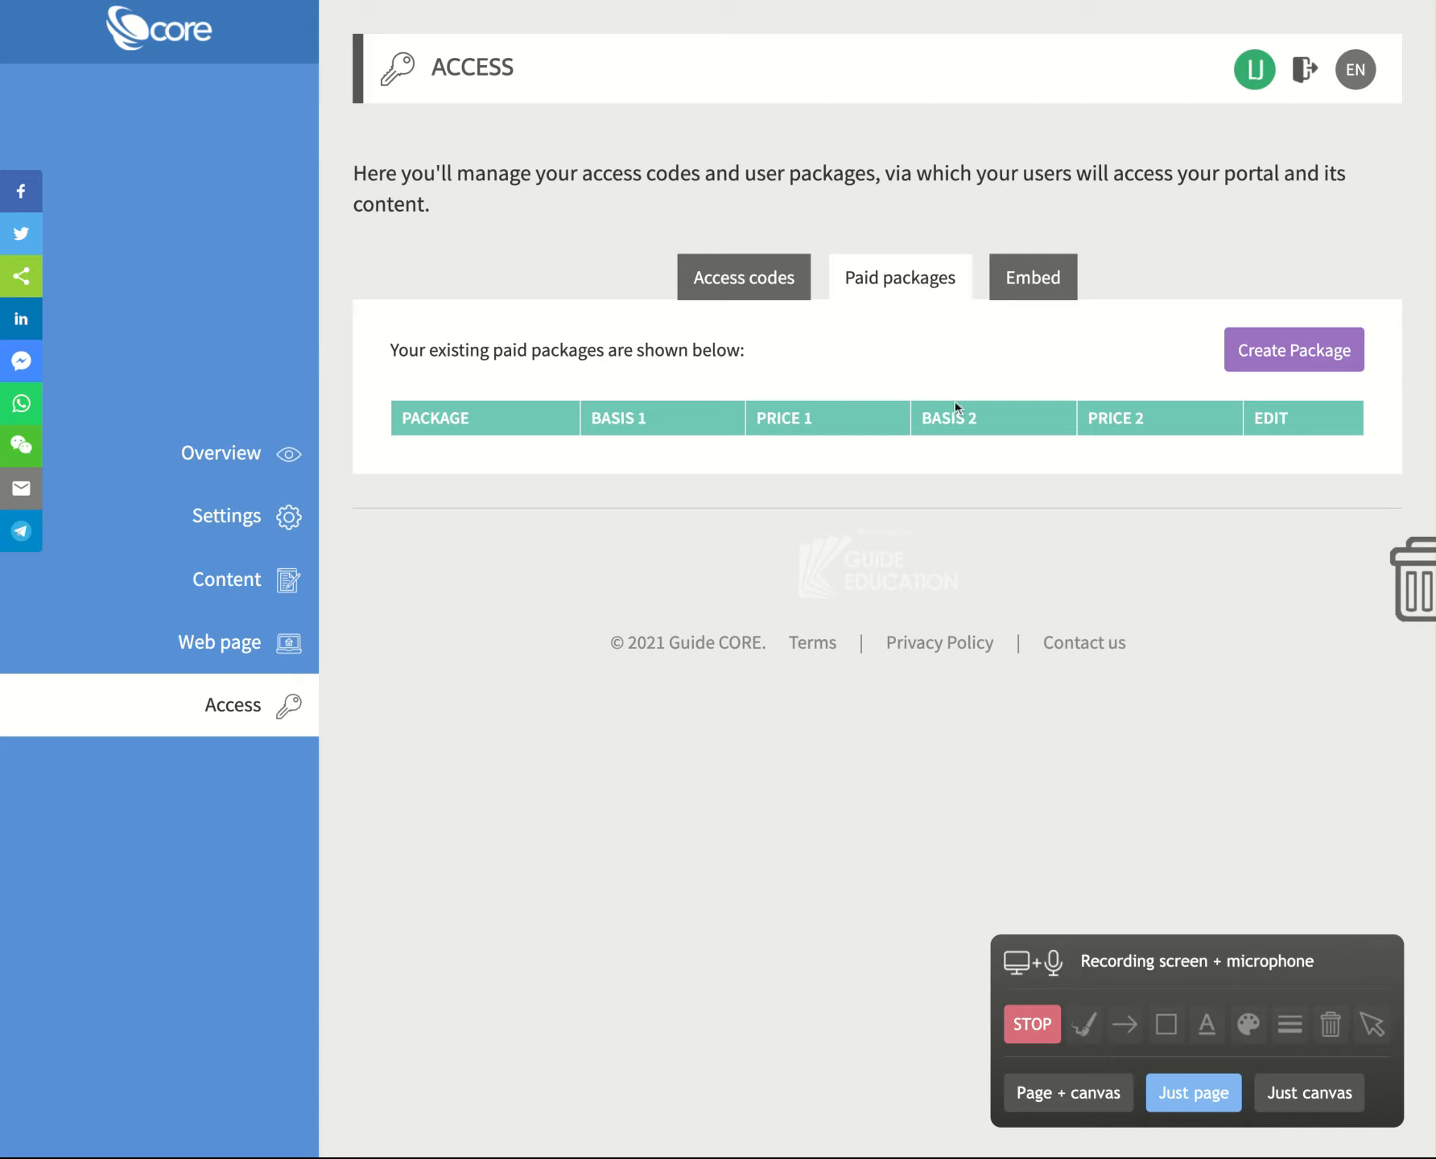
pyautogui.moveTo(1281, 361)
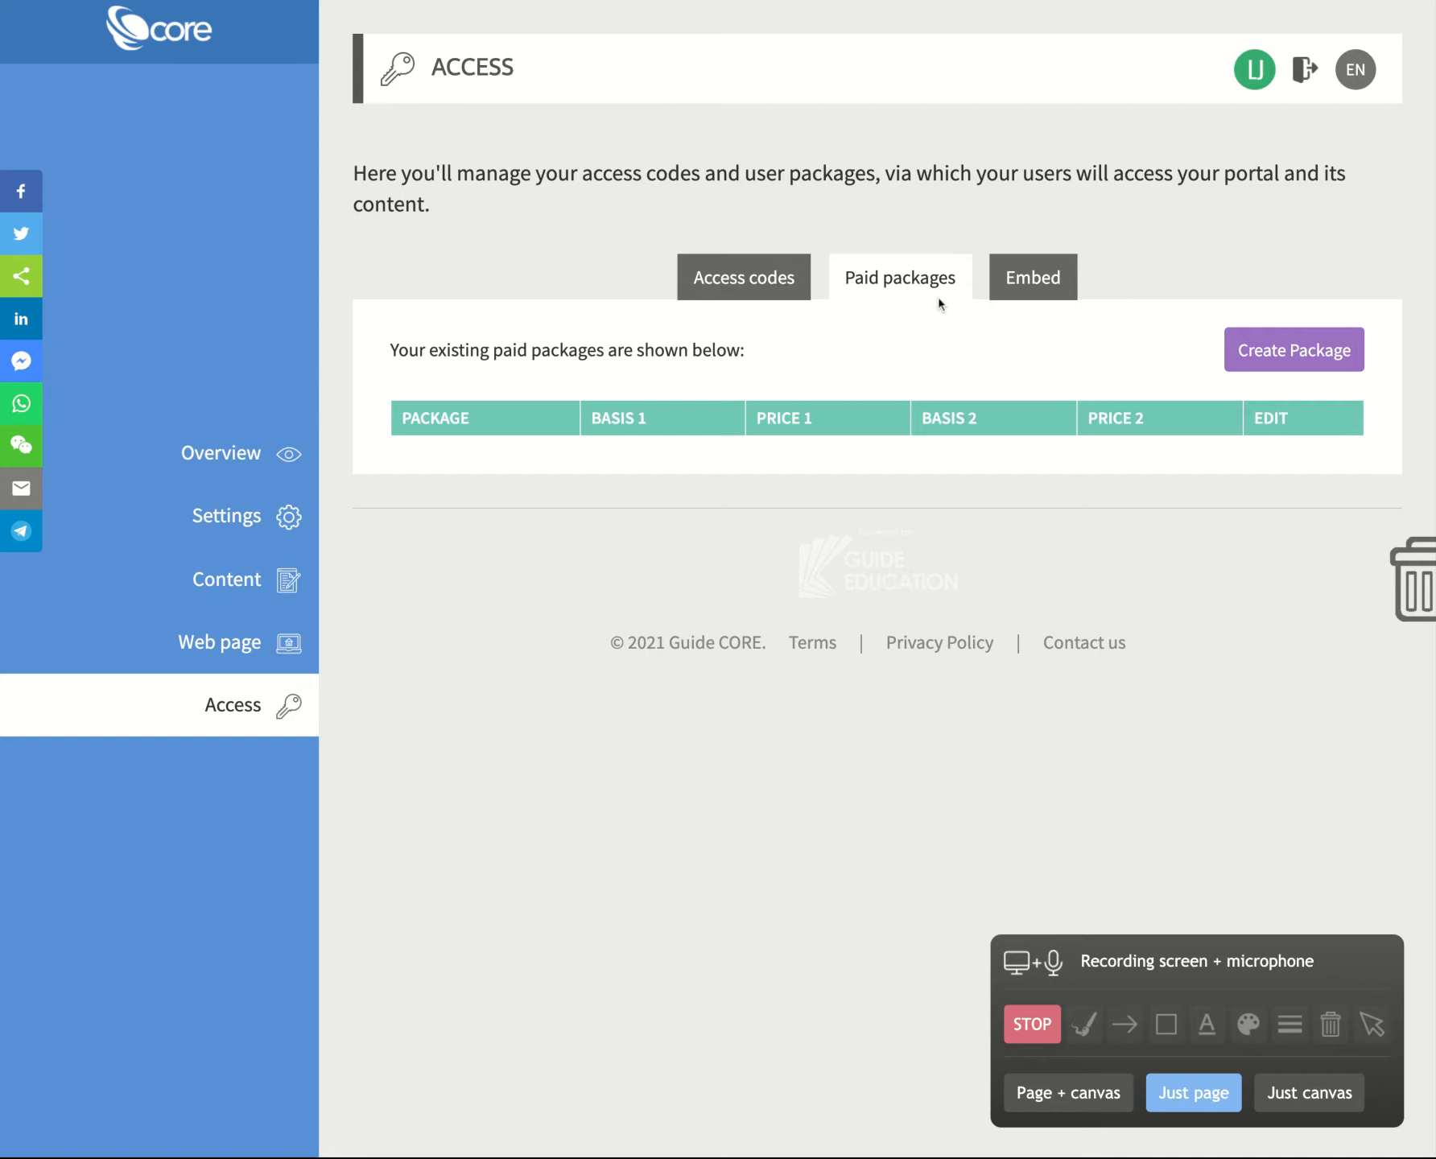
# Start a new paid package named 'Teacher Training Bundle'
pyautogui.click(1294, 350)
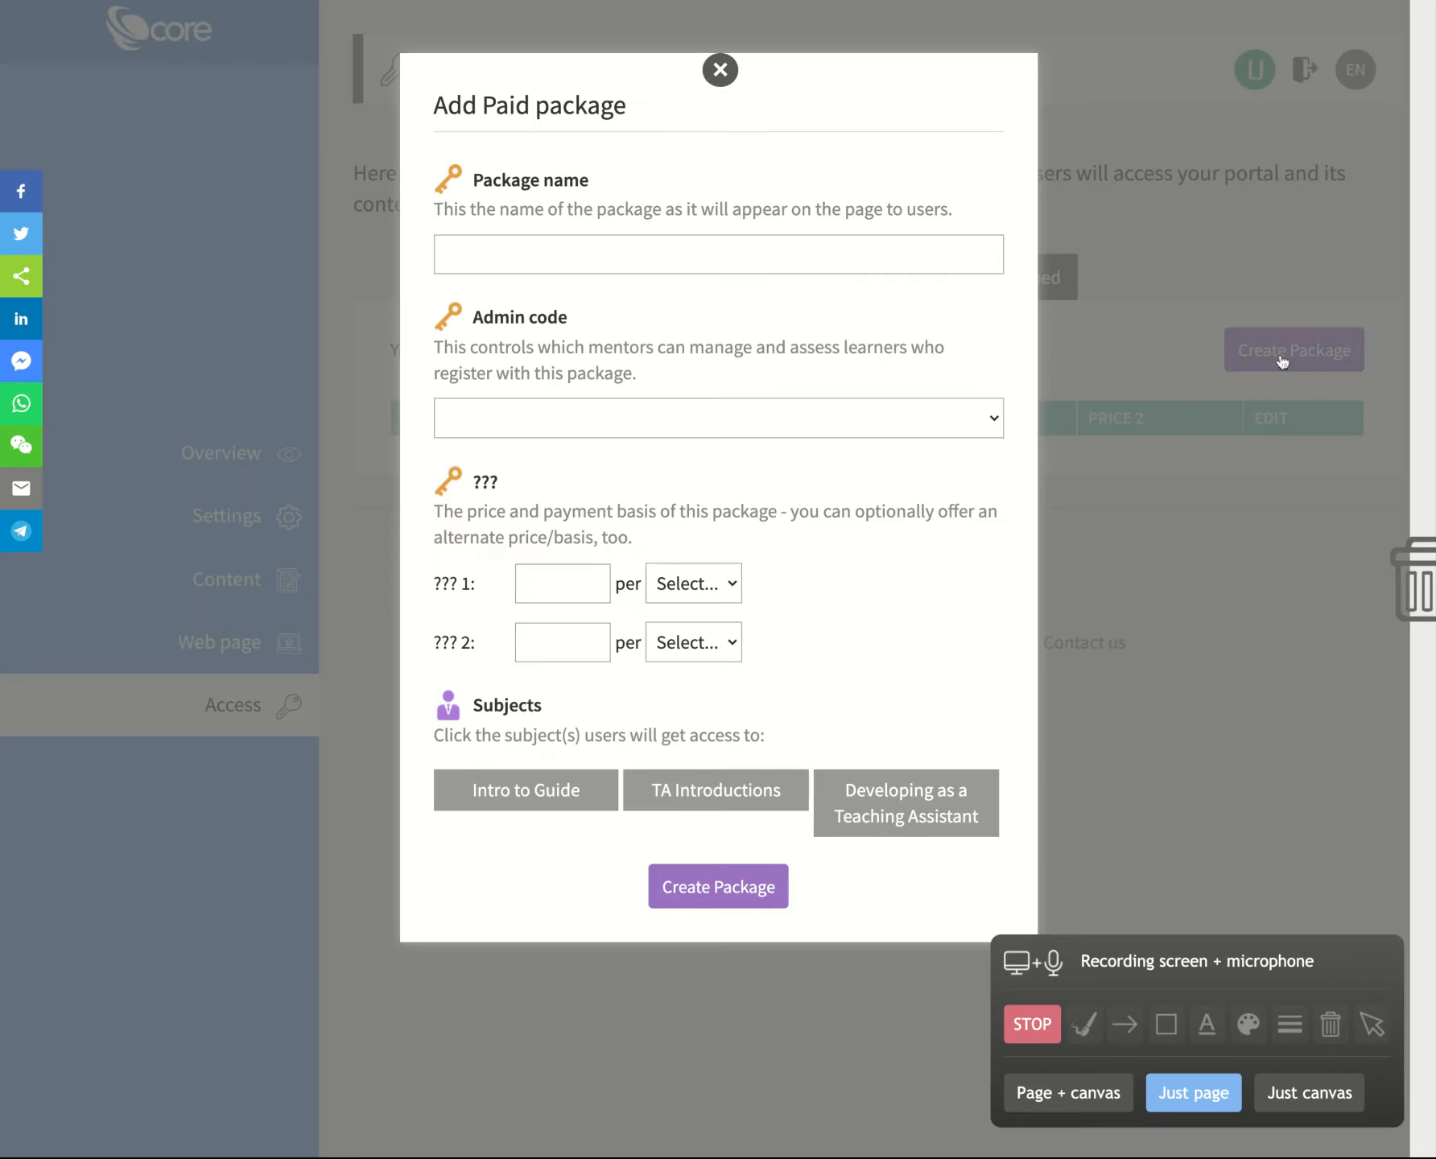
pyautogui.click(718, 253)
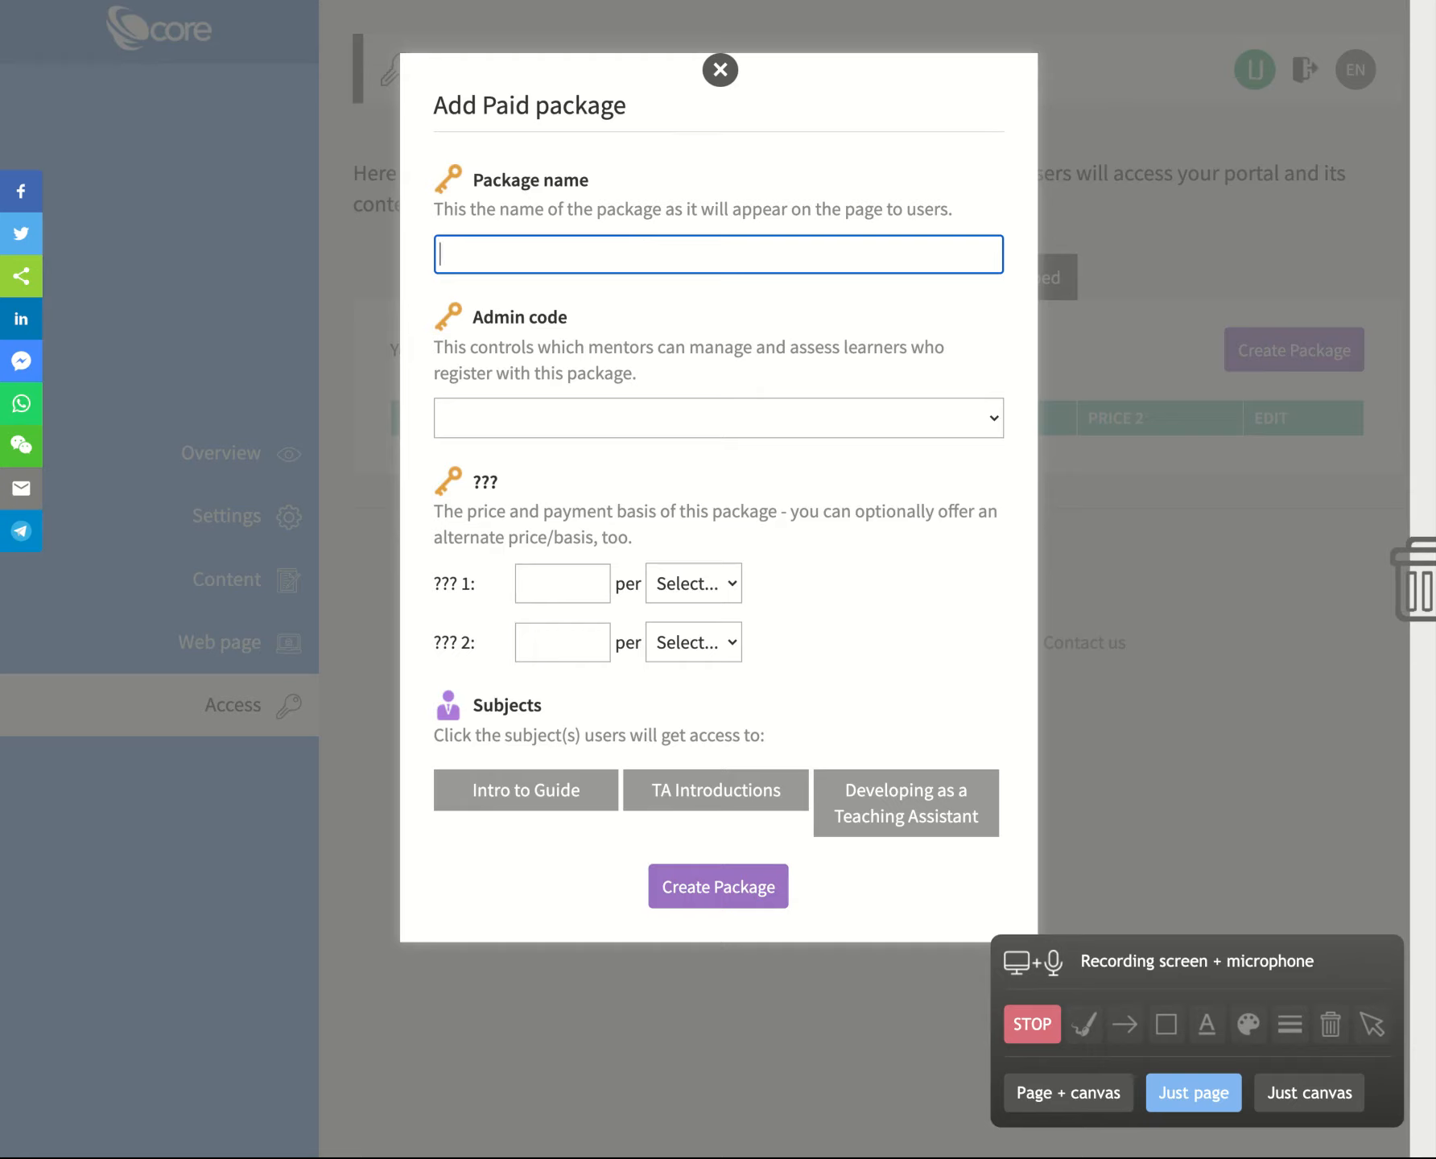
pyautogui.moveTo(618, 232)
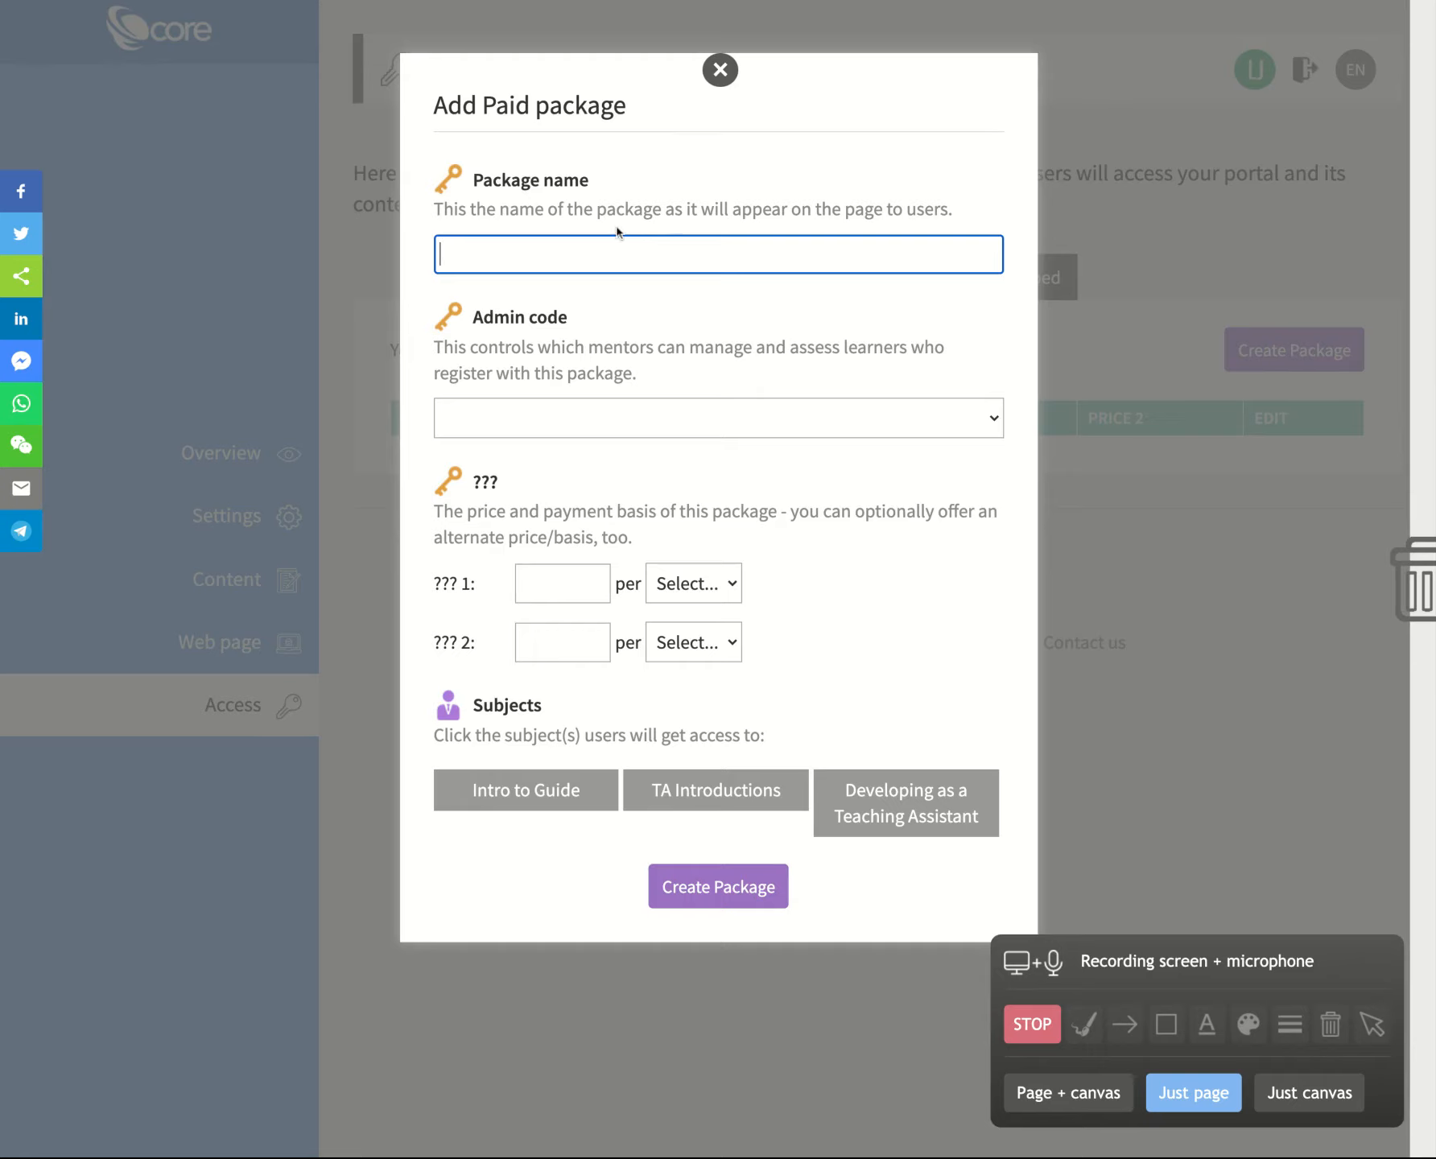
pyautogui.write('Huge Discount')
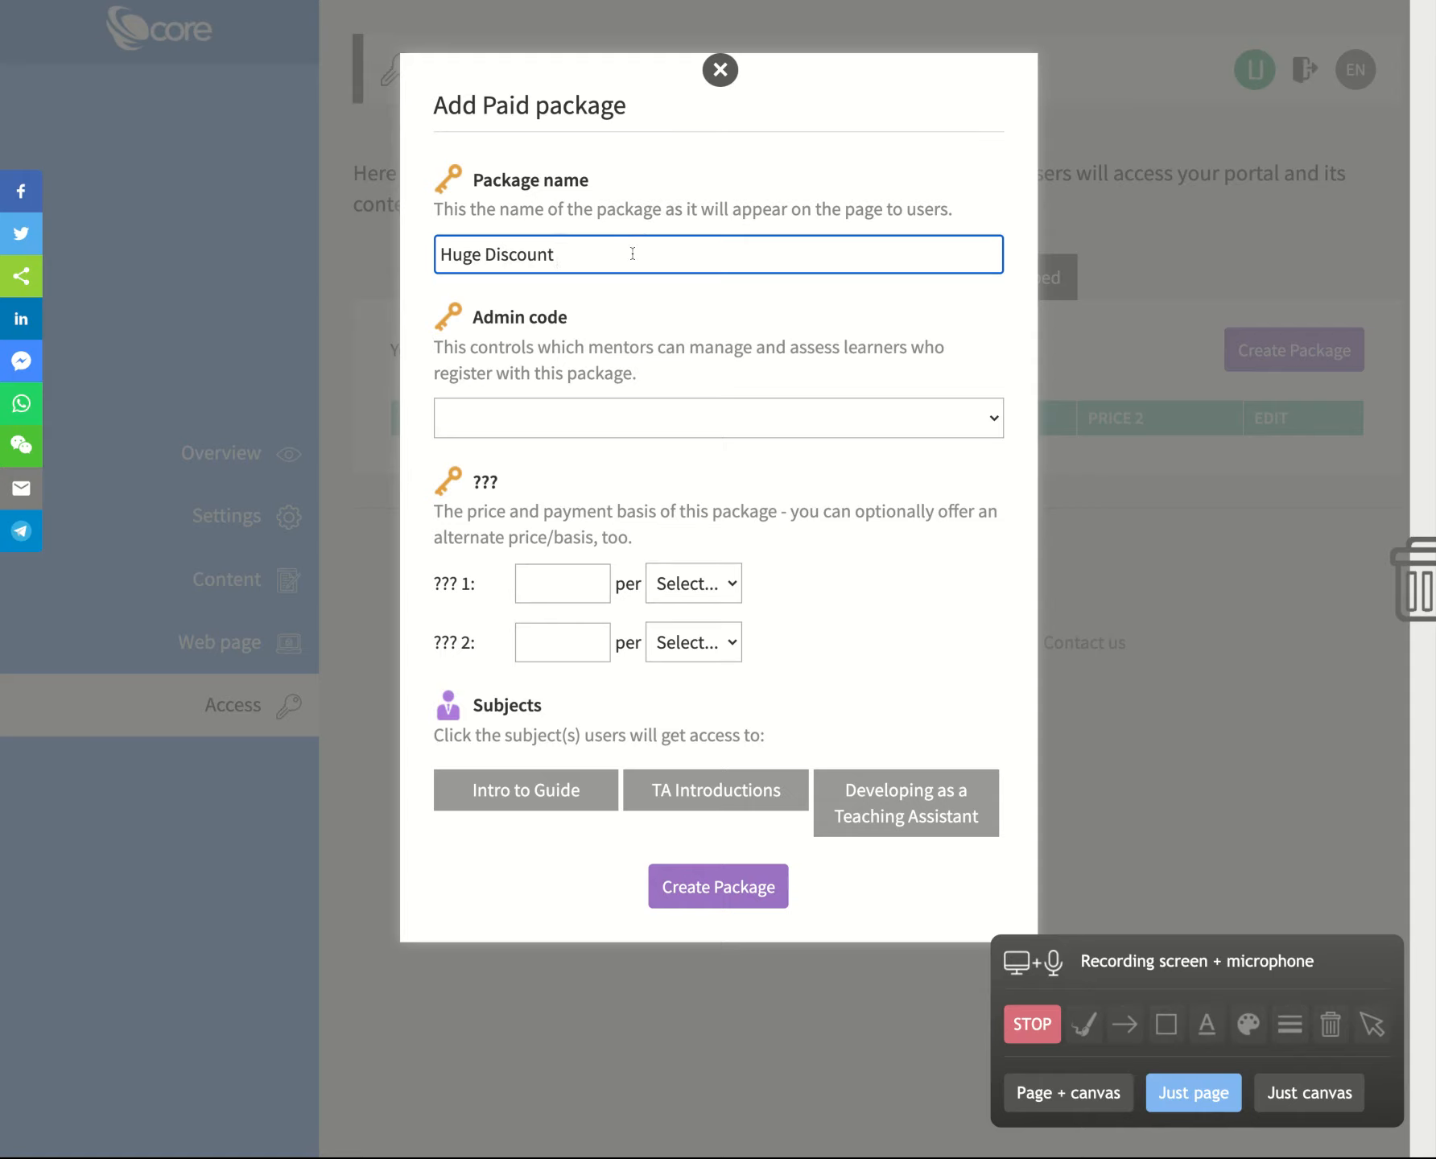
pyautogui.write('Teacher Training Bundle')
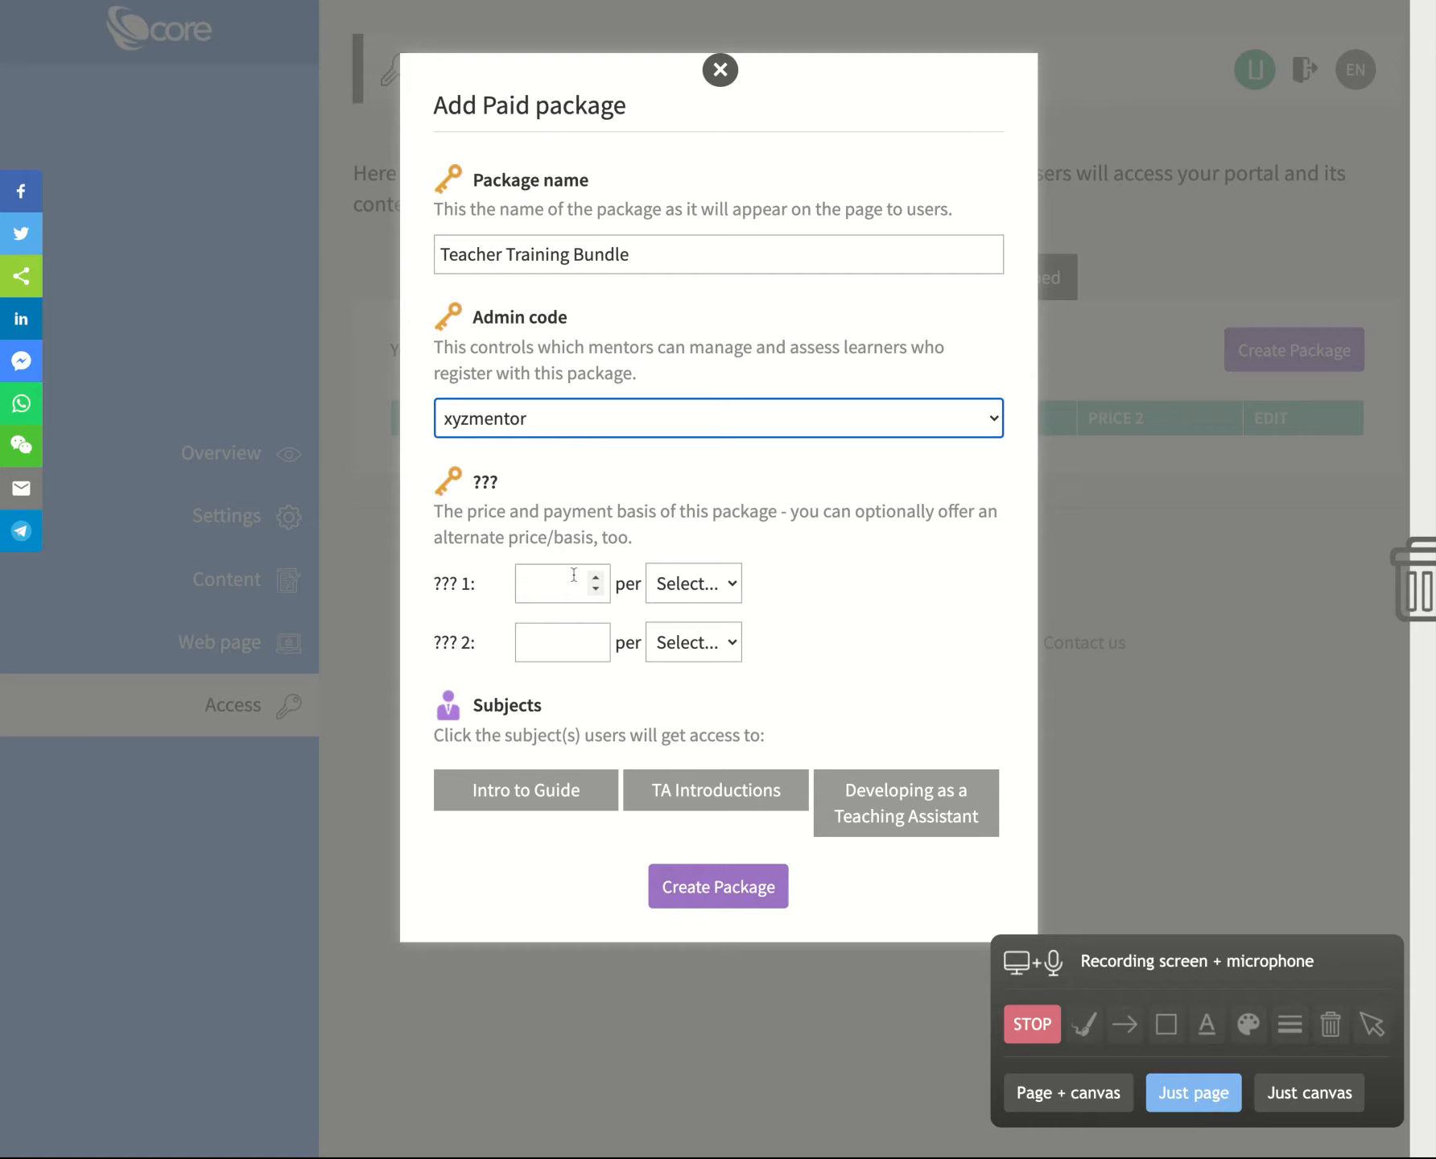
# Price it at 100 per year and 10 per month, include all subjects, and create it
pyautogui.click(554, 583)
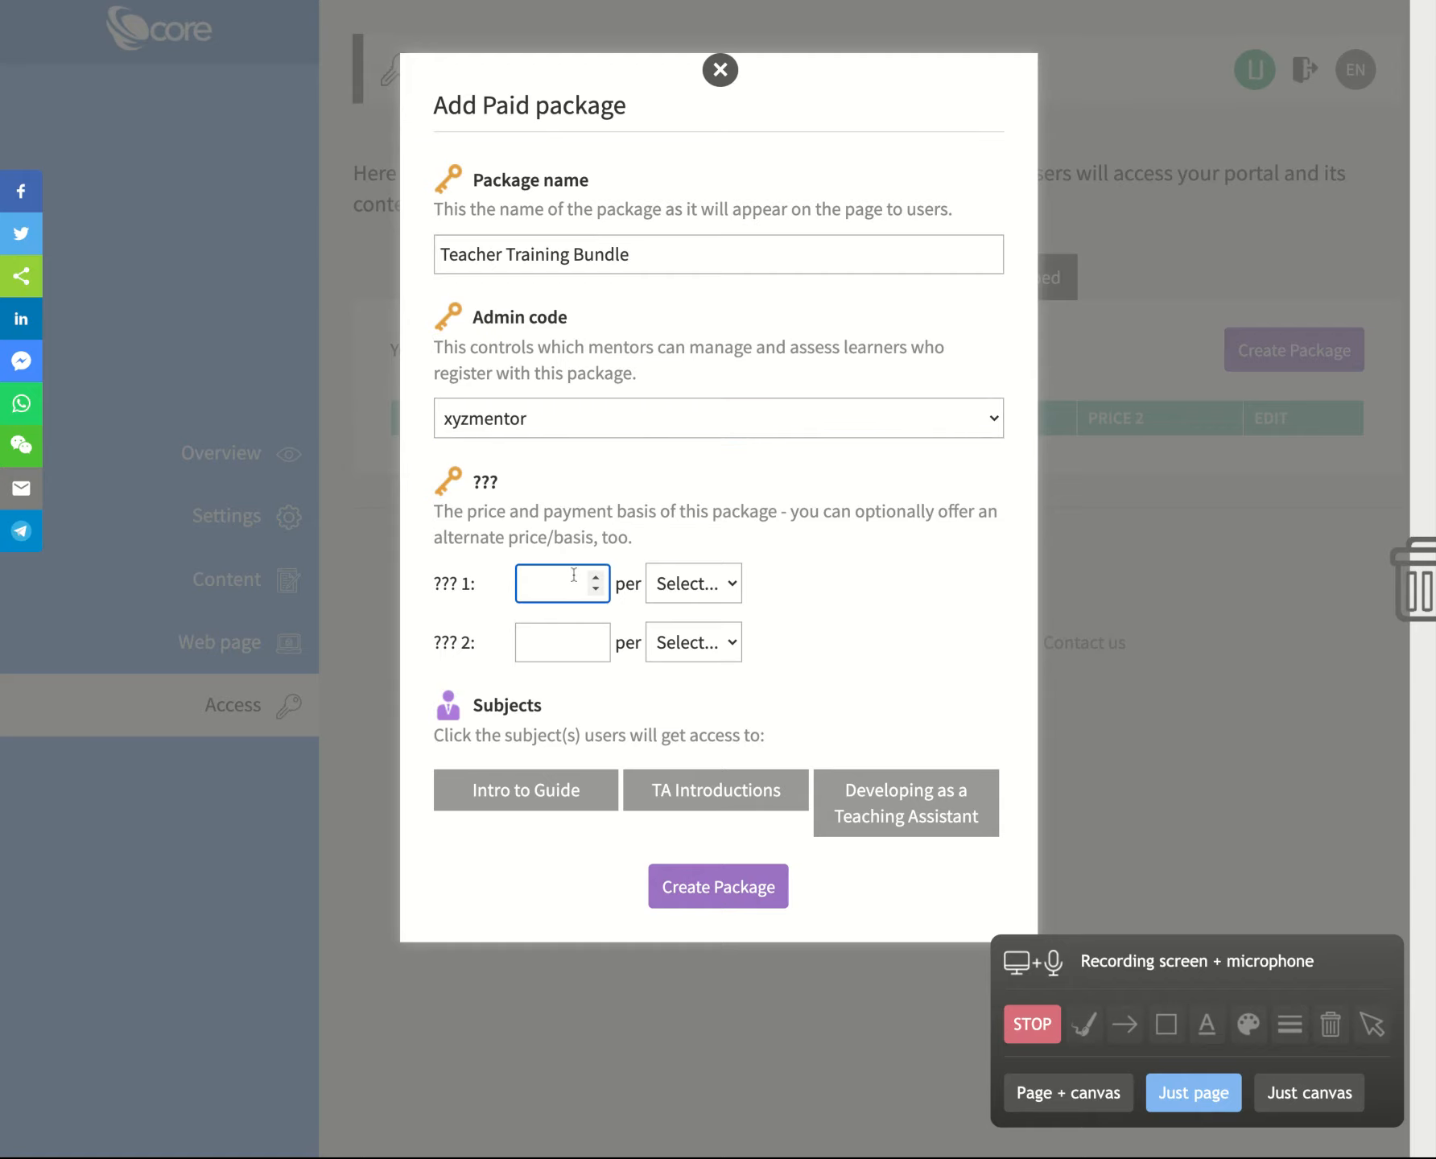
pyautogui.write('100')
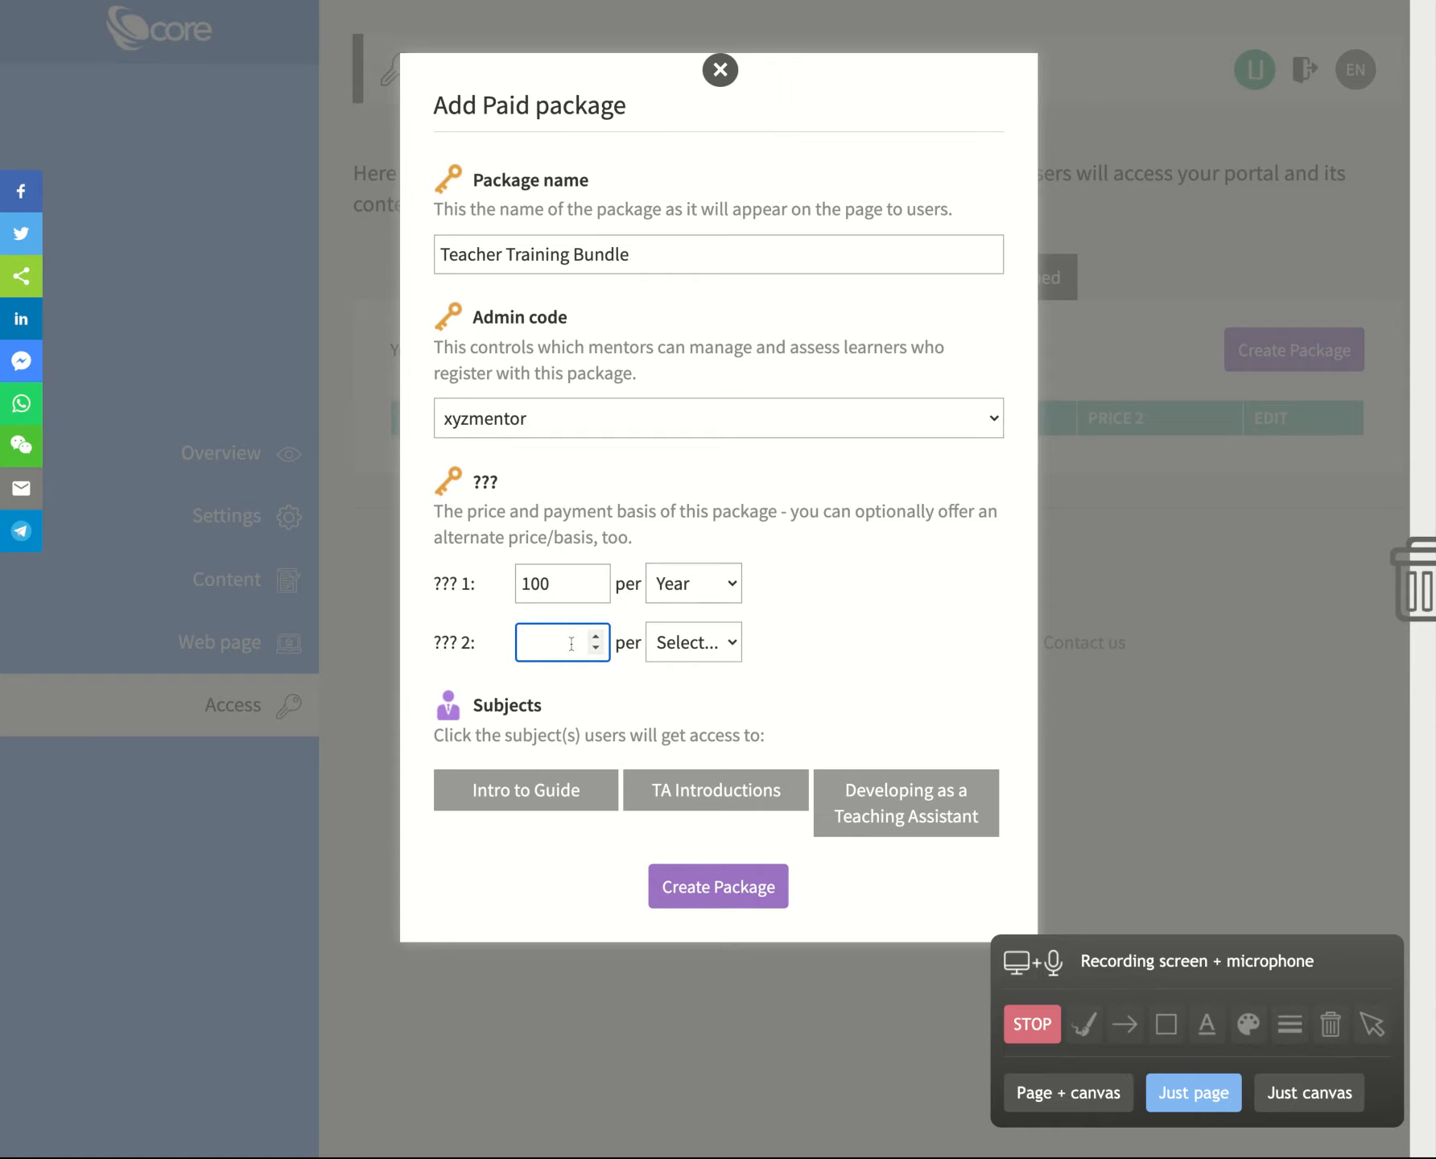
pyautogui.write('10')
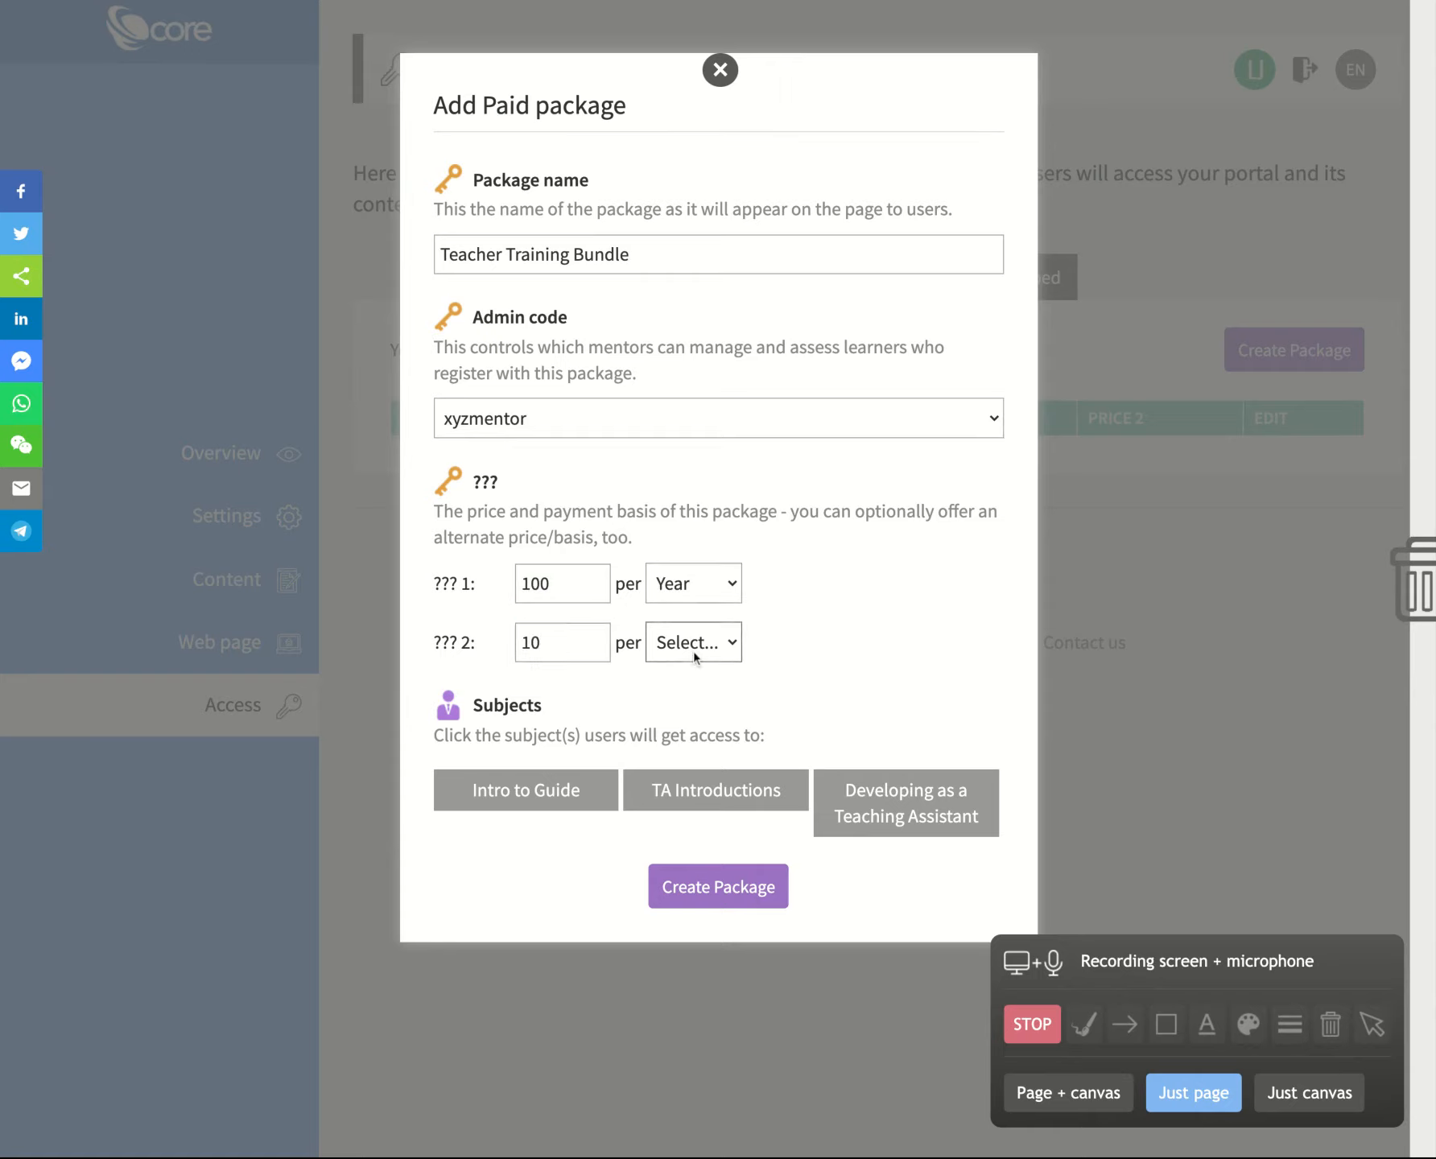
pyautogui.click(693, 641)
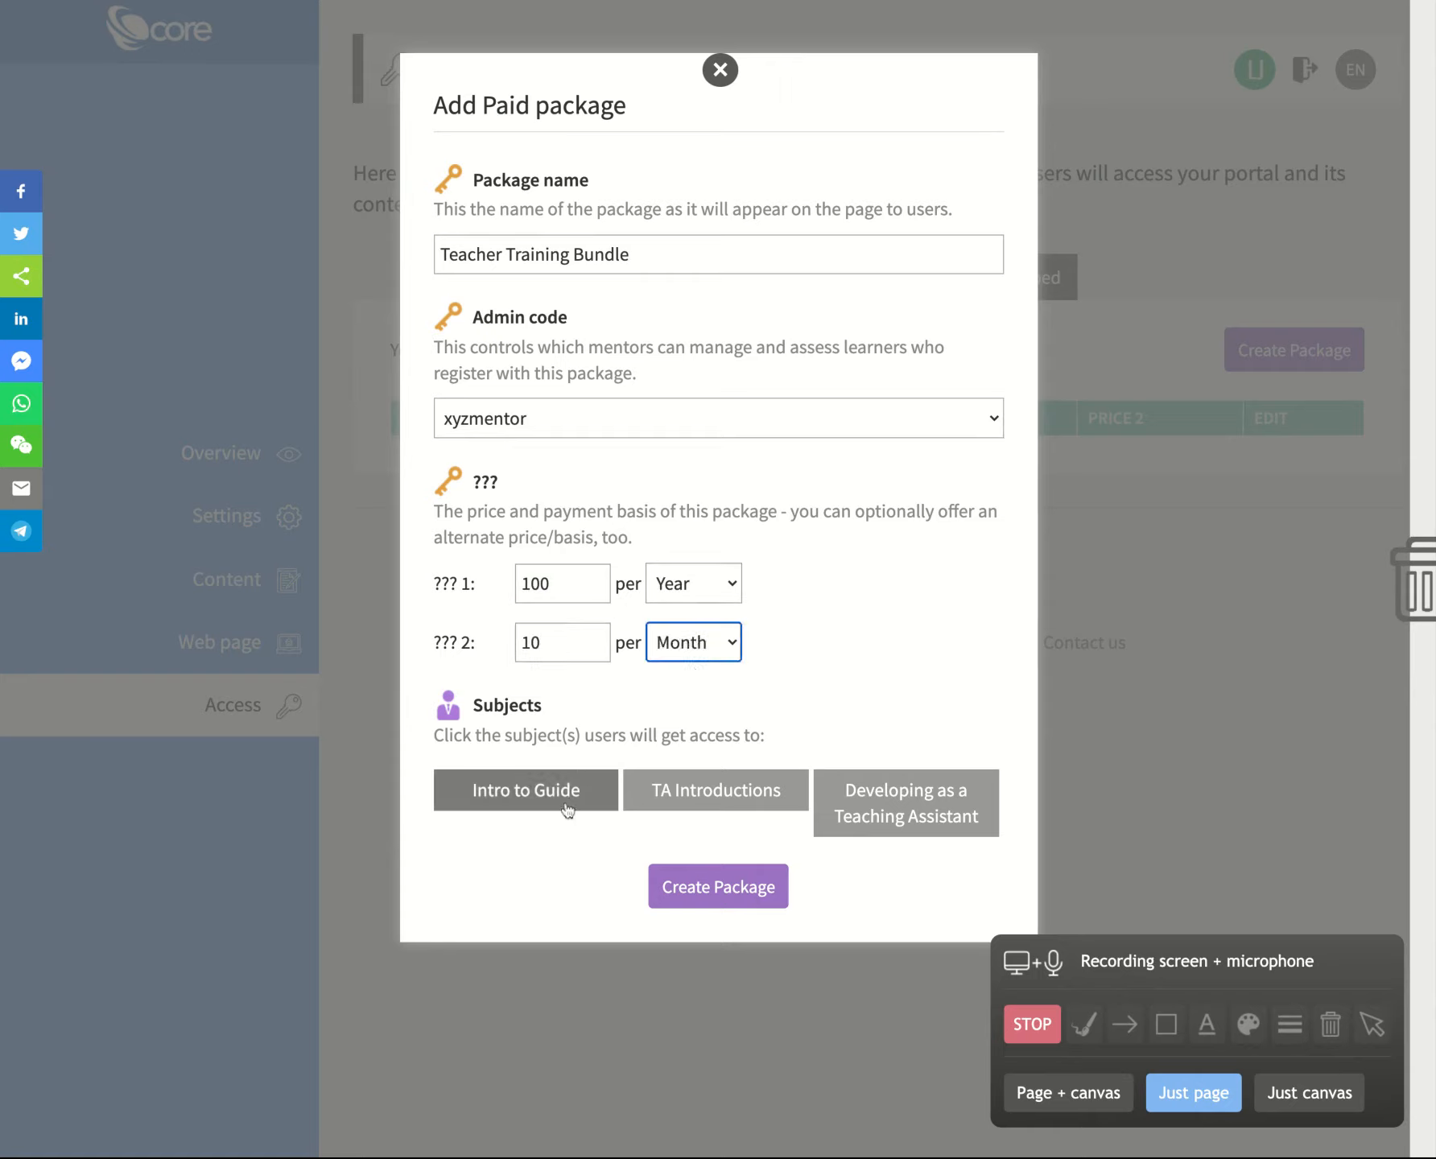
pyautogui.click(714, 789)
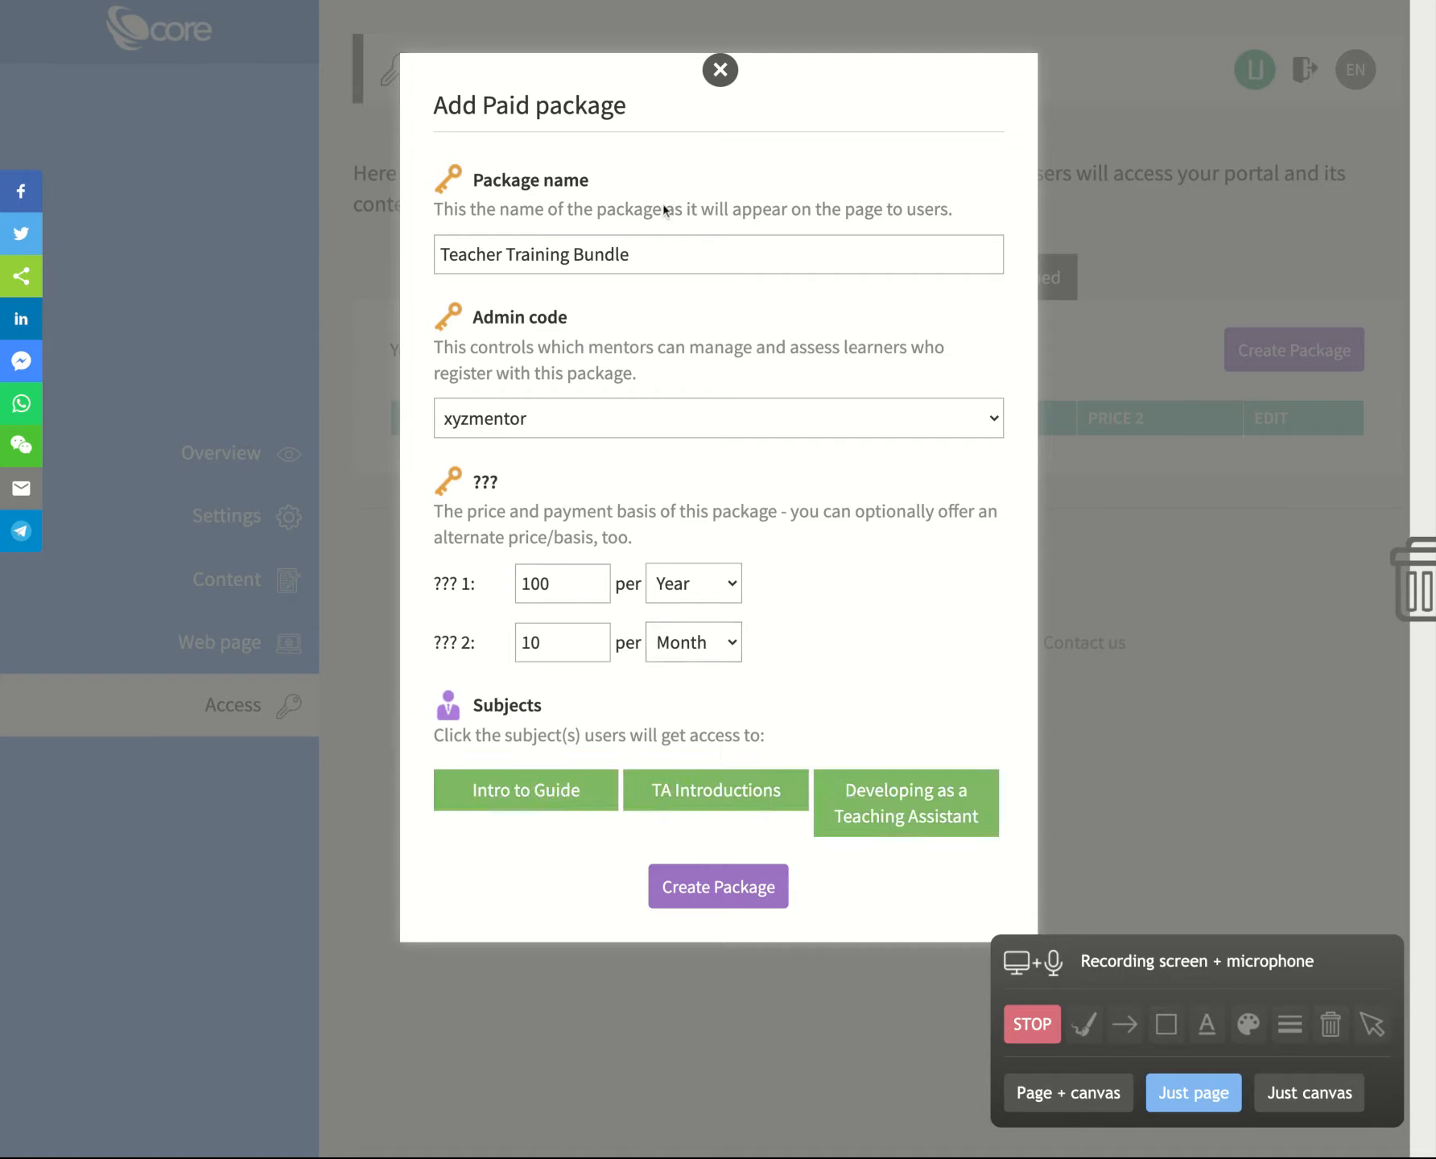
pyautogui.moveTo(554, 759)
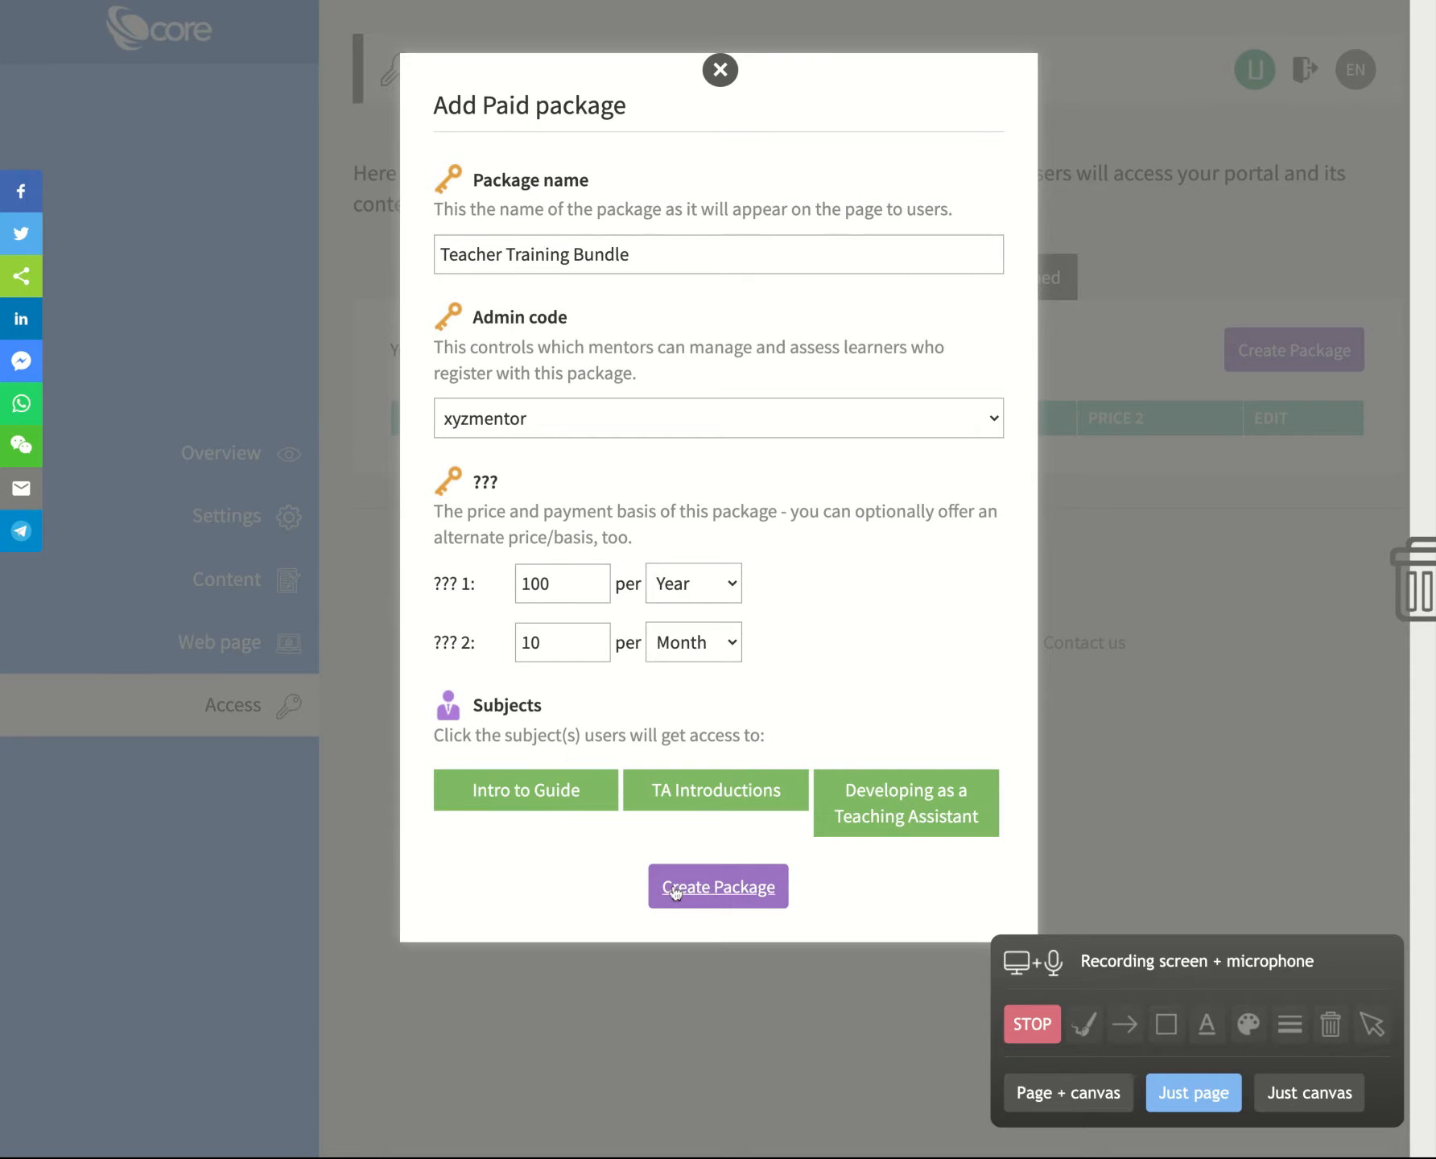
pyautogui.click(718, 886)
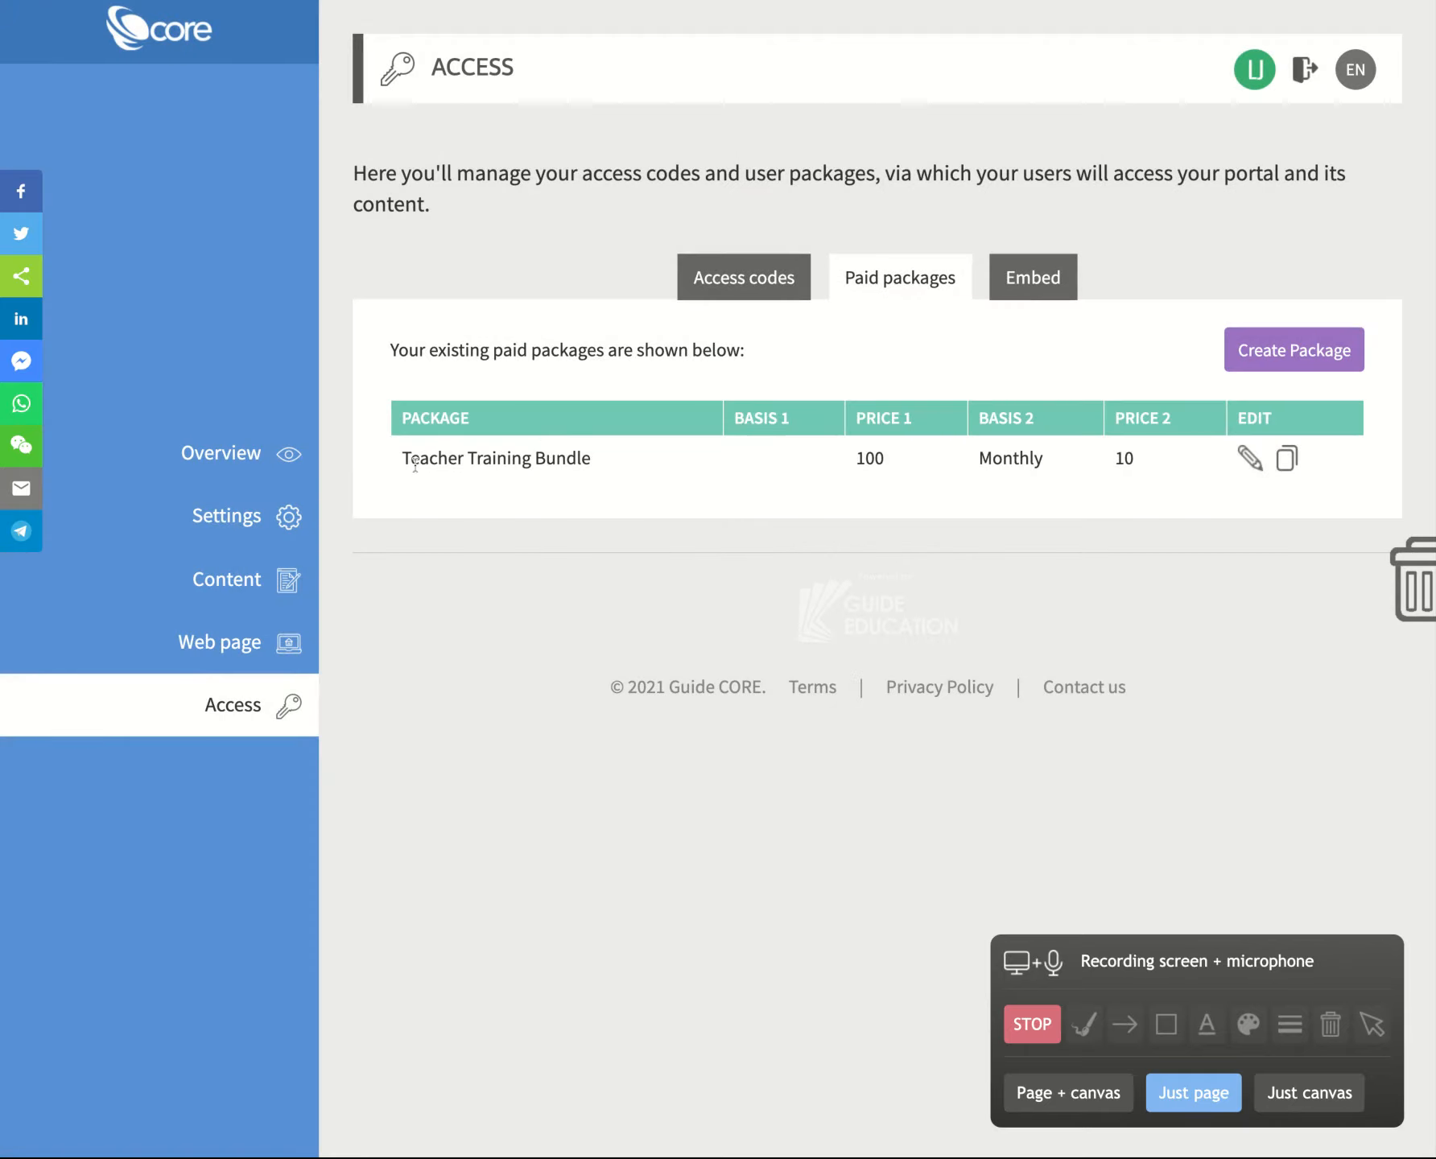
pyautogui.moveTo(876, 506)
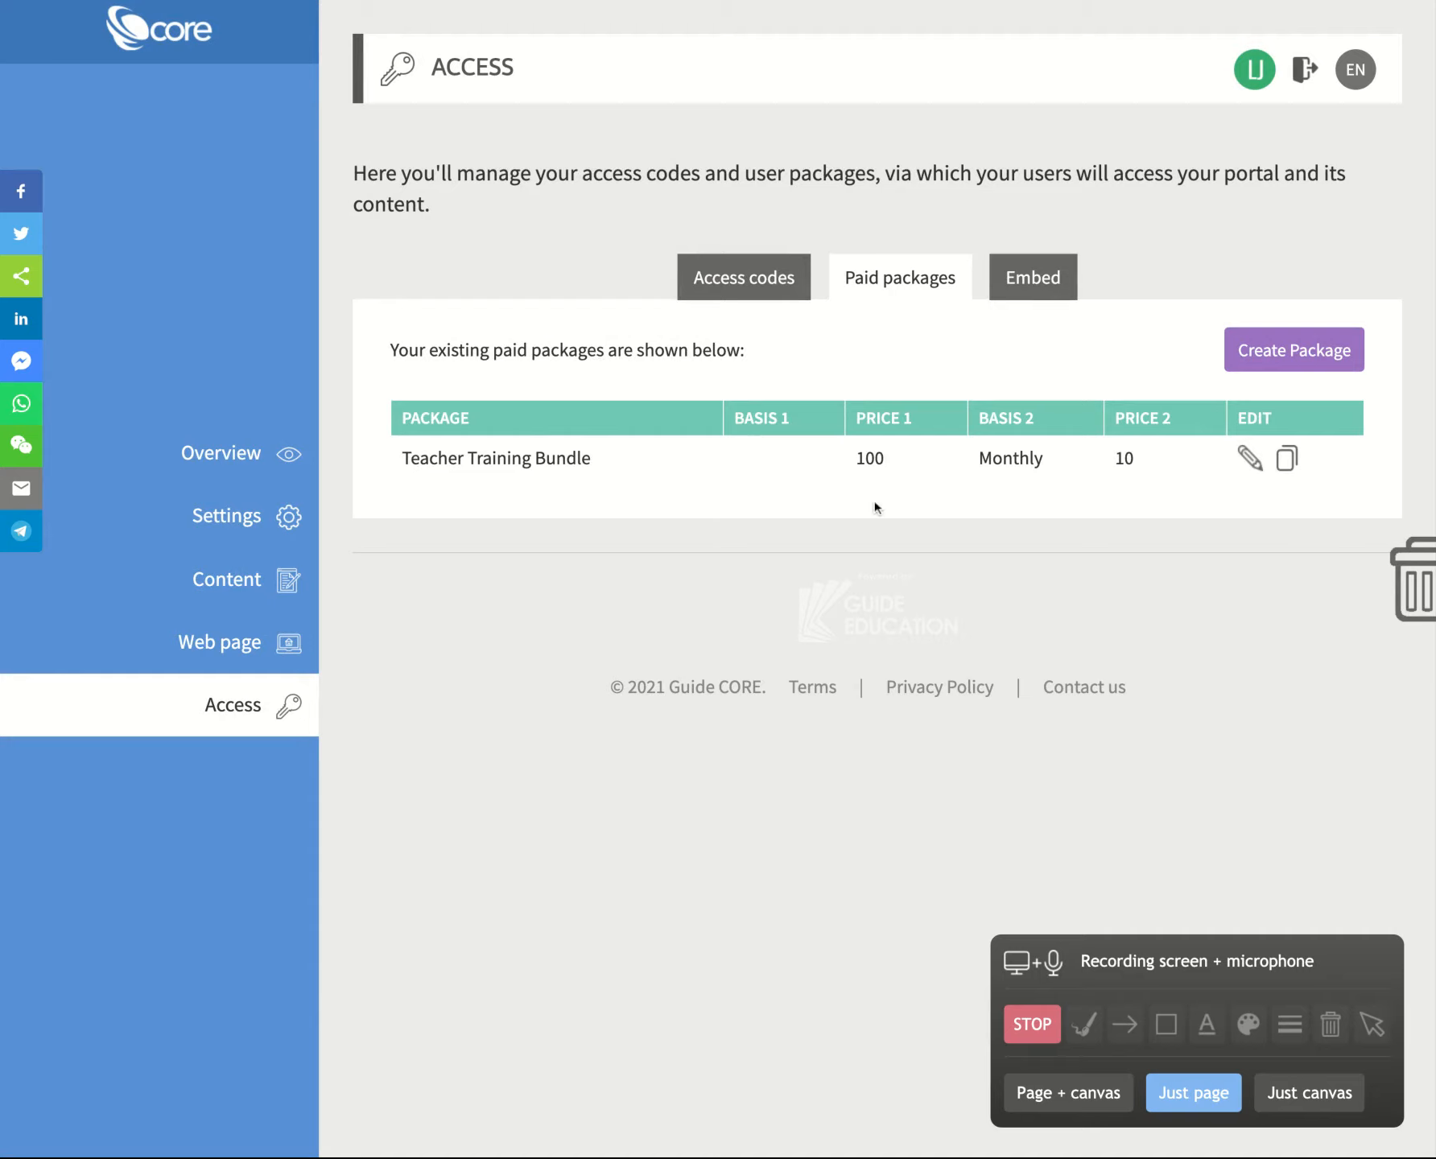
pyautogui.moveTo(751, 287)
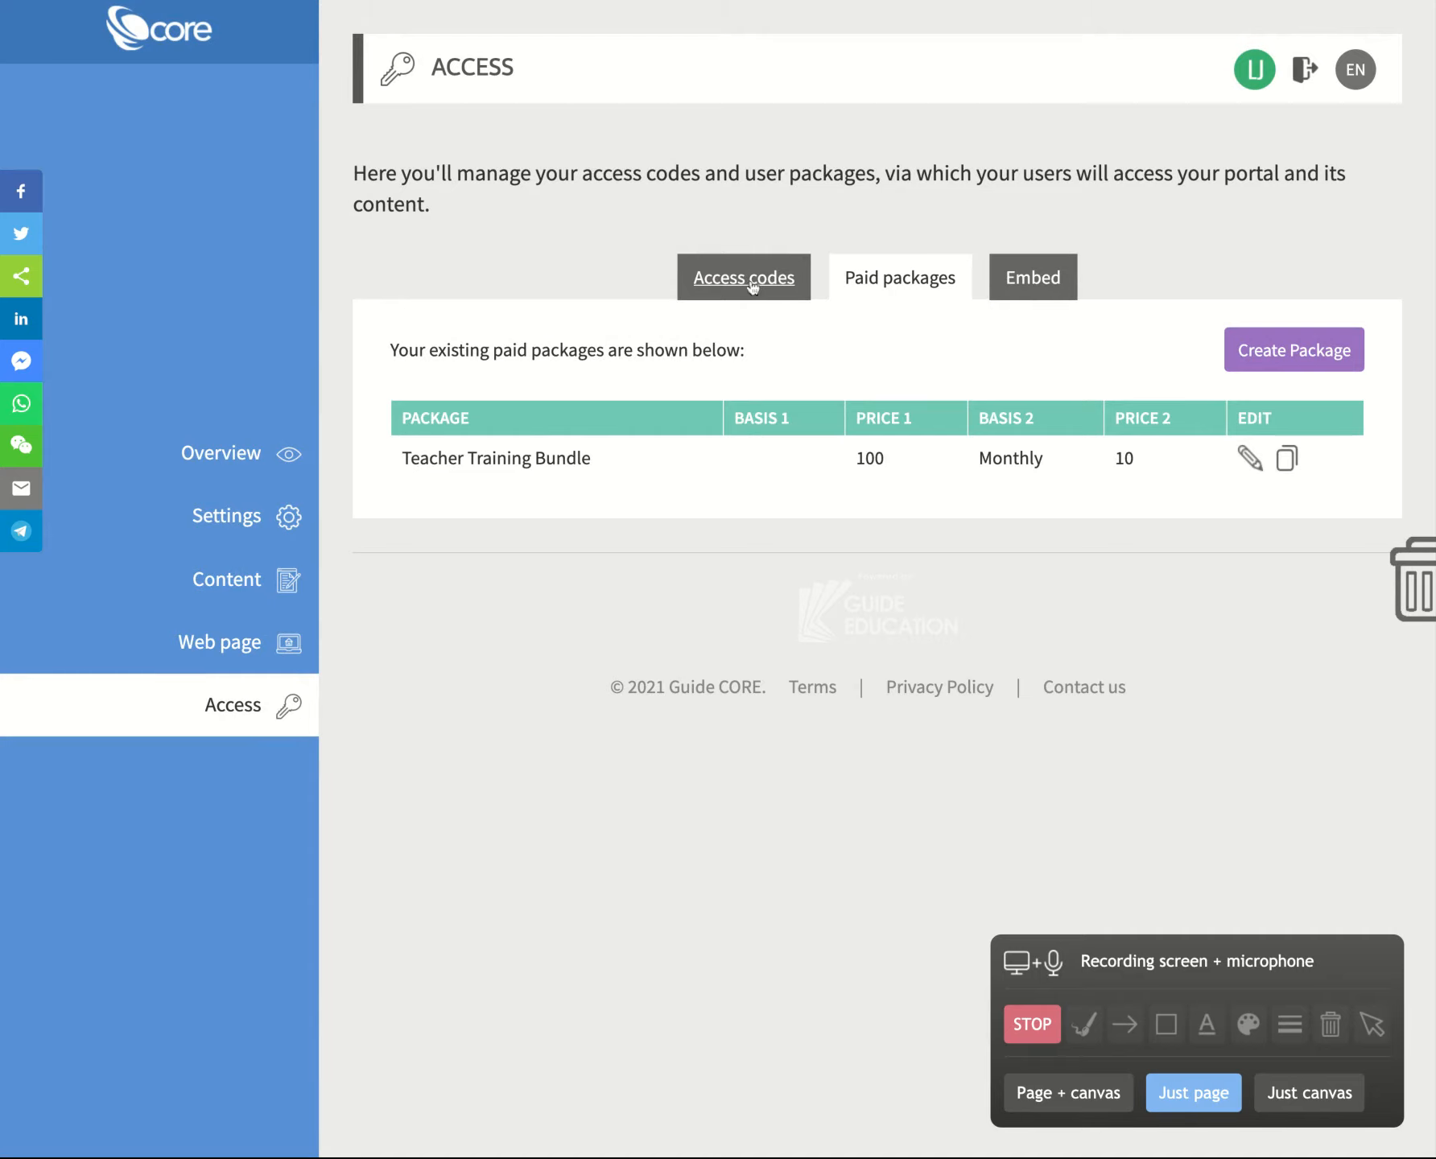
pyautogui.moveTo(741, 295)
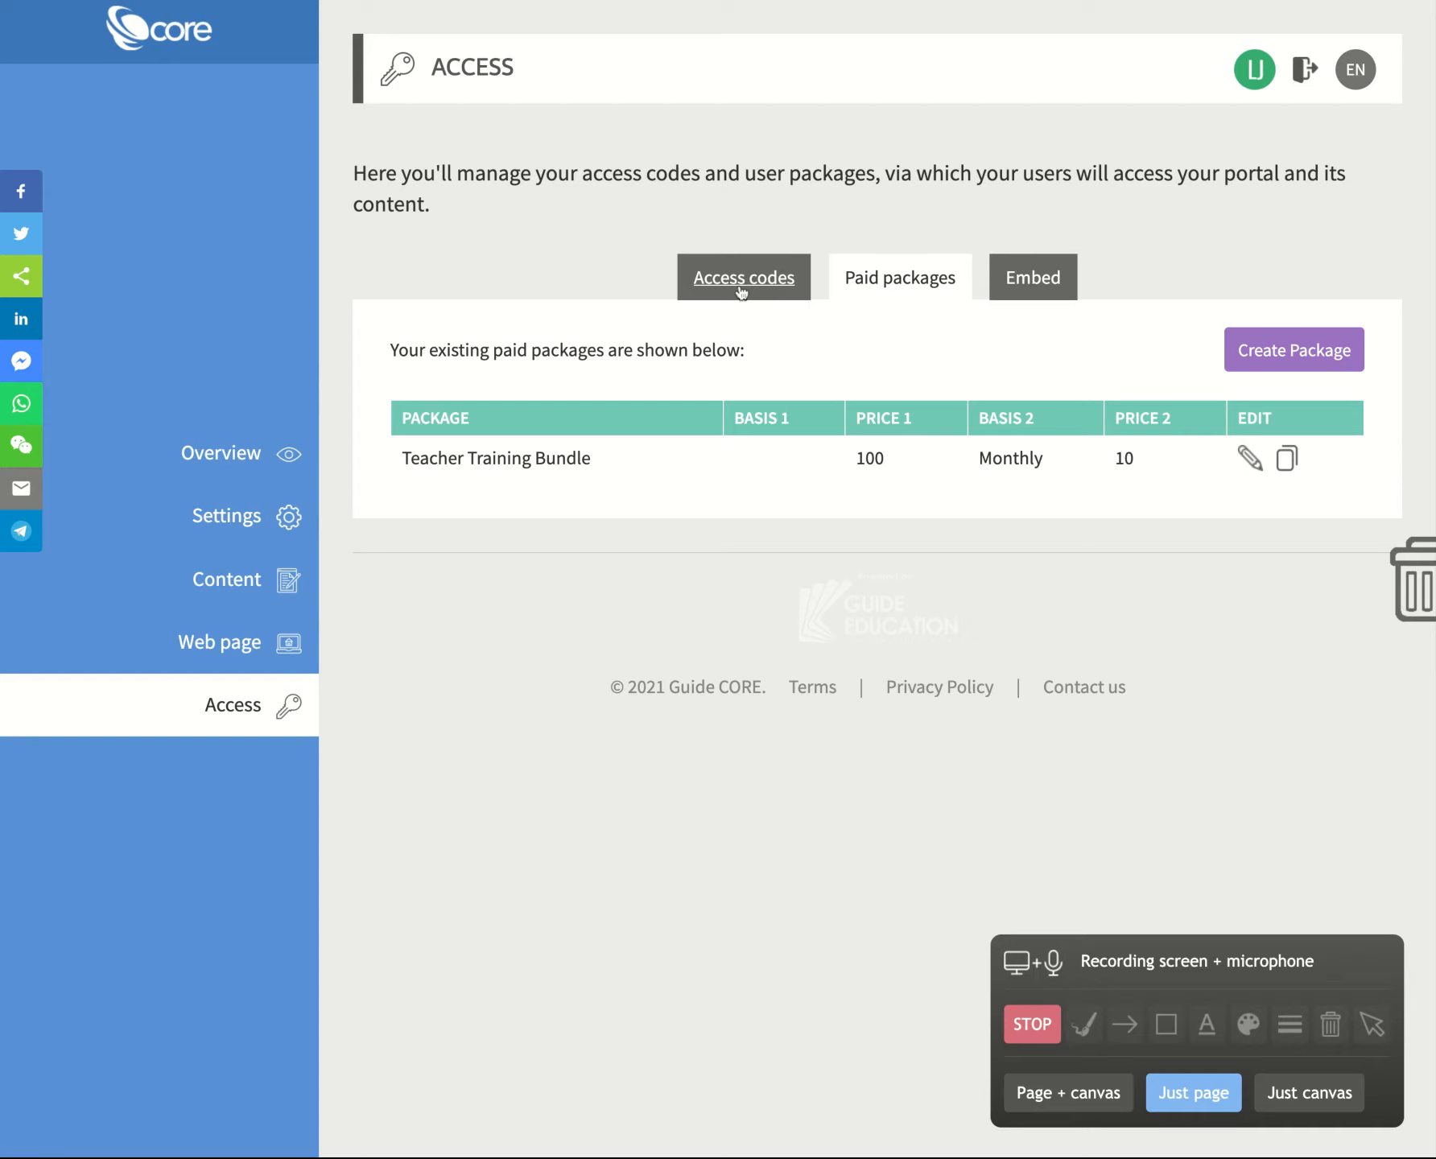
pyautogui.click(743, 277)
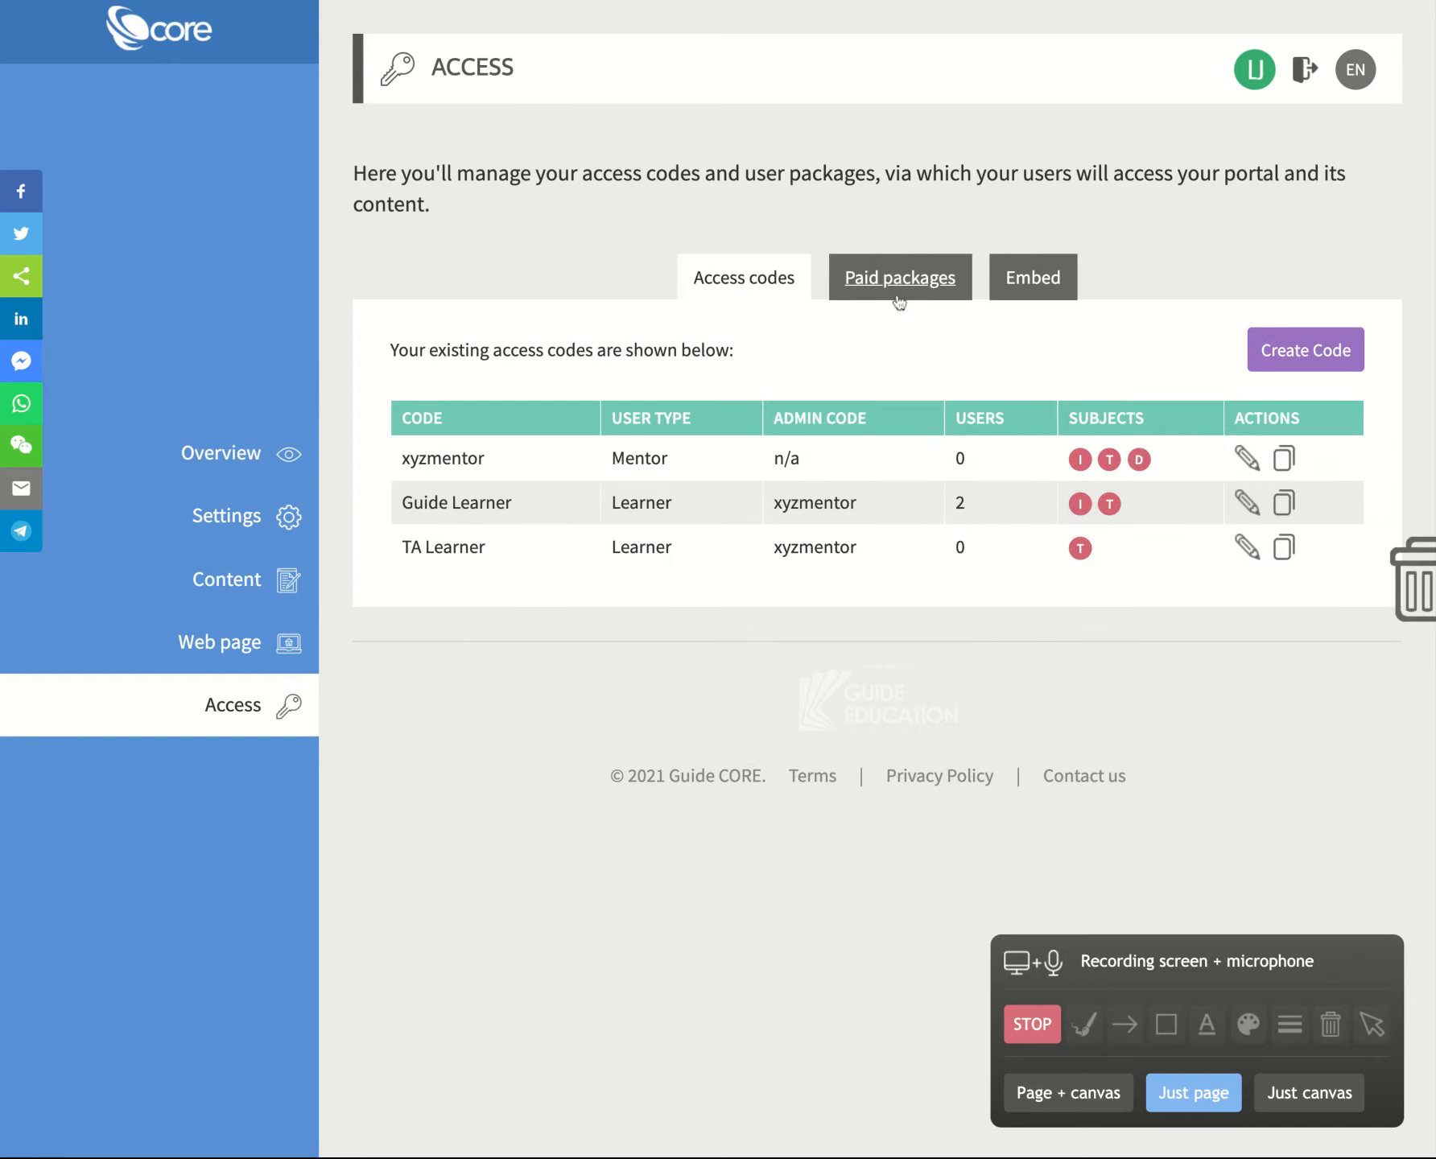
pyautogui.click(900, 276)
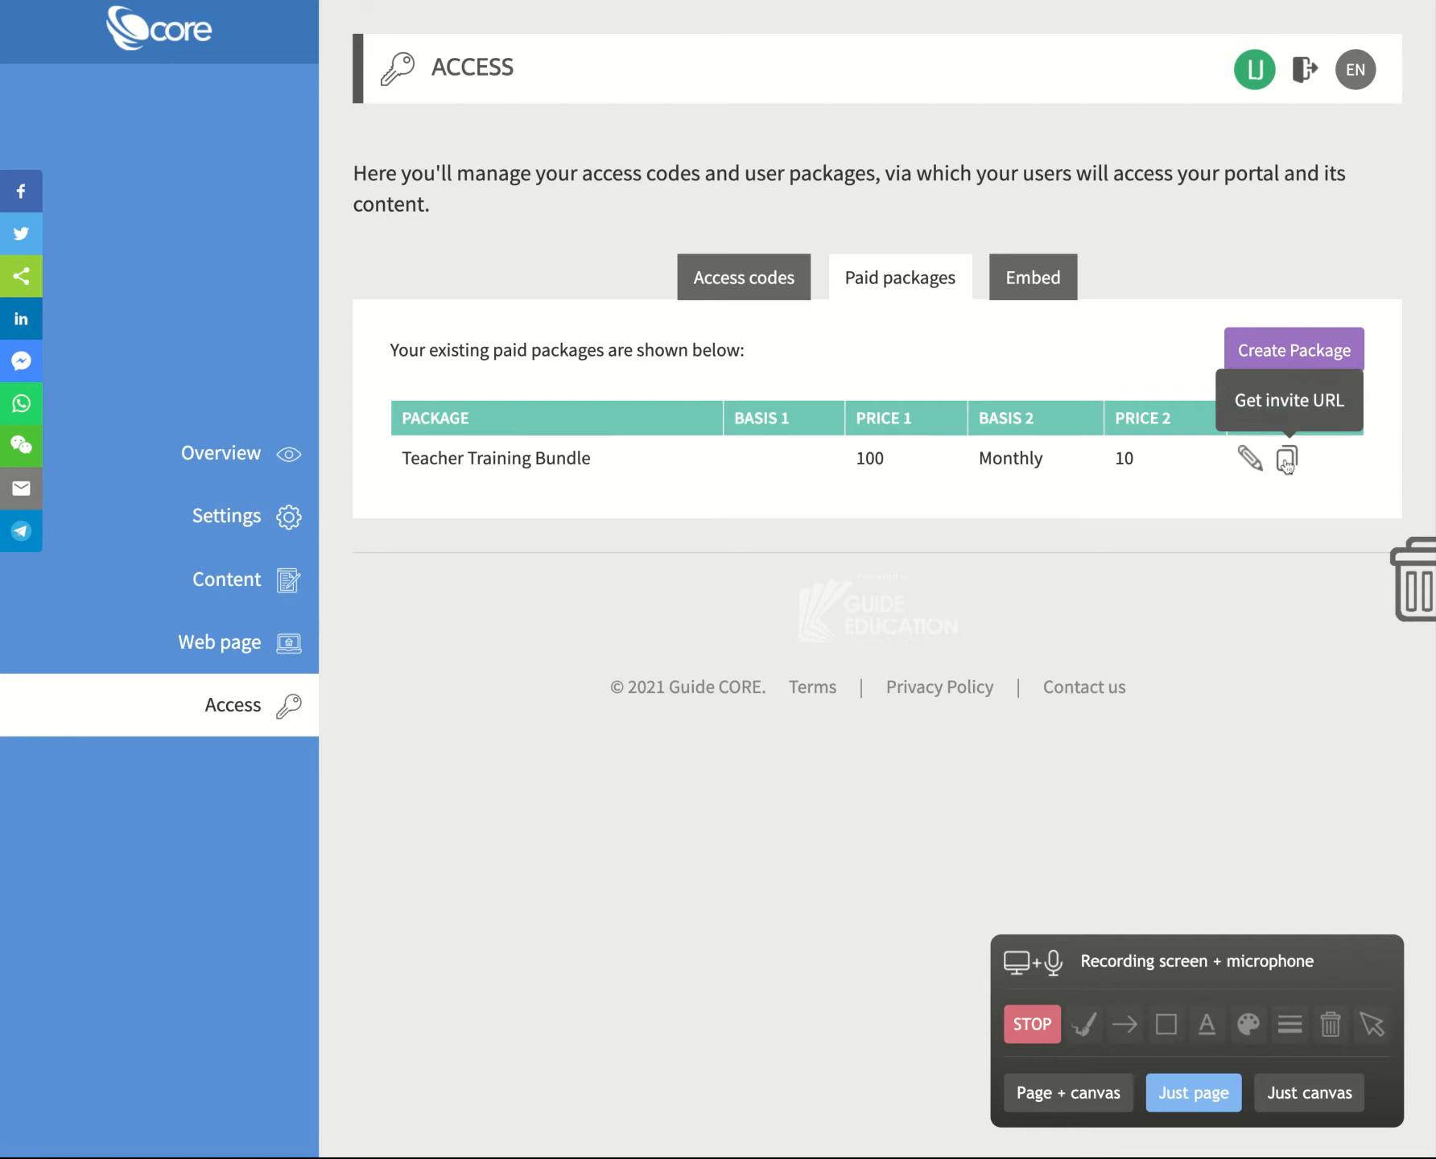
pyautogui.moveTo(1306, 441)
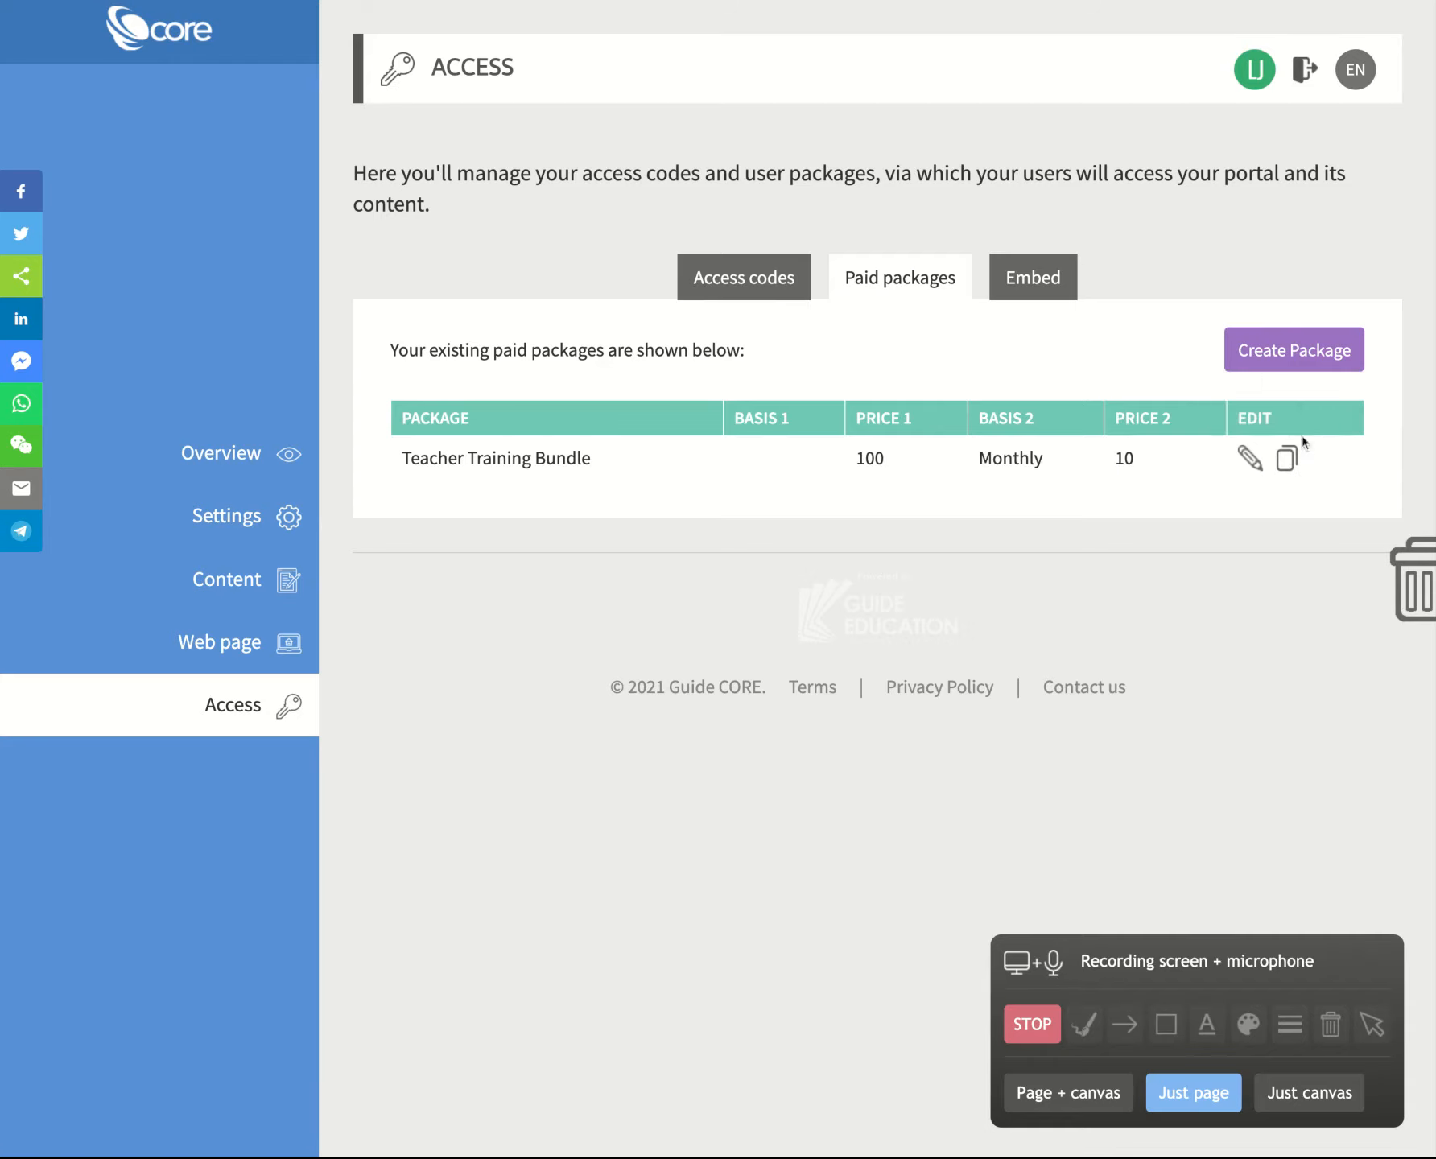
pyautogui.moveTo(1285, 460)
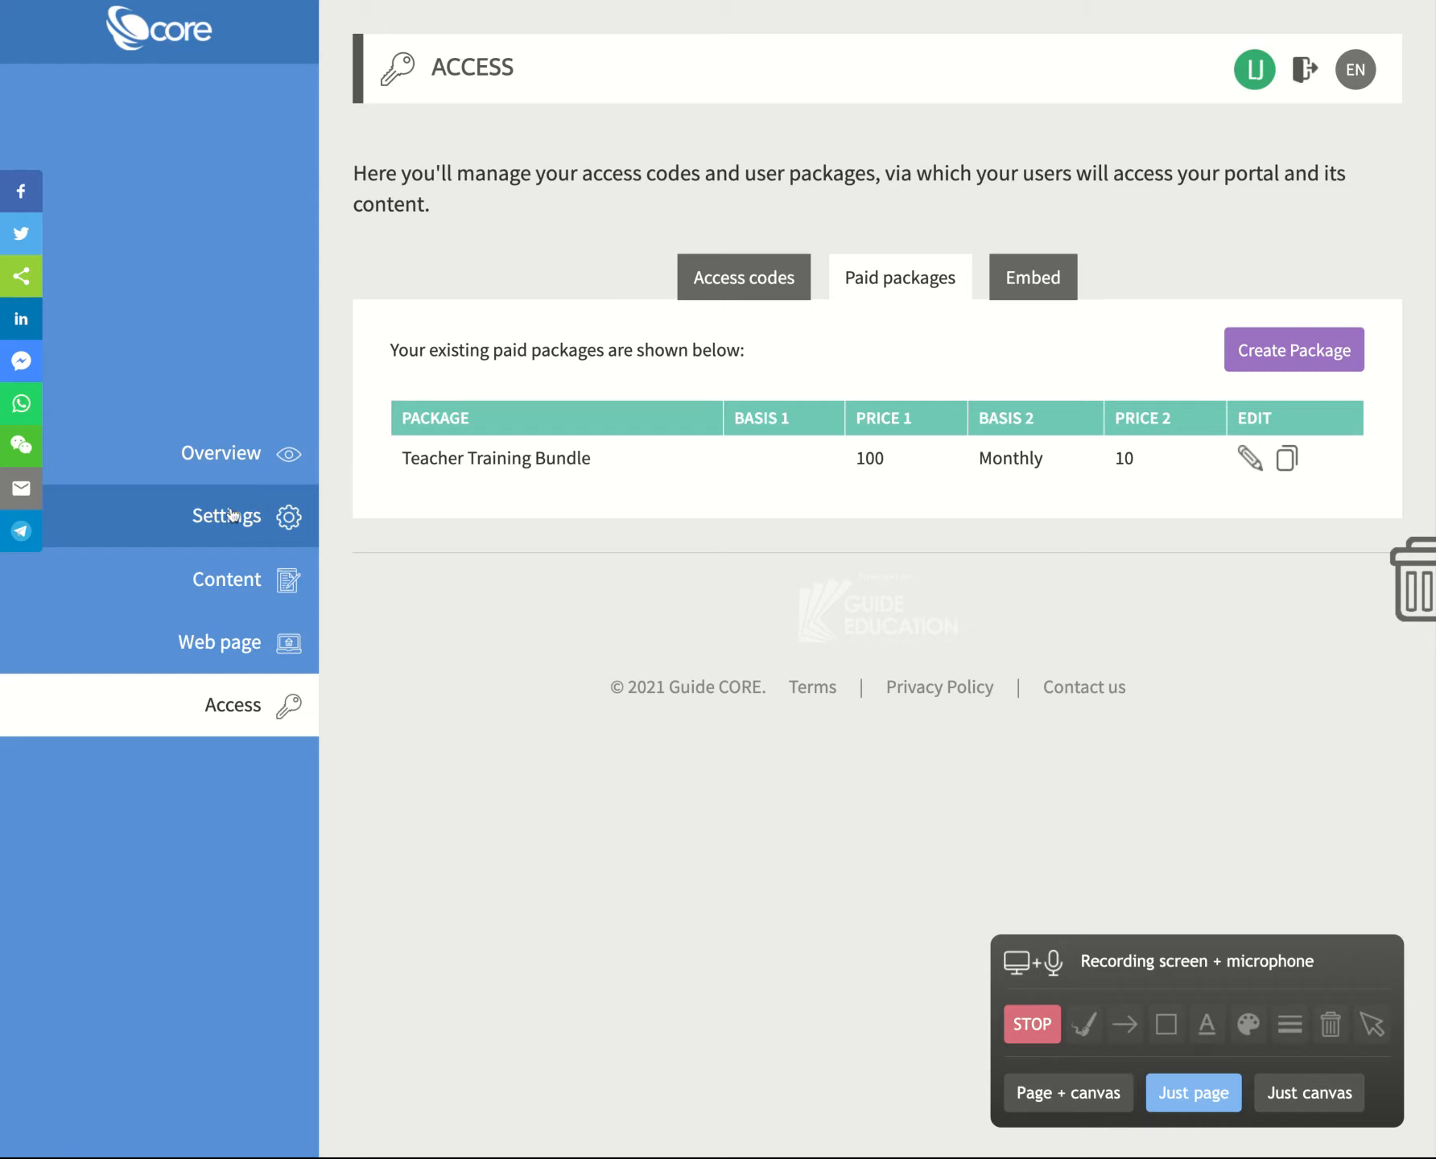
pyautogui.moveTo(228, 541)
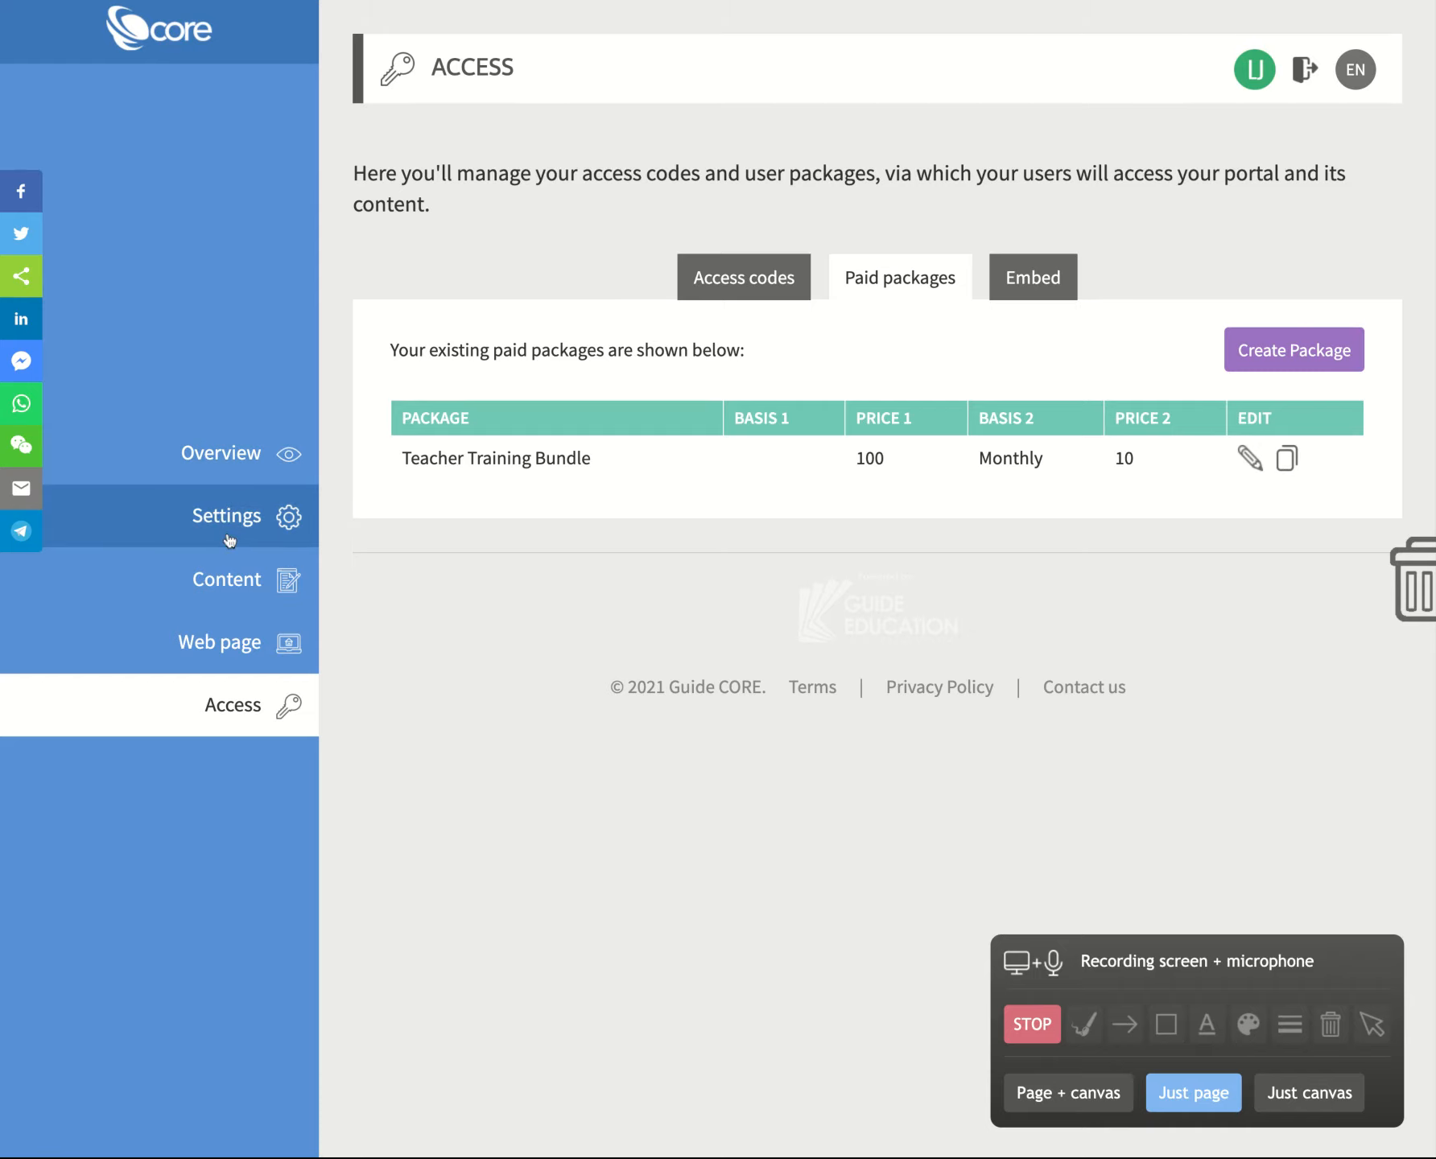
# From XYZ School's portal settings, launch the live Staff Development Portal sign-in page
pyautogui.click(226, 515)
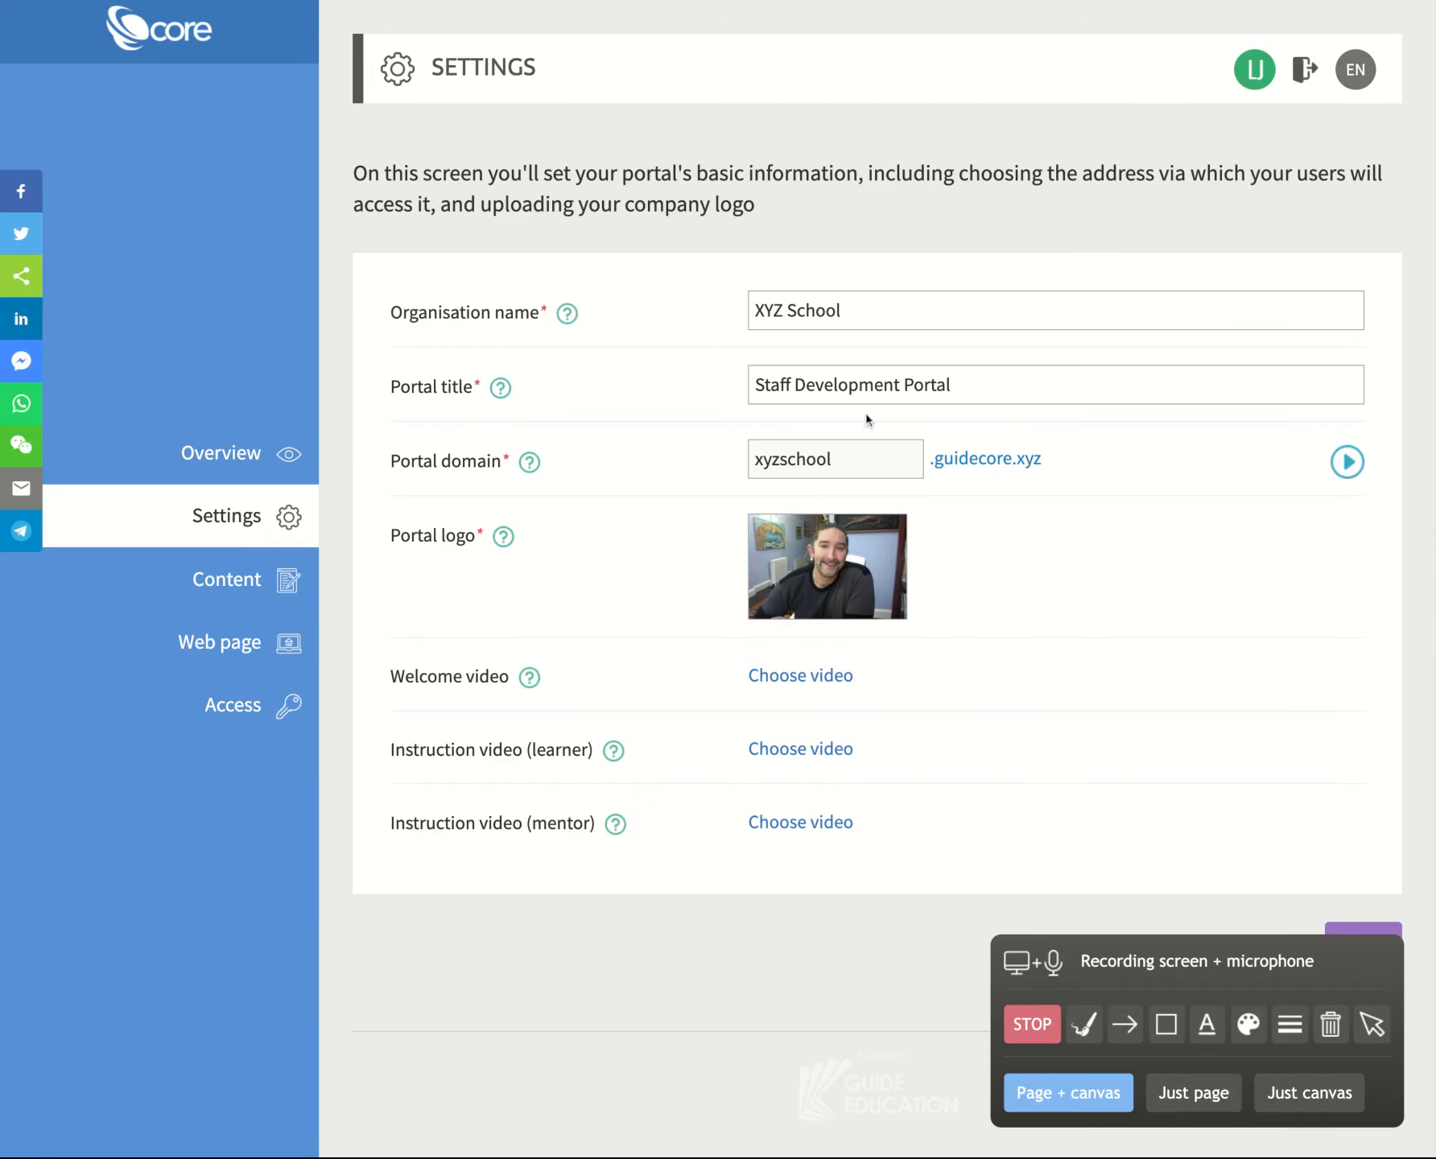
pyautogui.moveTo(1185, 1074)
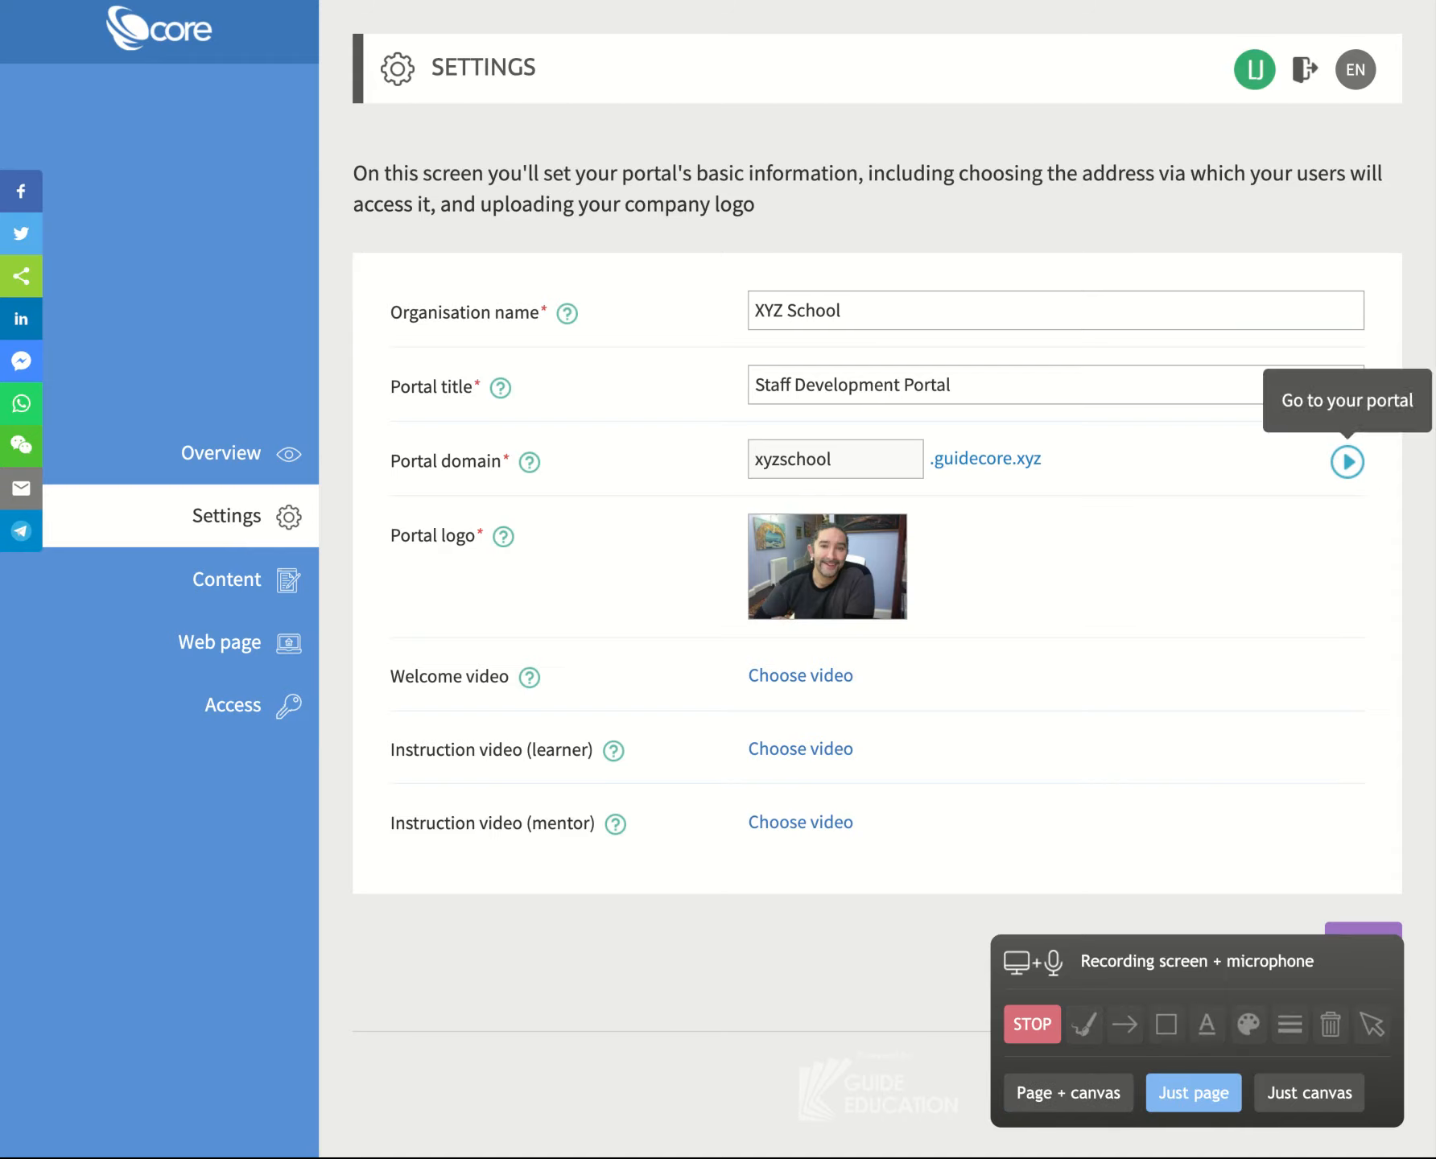
pyautogui.click(1344, 461)
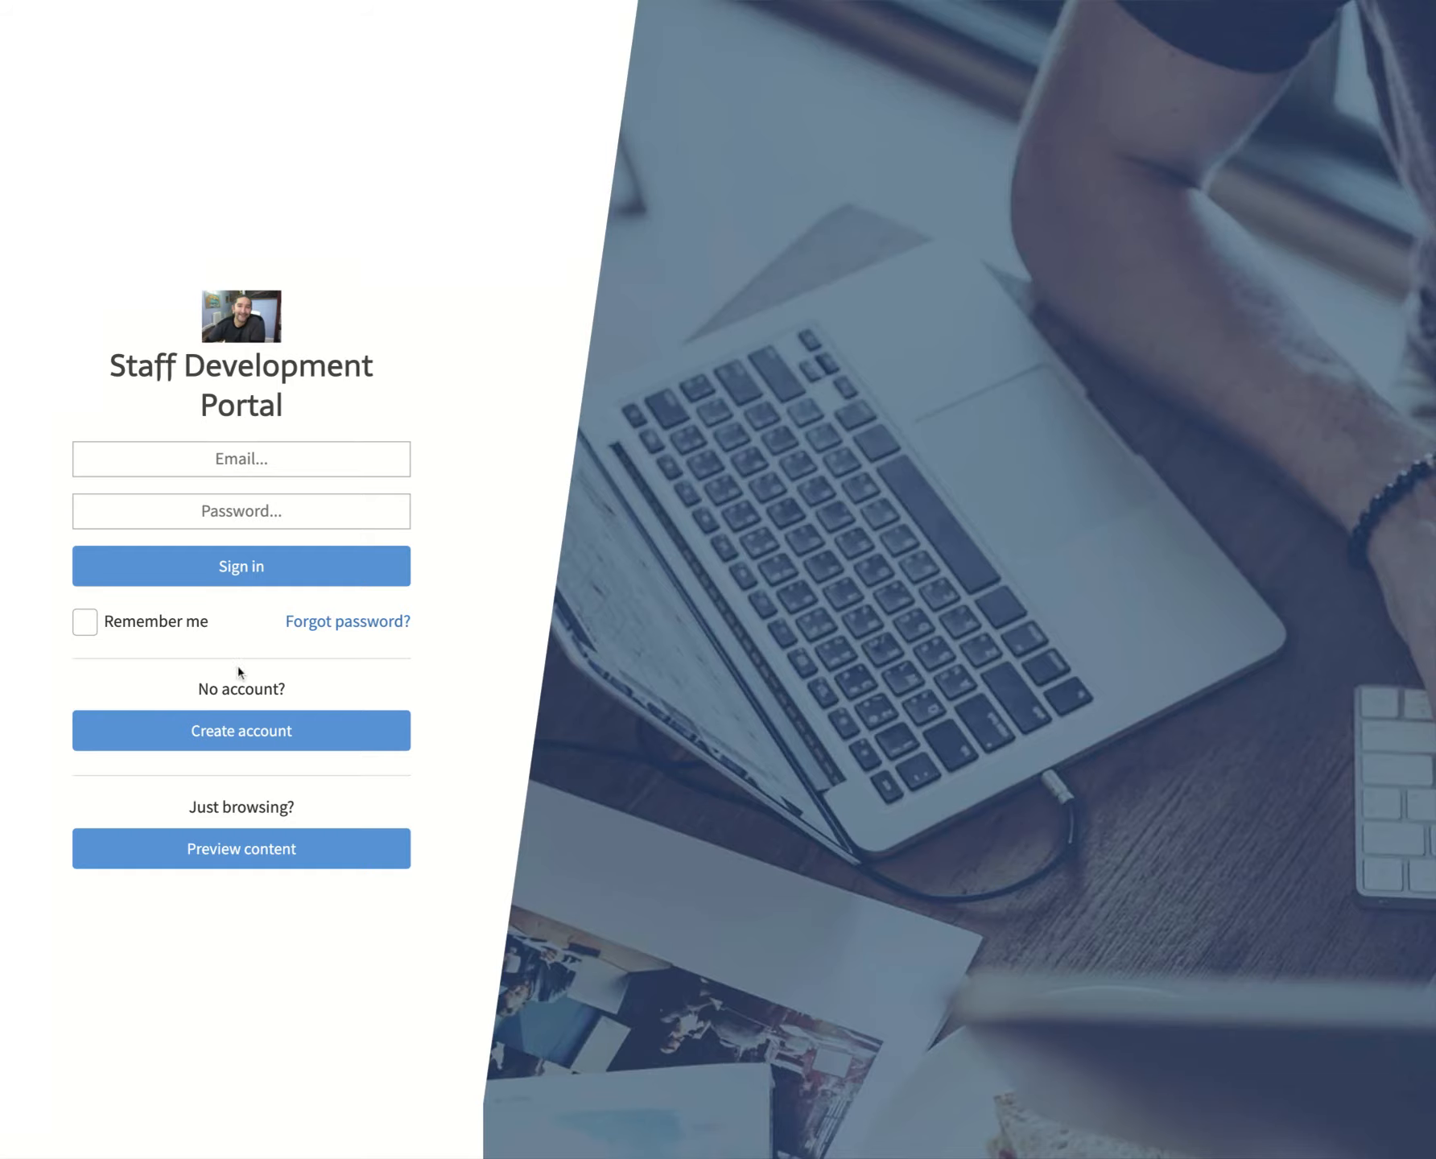
pyautogui.moveTo(332, 345)
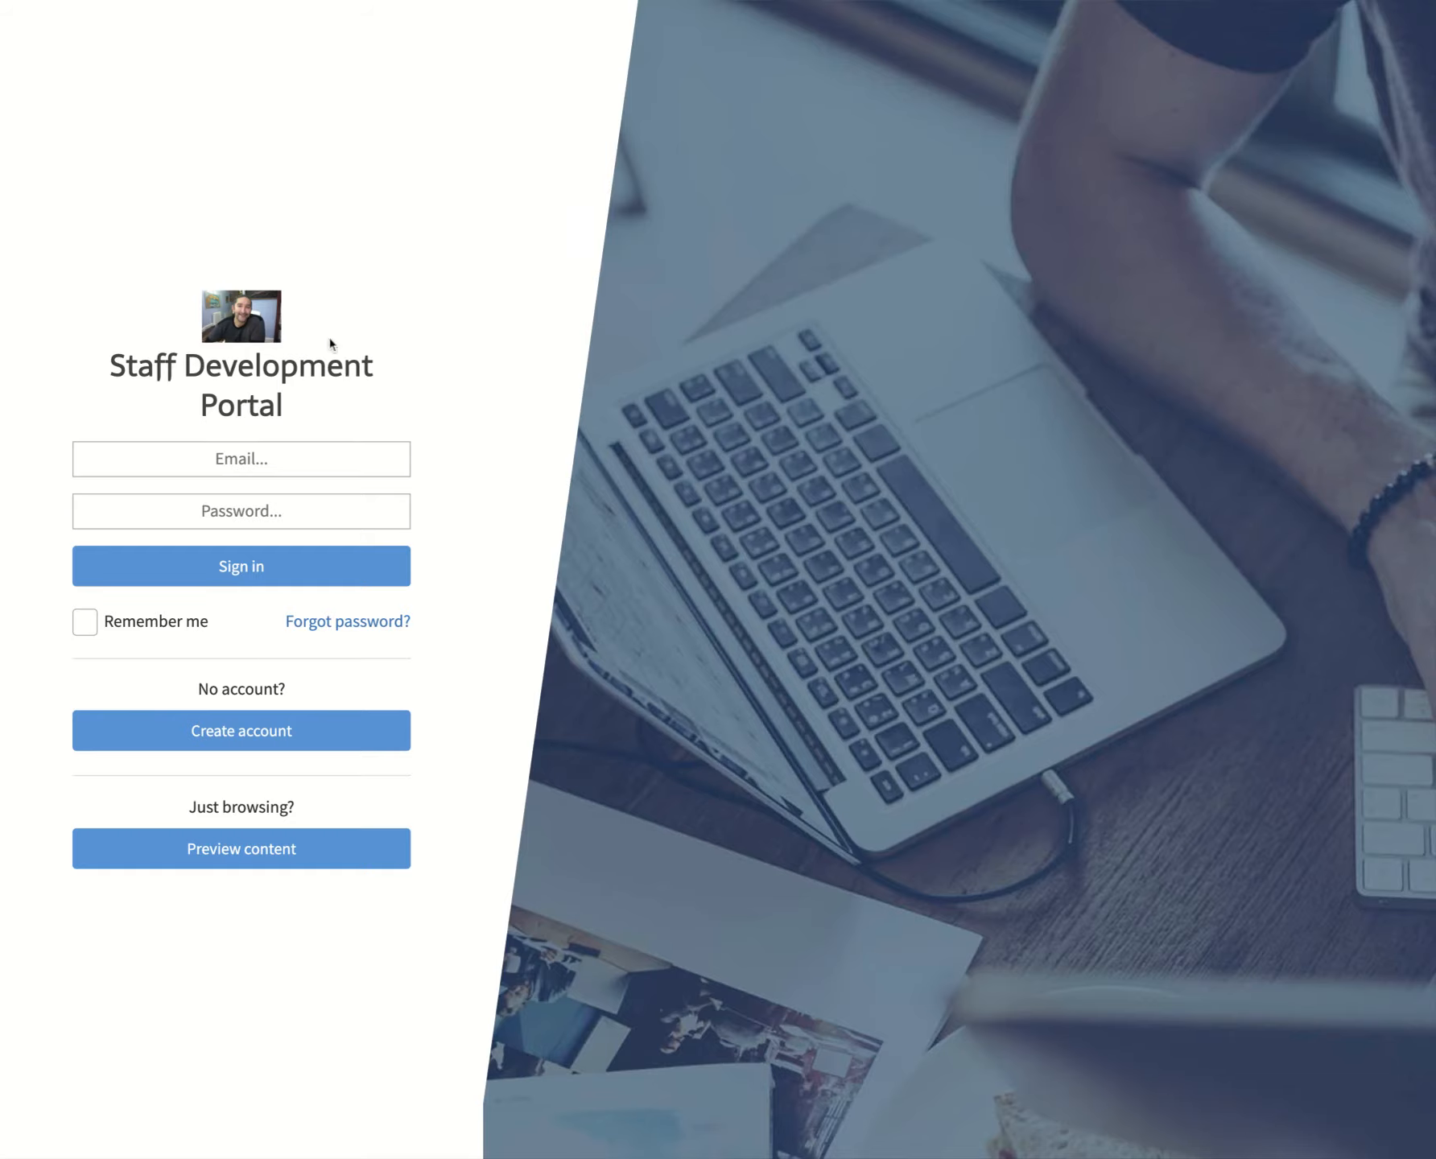
pyautogui.moveTo(438, 491)
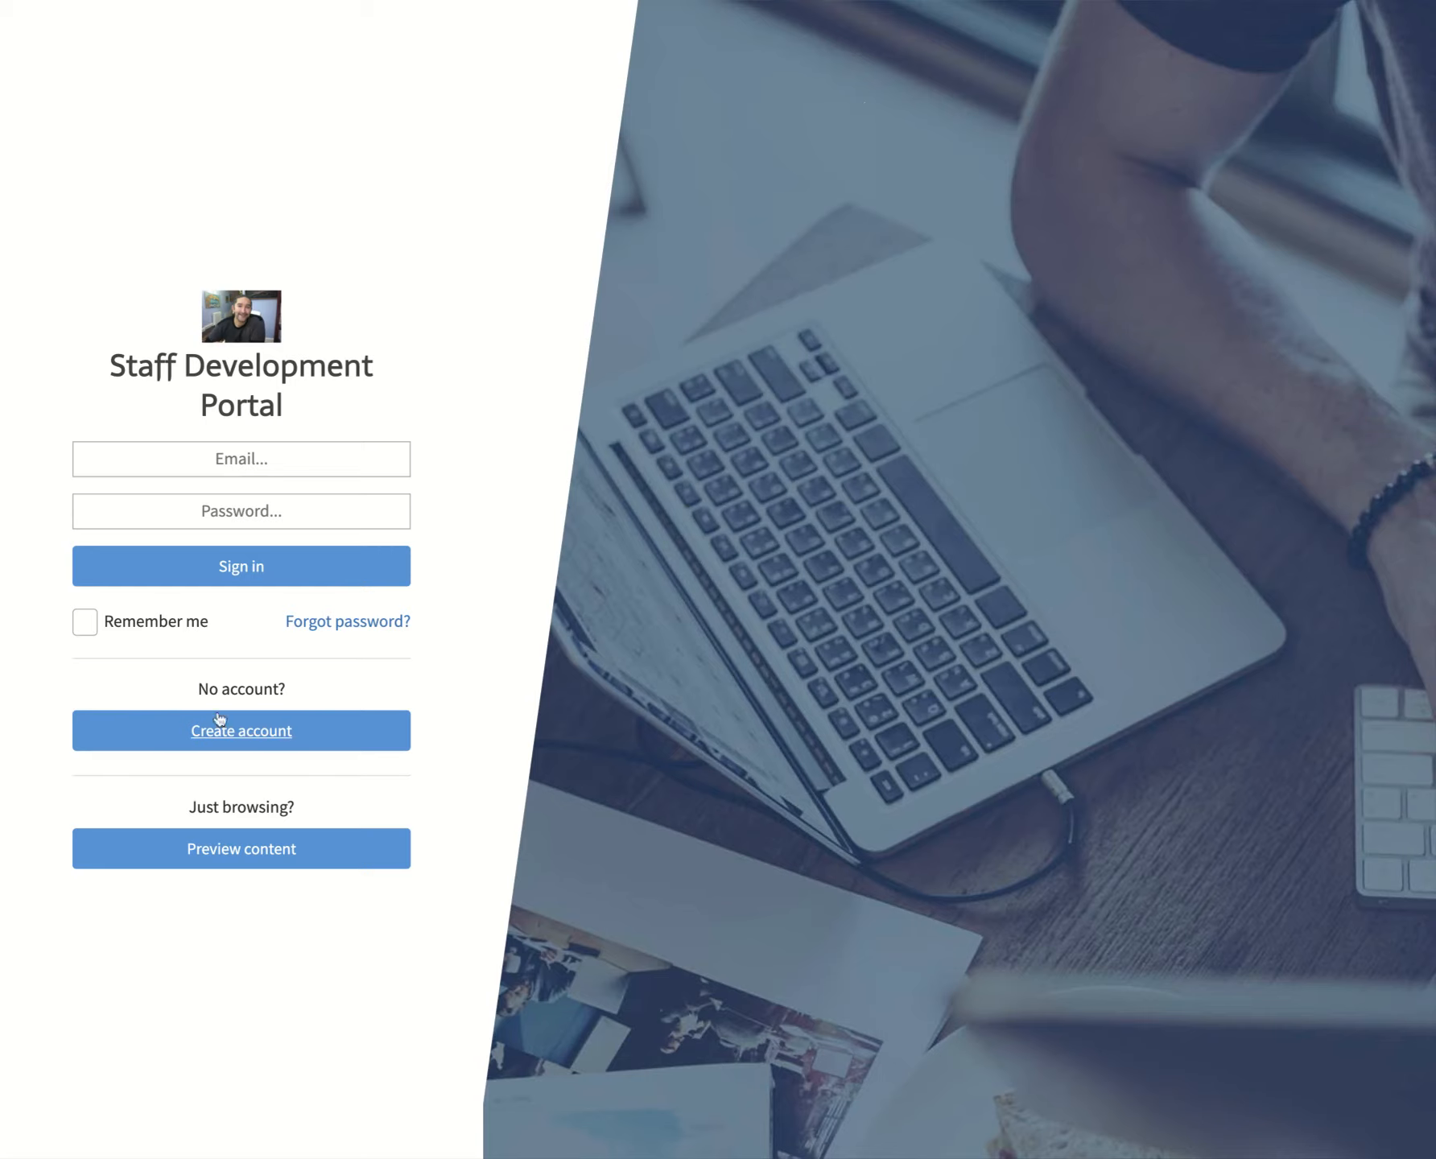
# Fill the sign-up form with test name, email 'fewfewfefe@tuit' and password 'password'
pyautogui.click(242, 731)
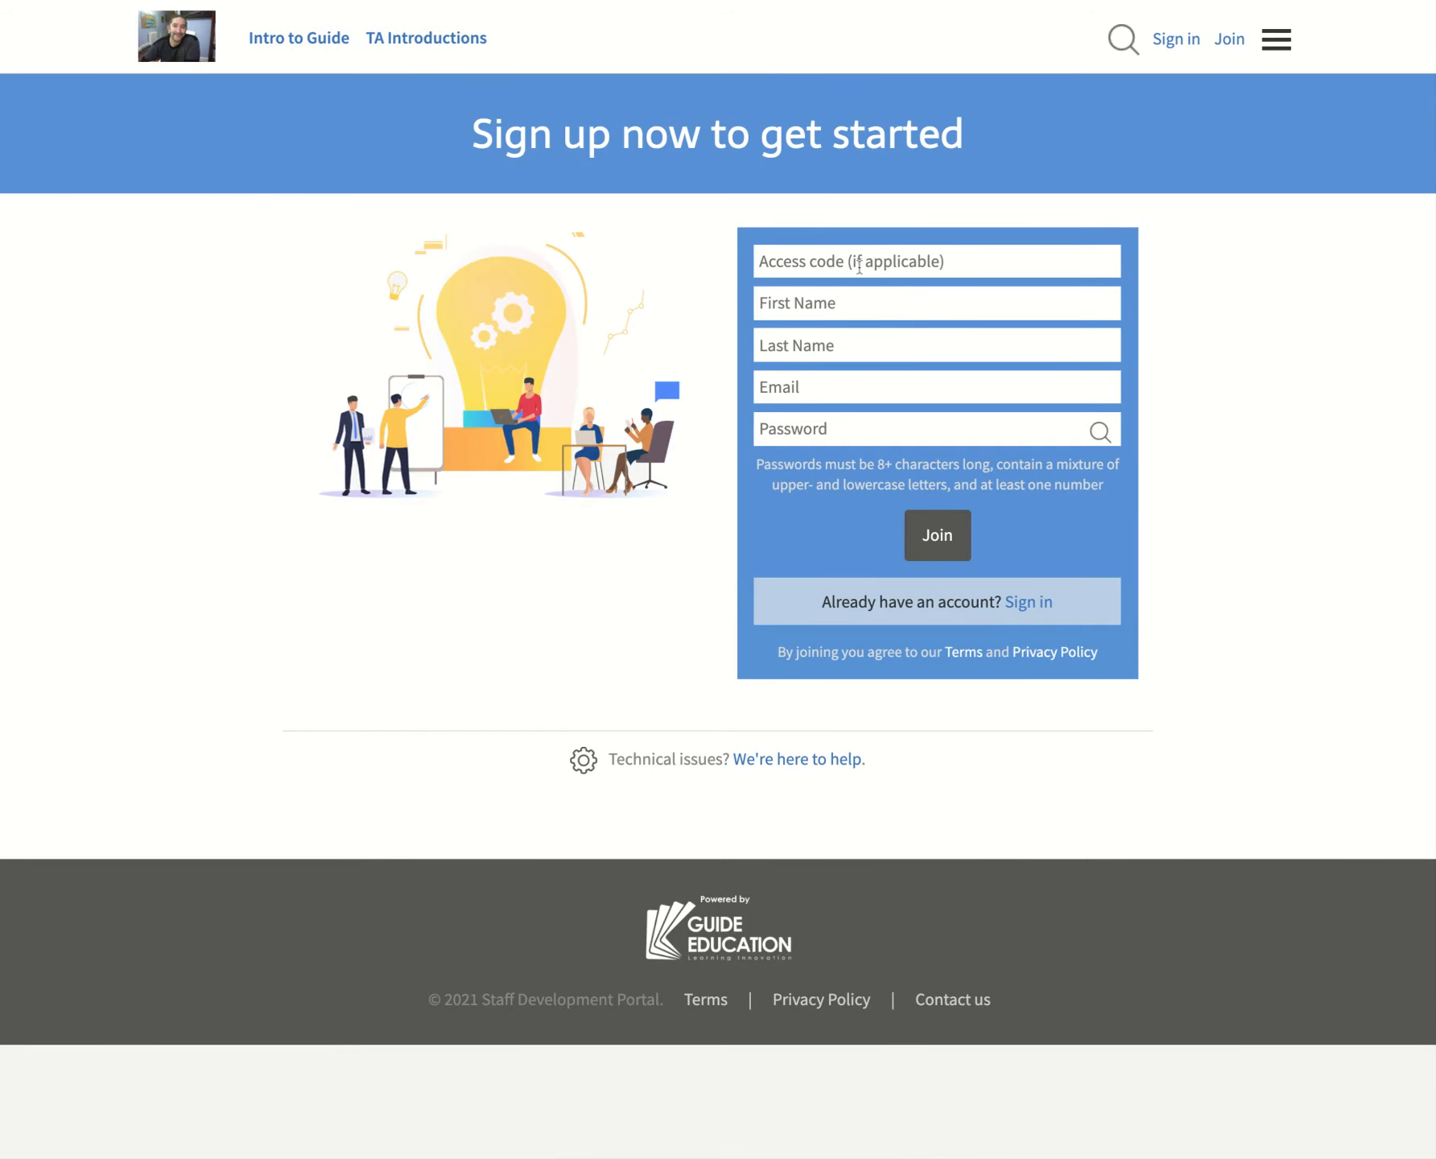
pyautogui.write('e')
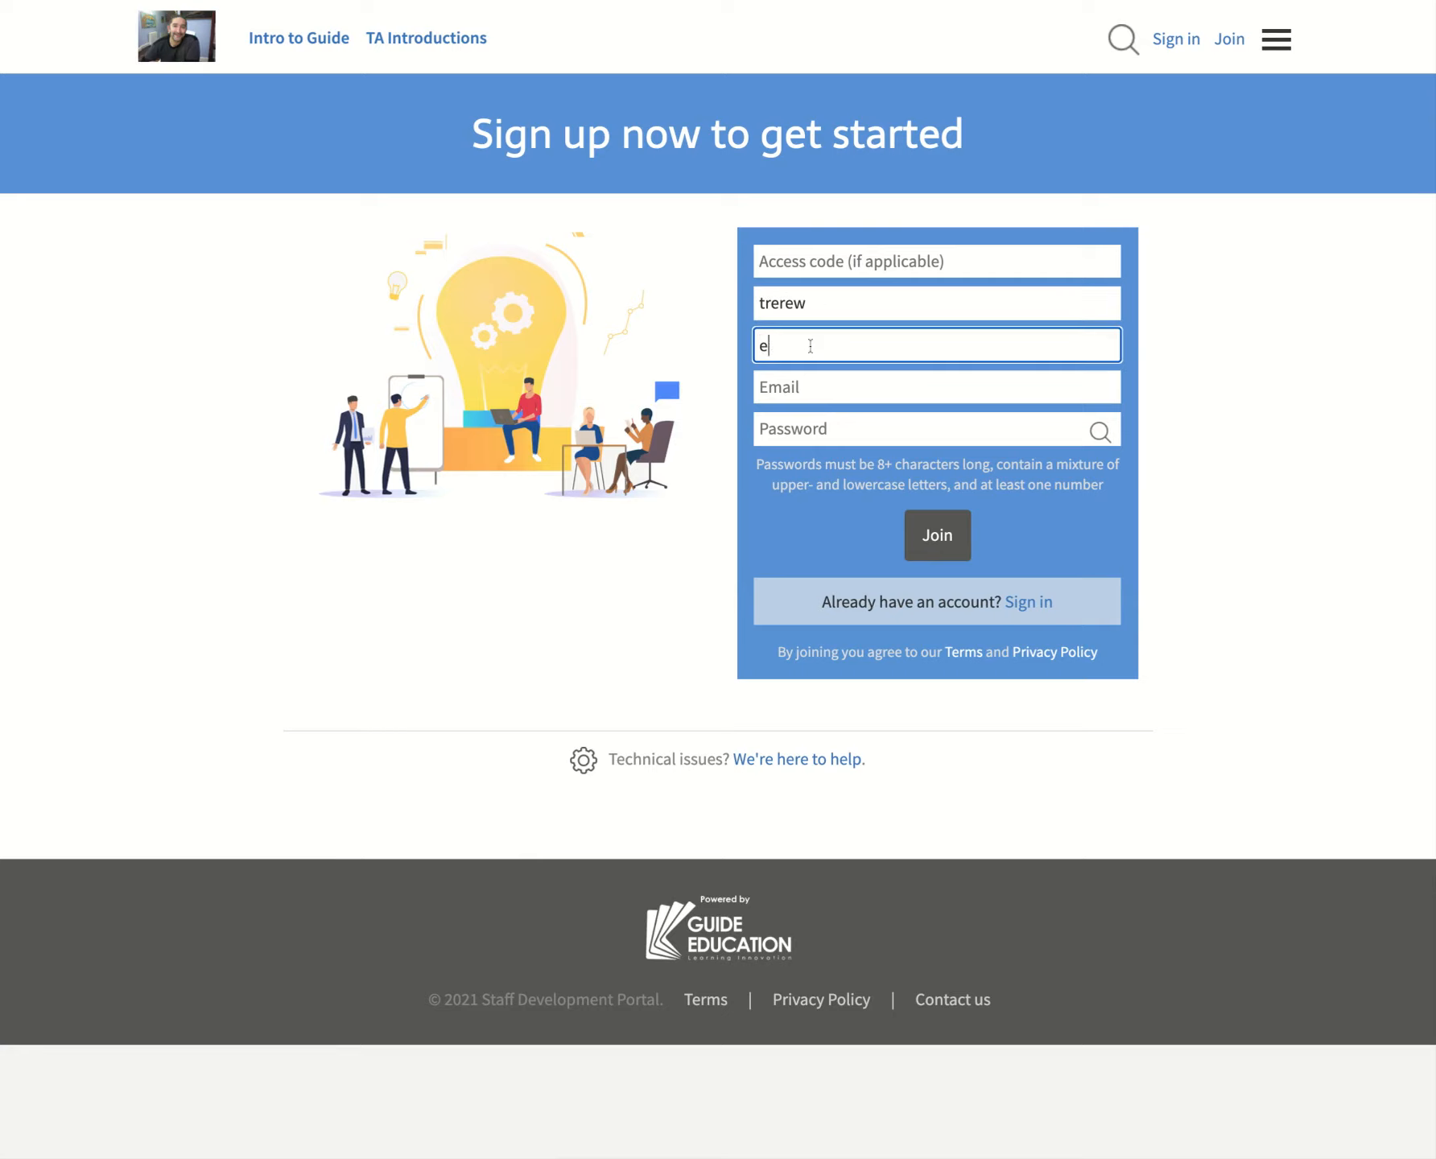
pyautogui.write('fewfewfefe')
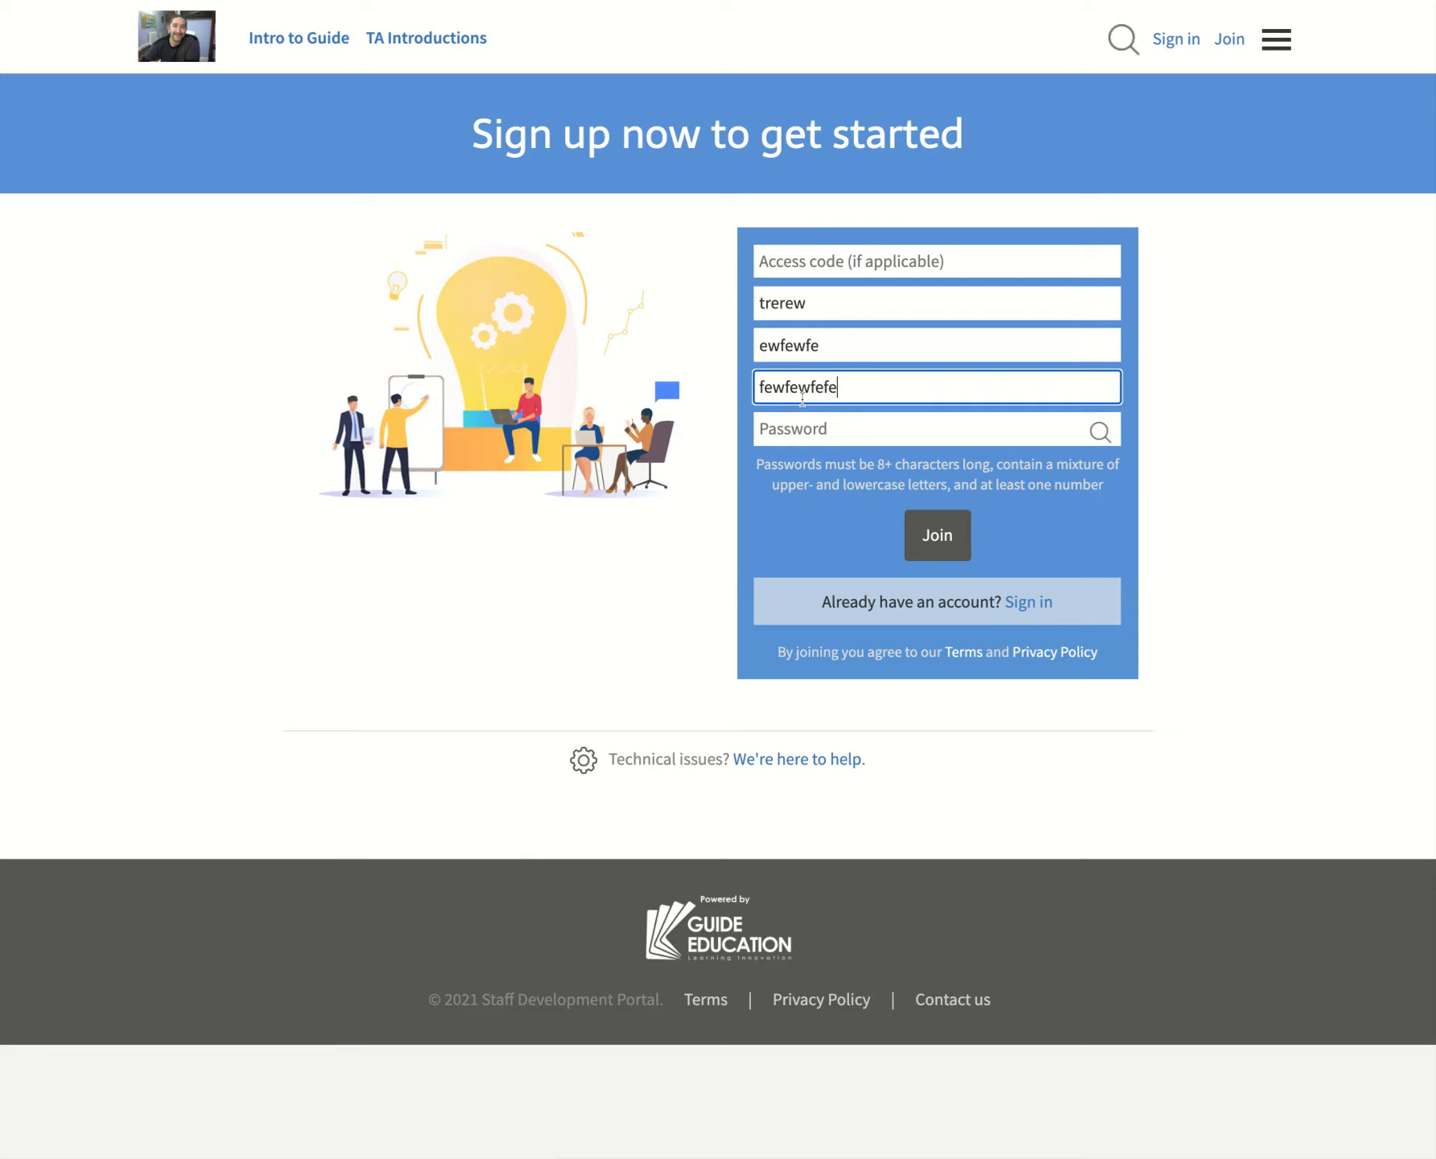
pyautogui.write('@tuitionk.vom')
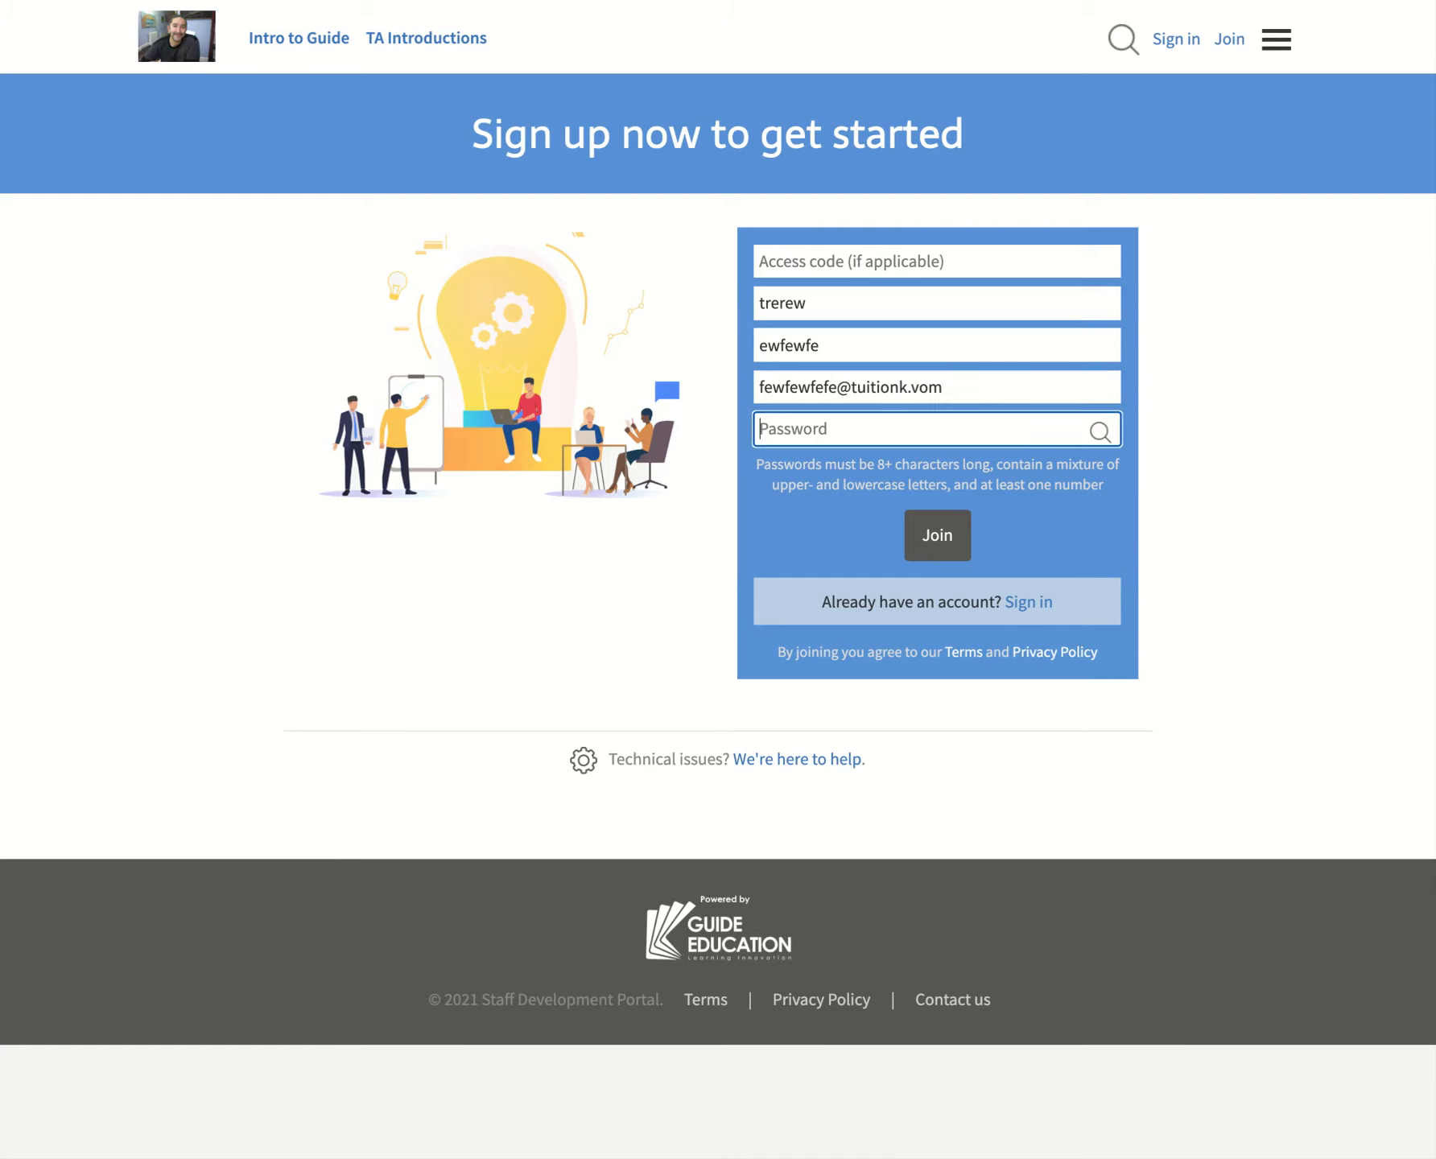
pyautogui.write('password')
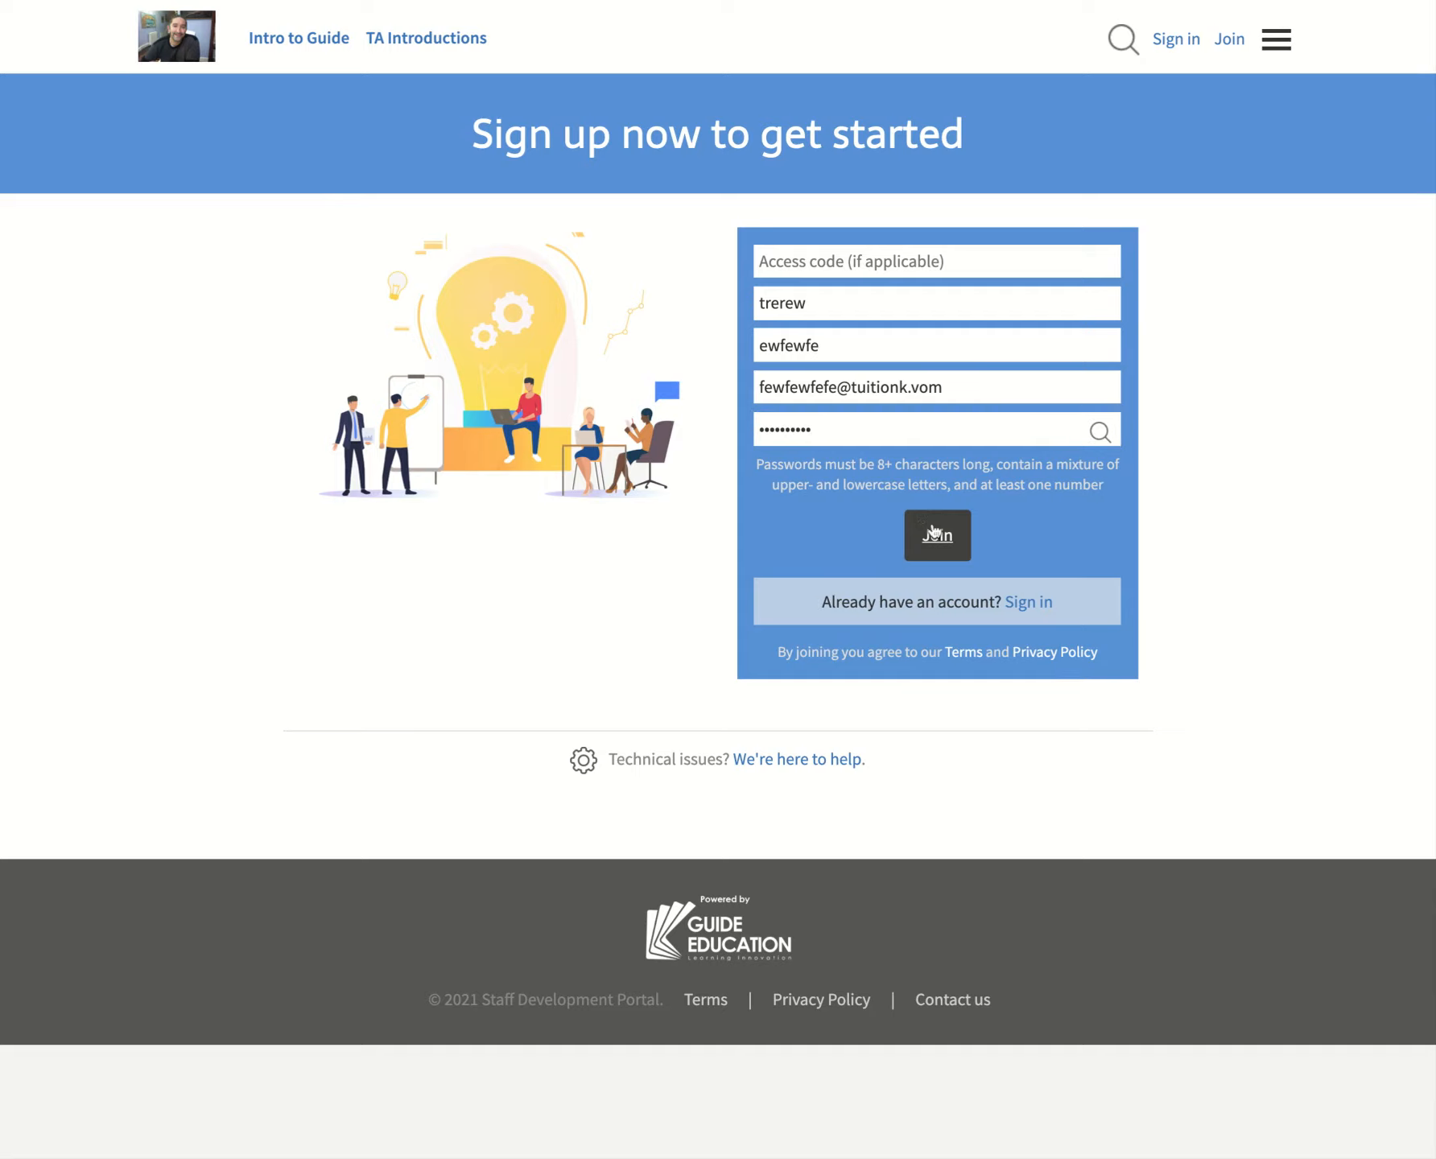
# Join, preview the £100.00 yearly Teacher Training Bundle checkout, and dismiss the Stripe form
pyautogui.click(938, 535)
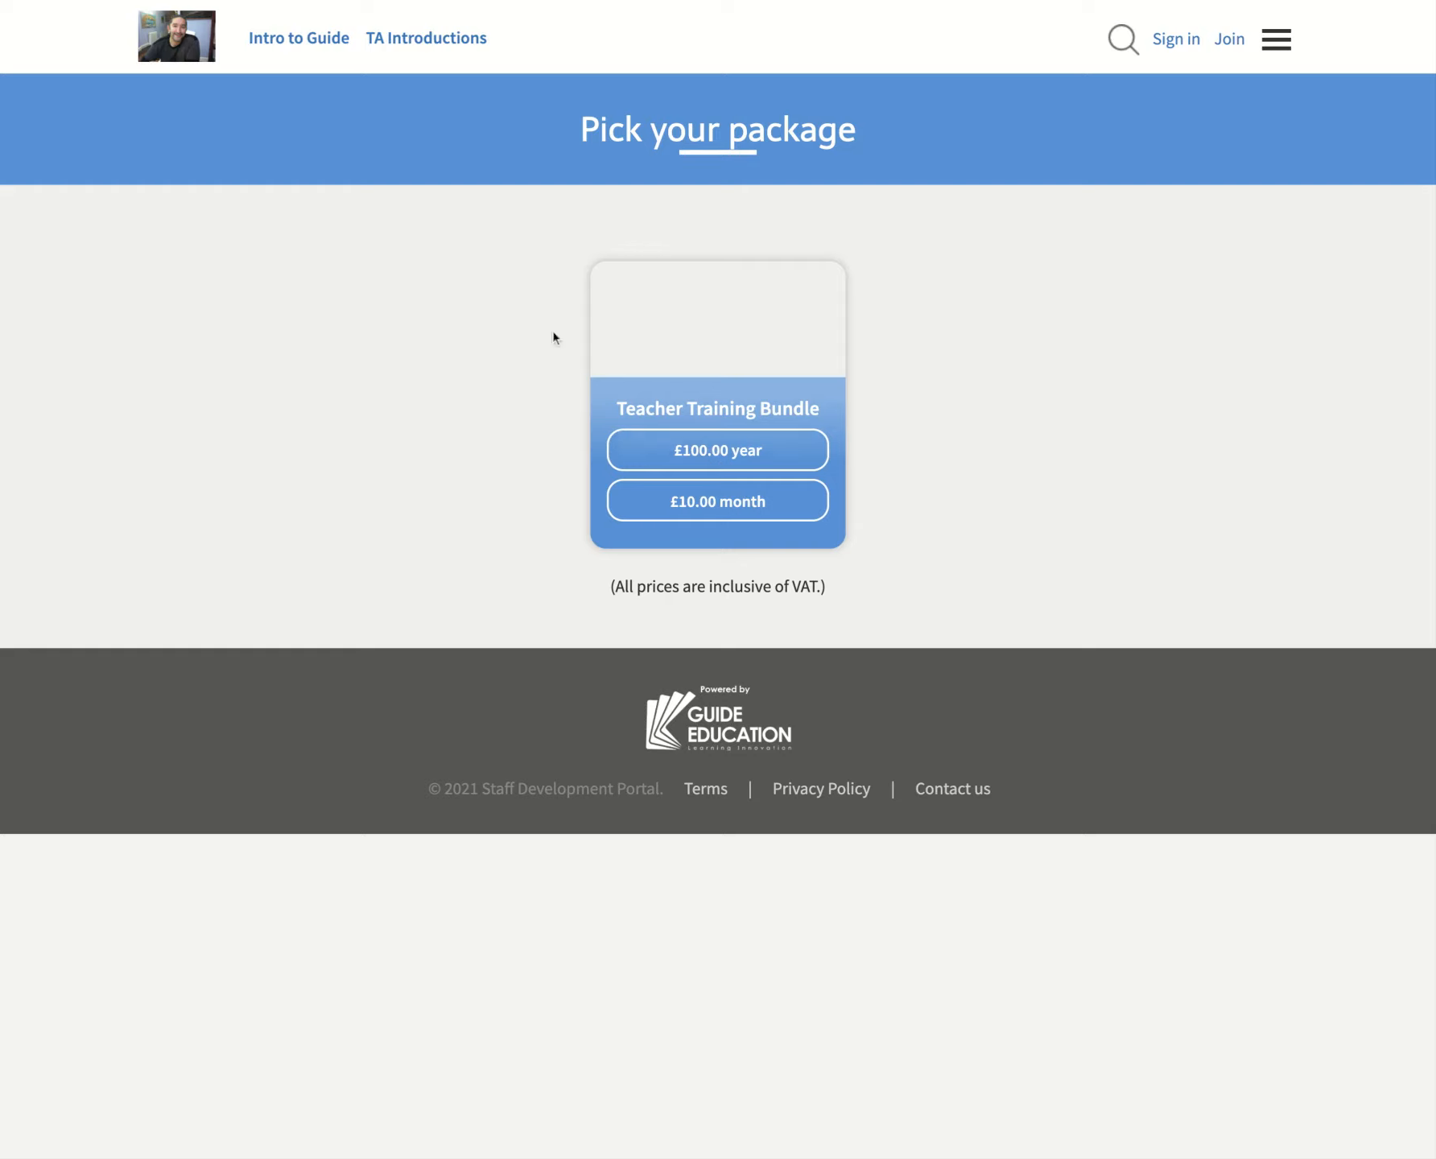
pyautogui.moveTo(244, 227)
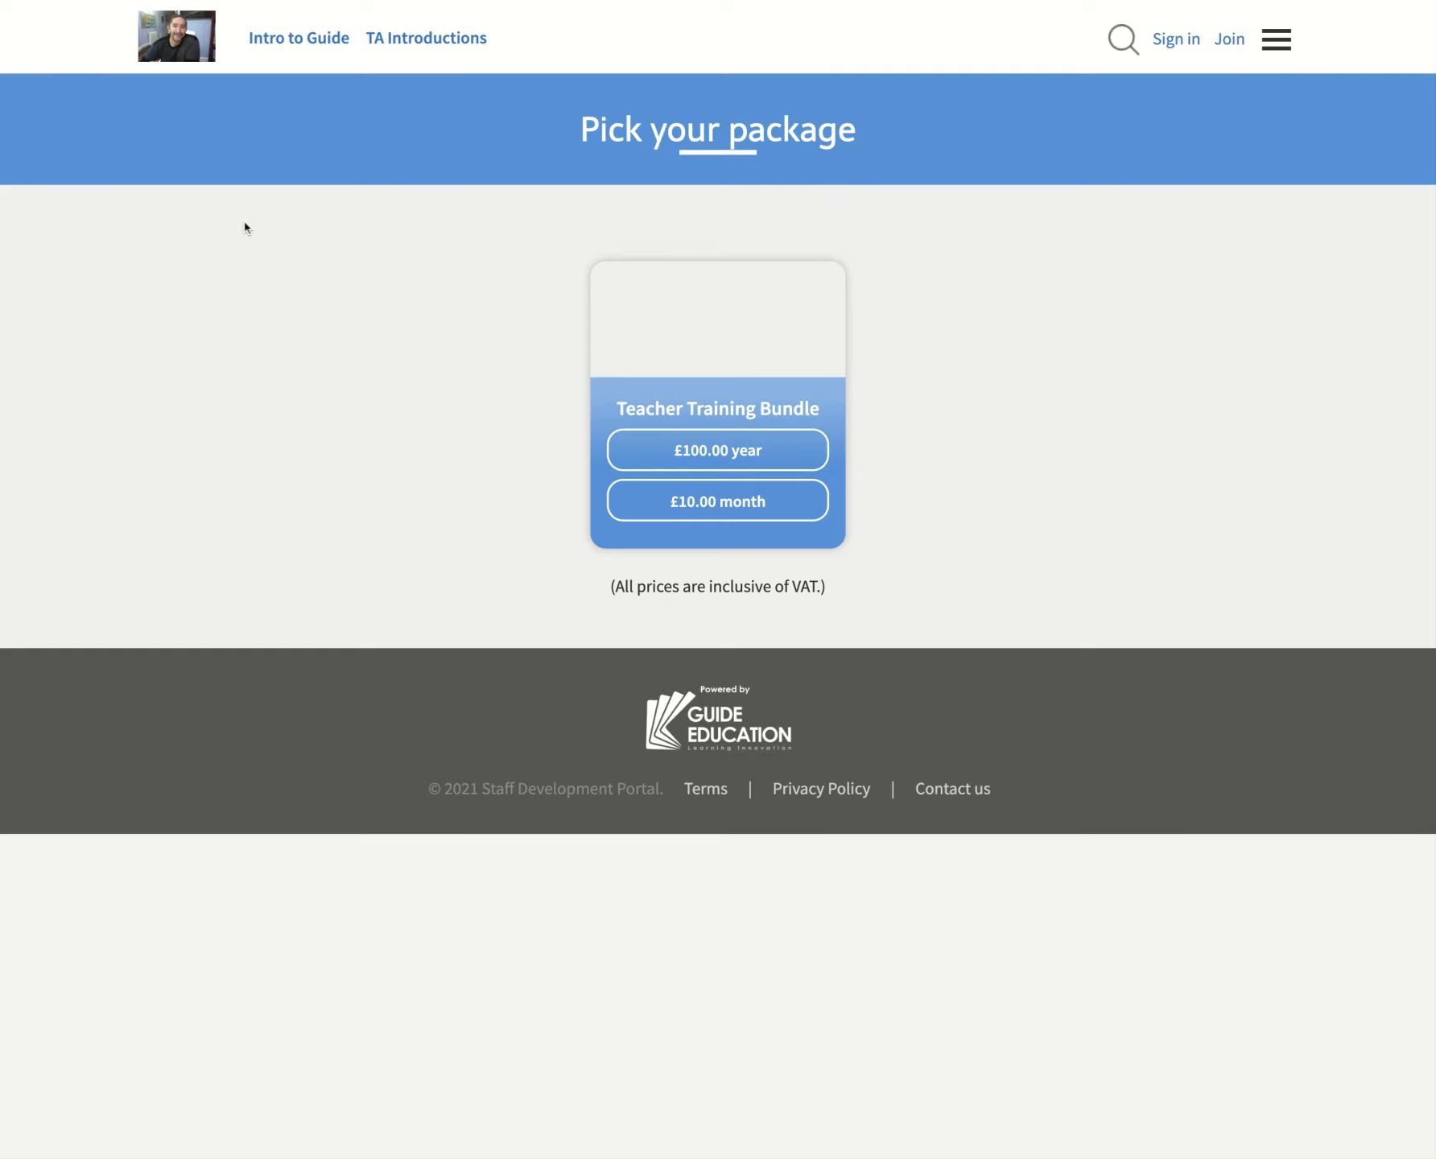
pyautogui.moveTo(242, 246)
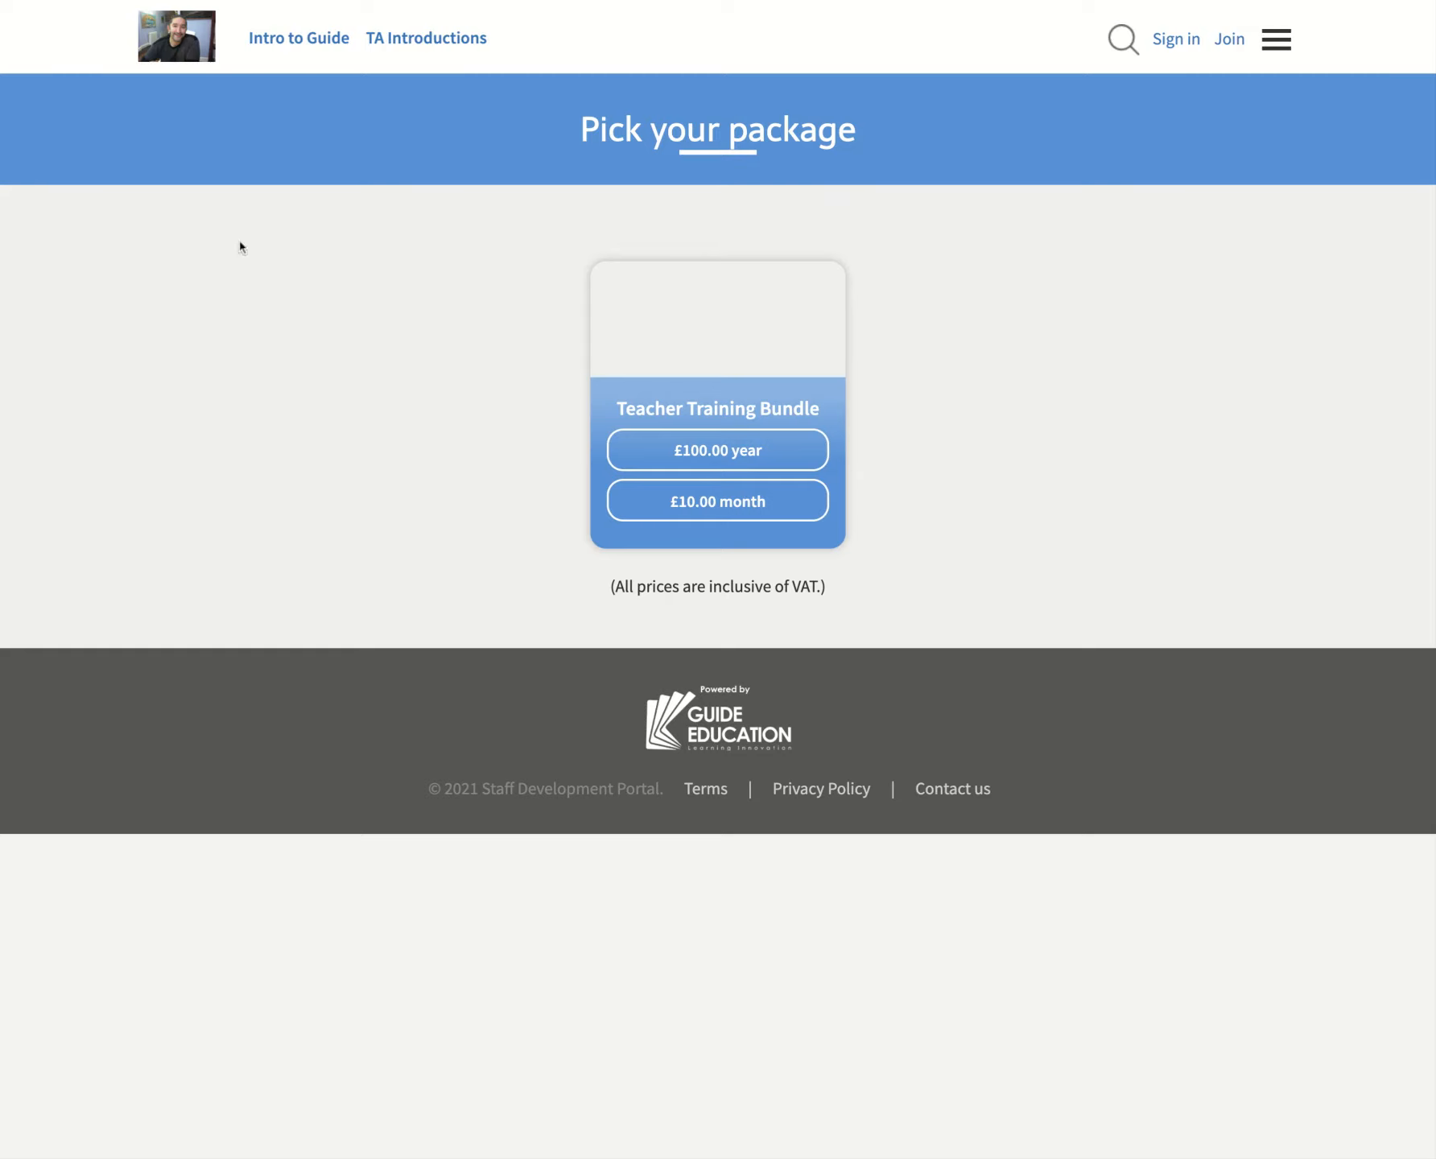
pyautogui.click(718, 449)
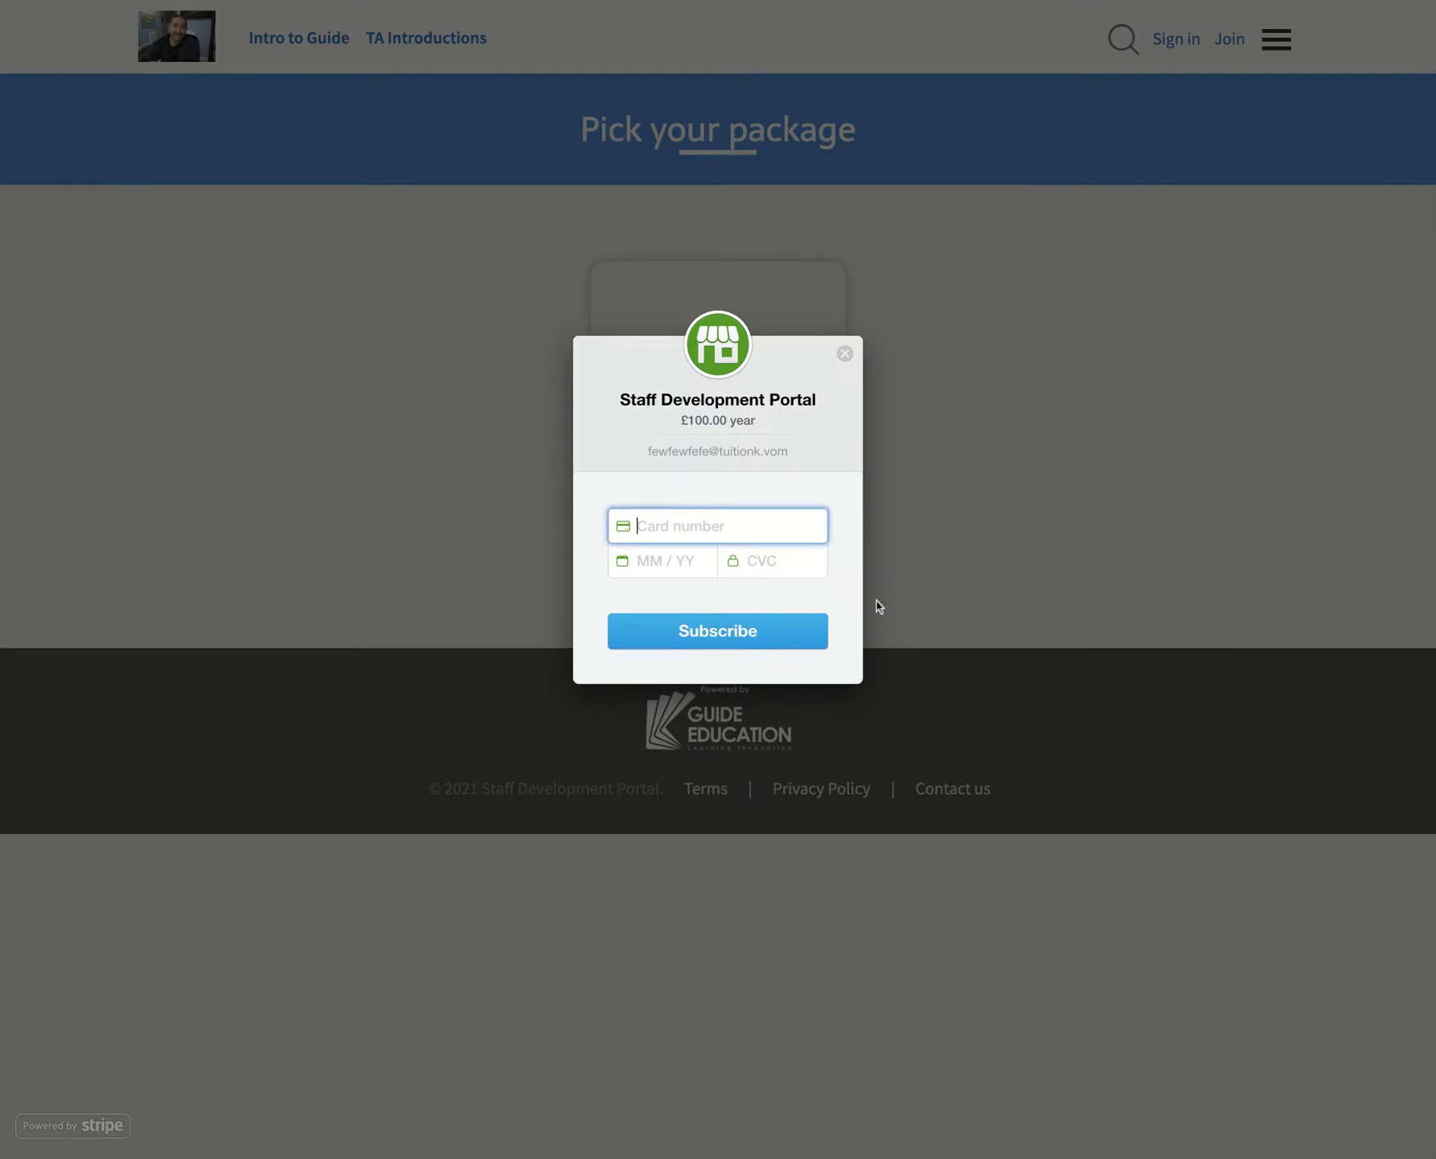
pyautogui.moveTo(116, 1122)
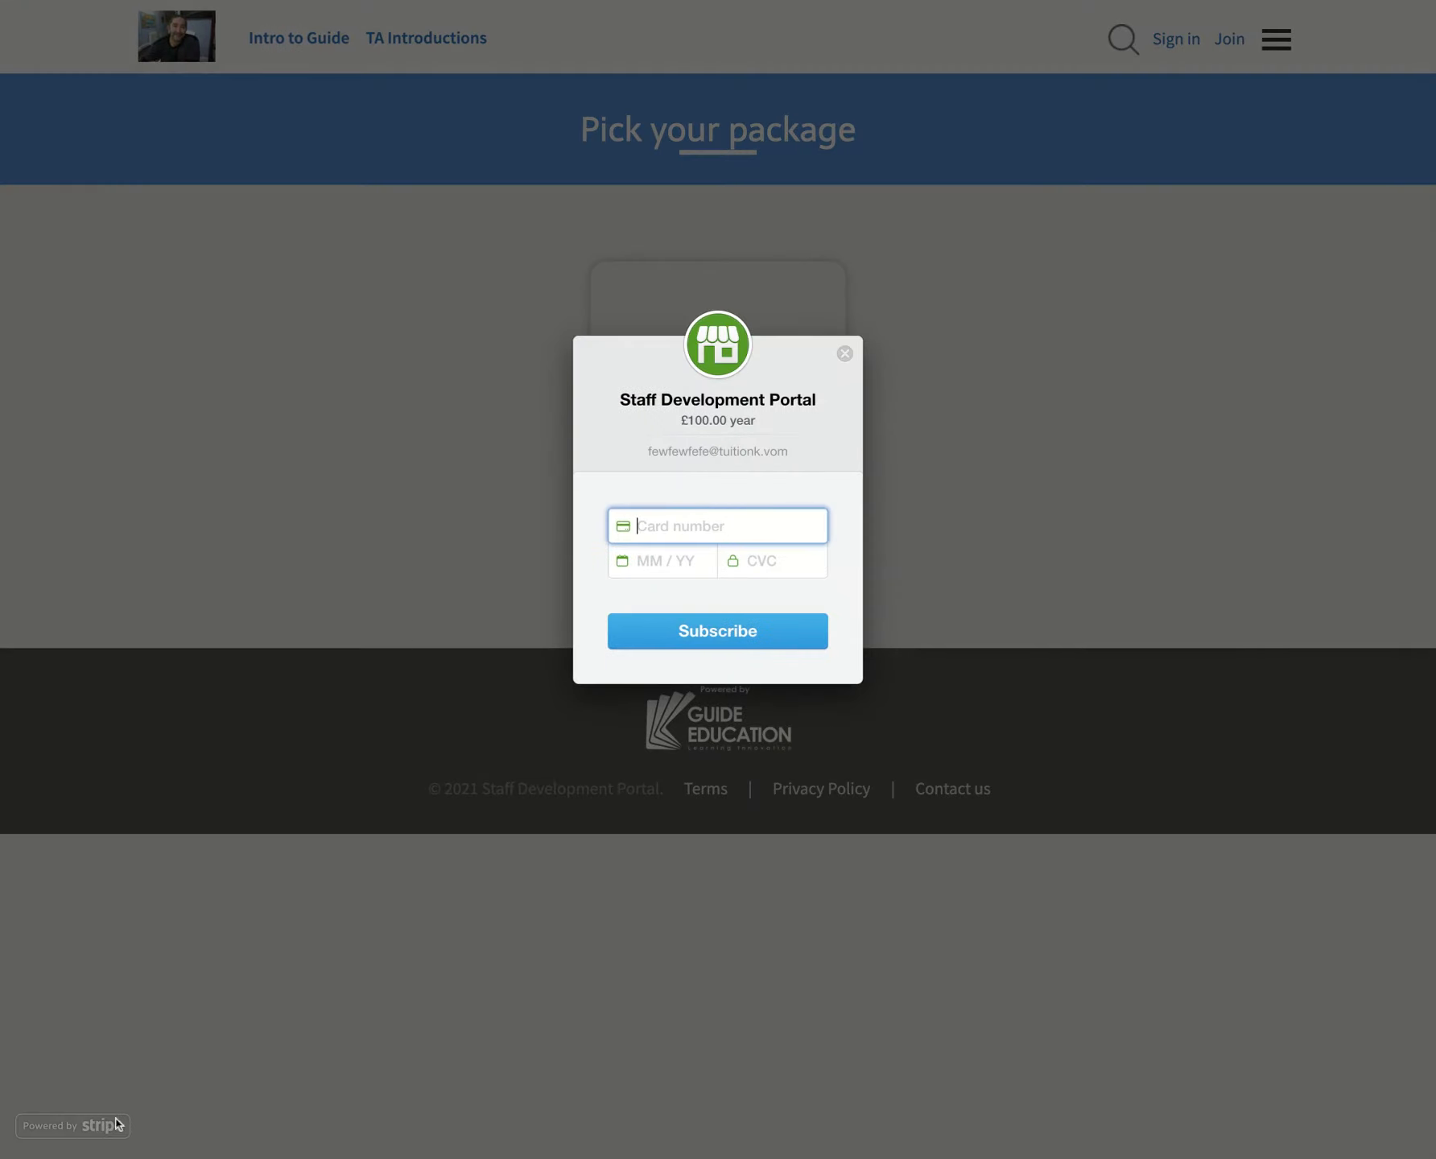
pyautogui.moveTo(852, 494)
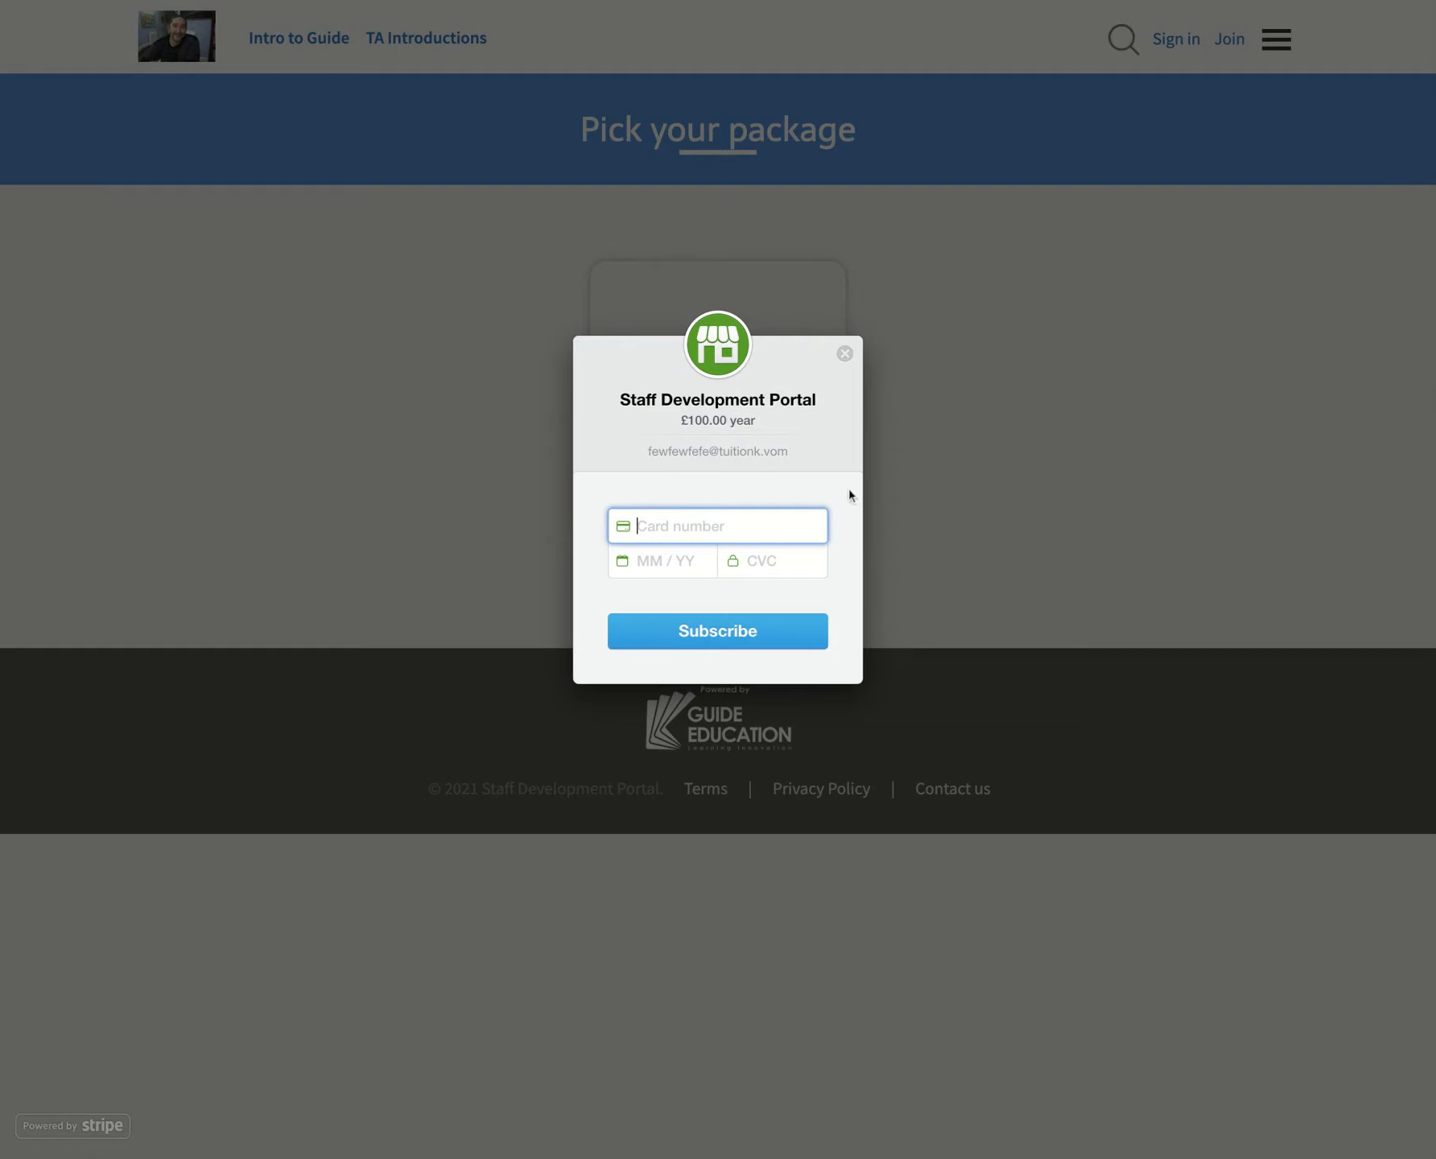
pyautogui.moveTo(845, 354)
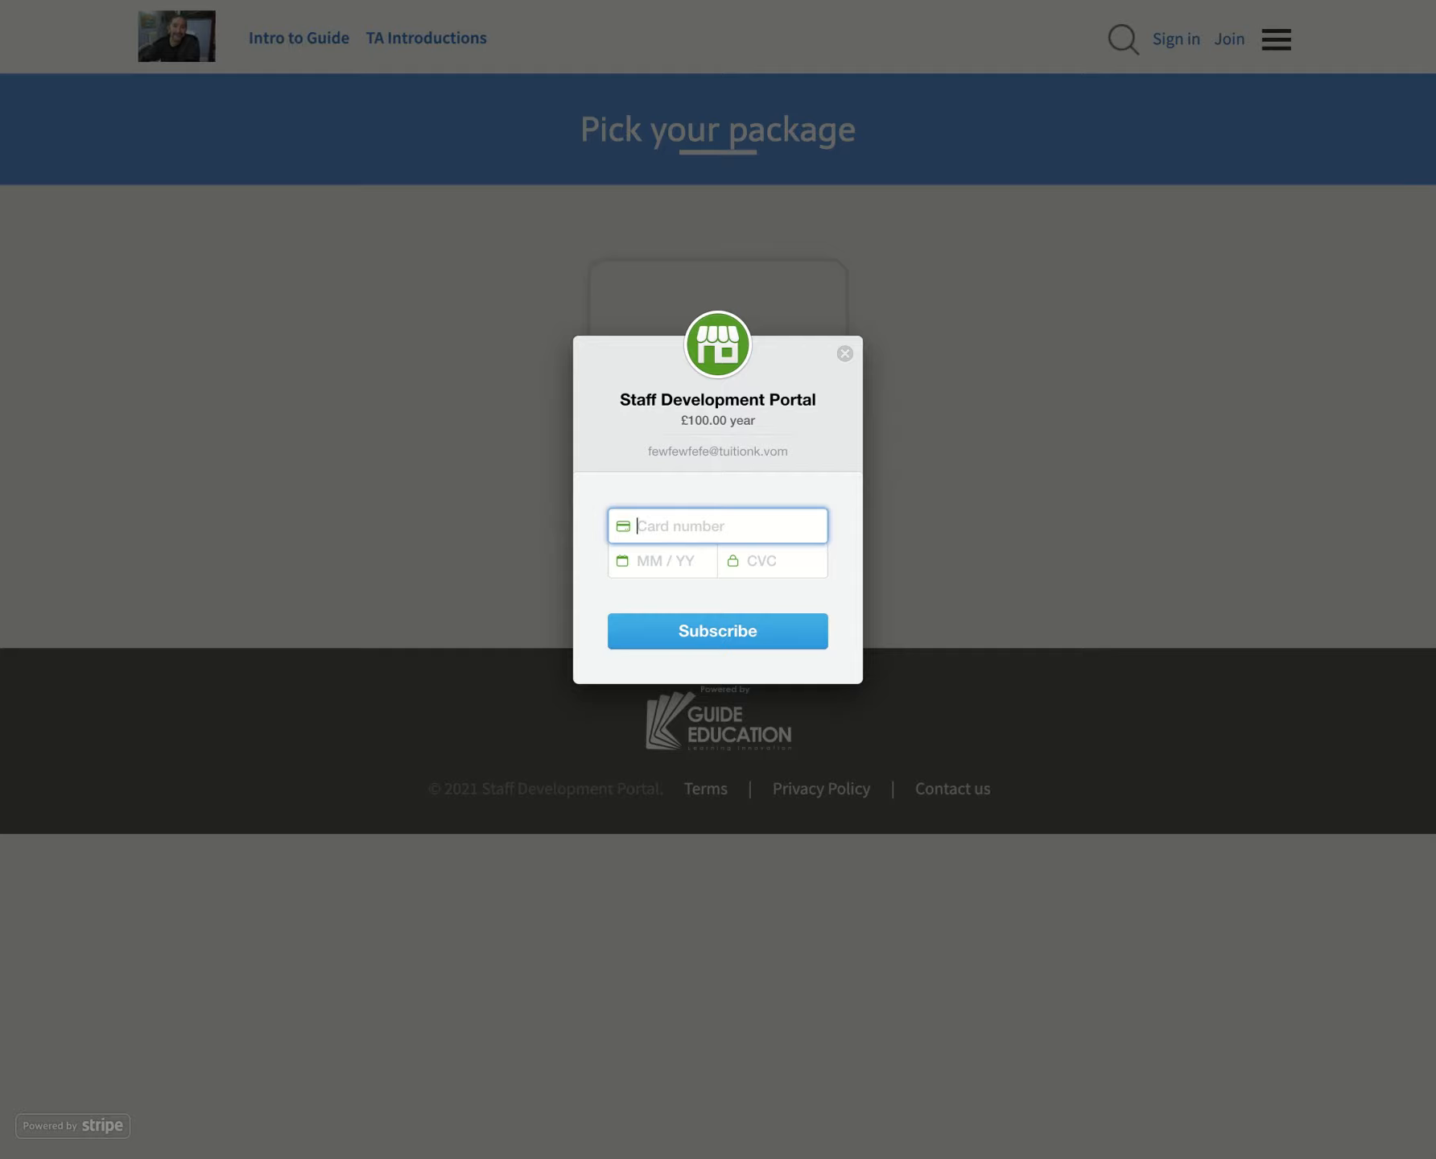
pyautogui.click(844, 353)
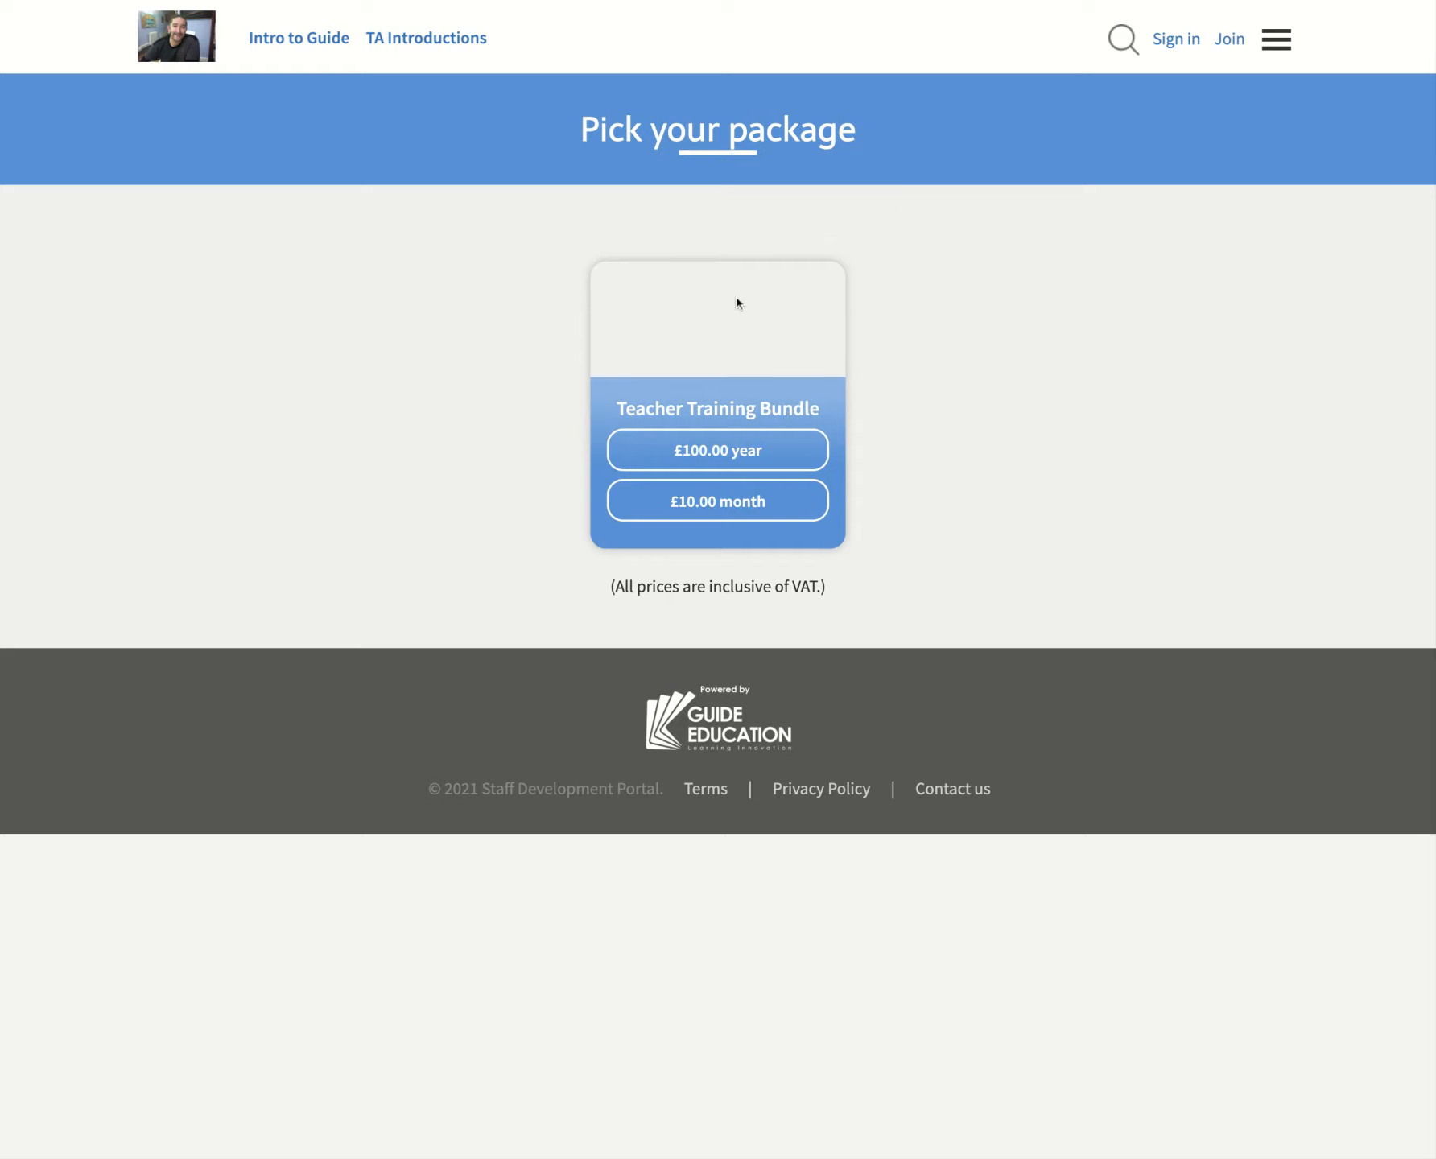
pyautogui.moveTo(1223, 3)
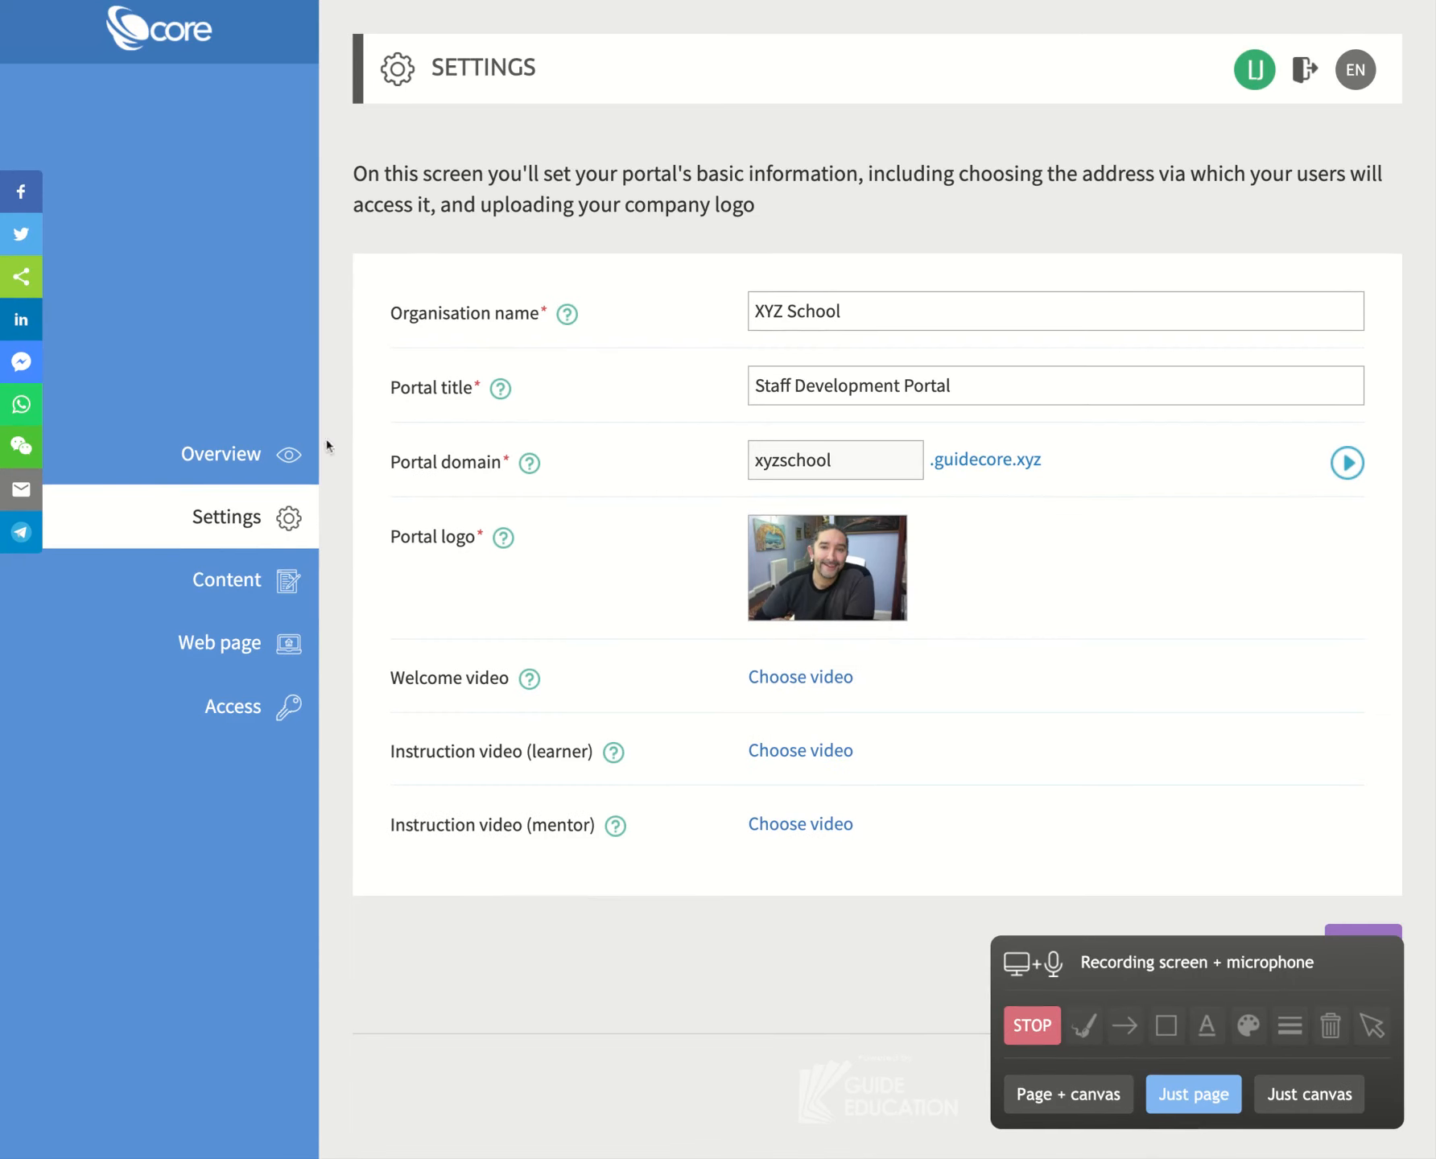
pyautogui.moveTo(867, 1029)
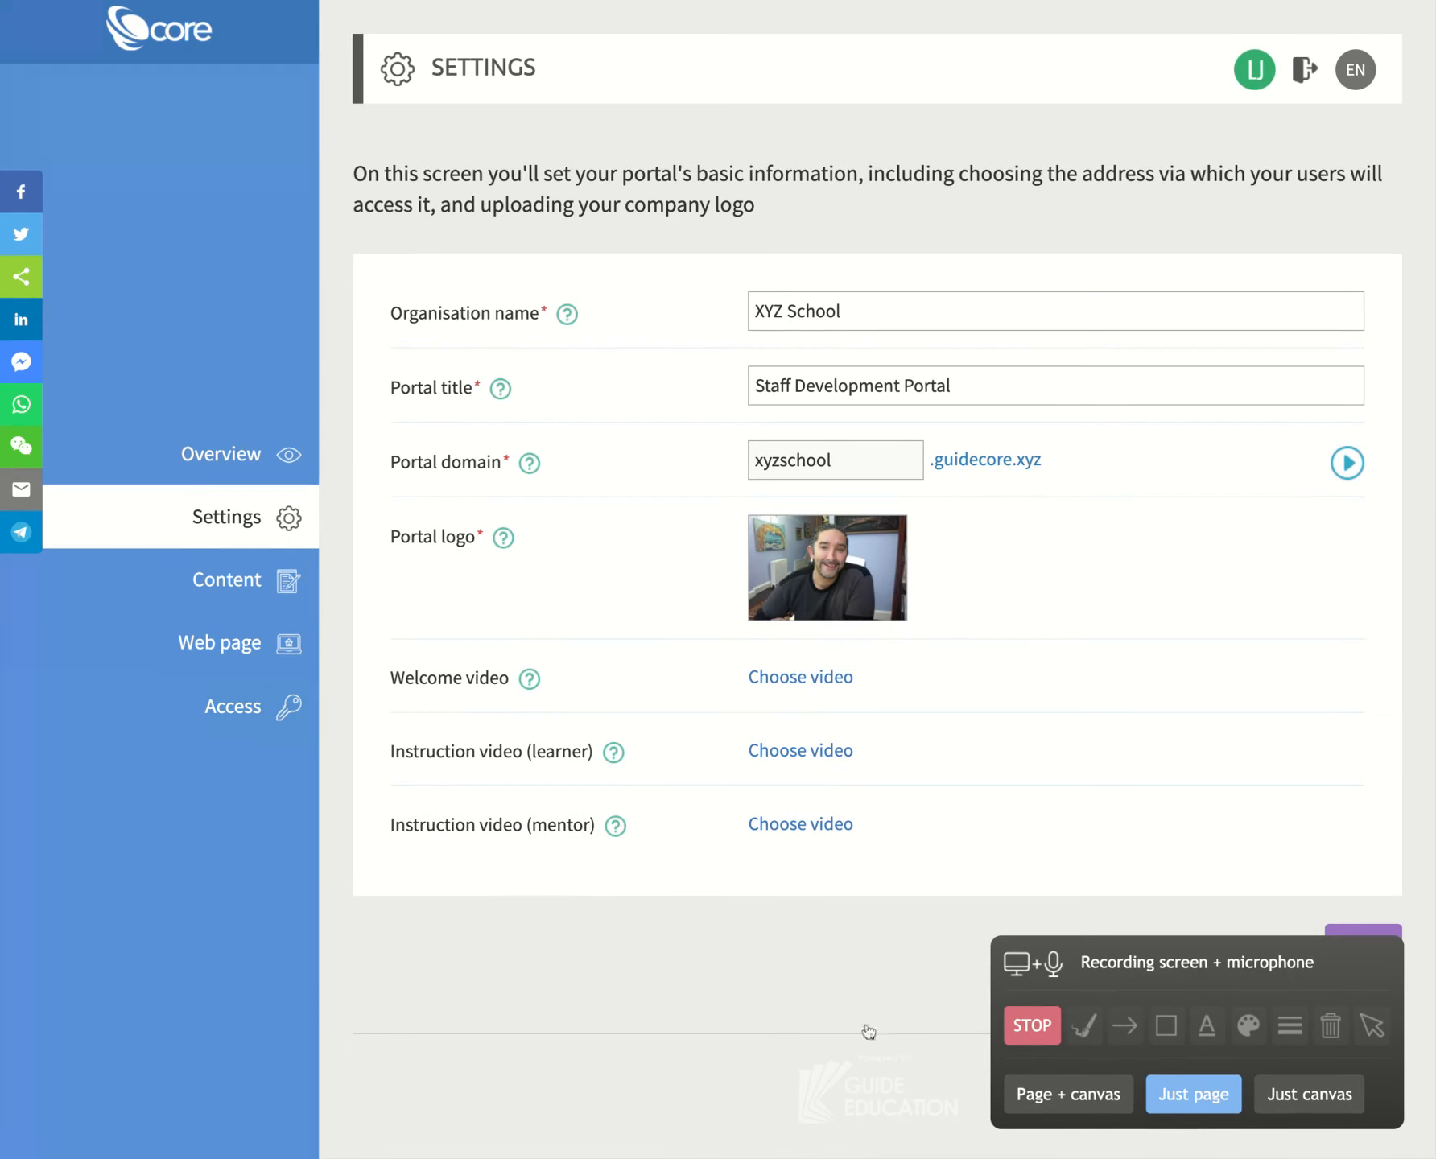
# Return to Access and show the paid packages list with Teacher Training Bundle
pyautogui.click(232, 705)
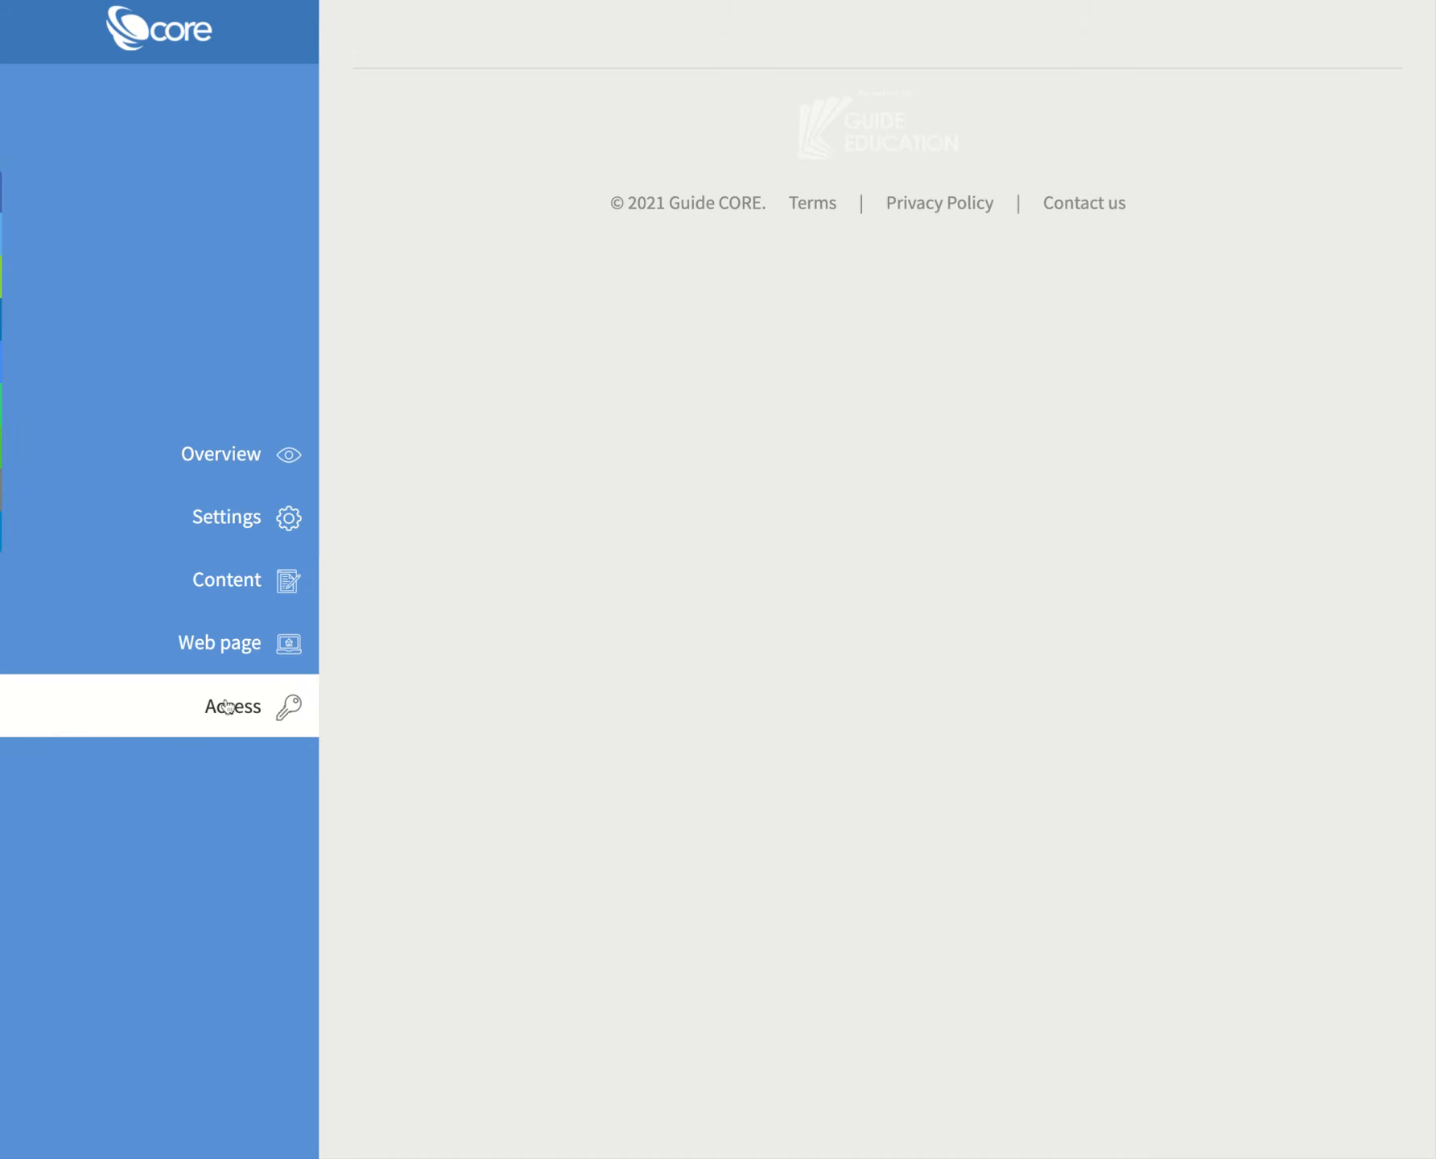
pyautogui.click(232, 705)
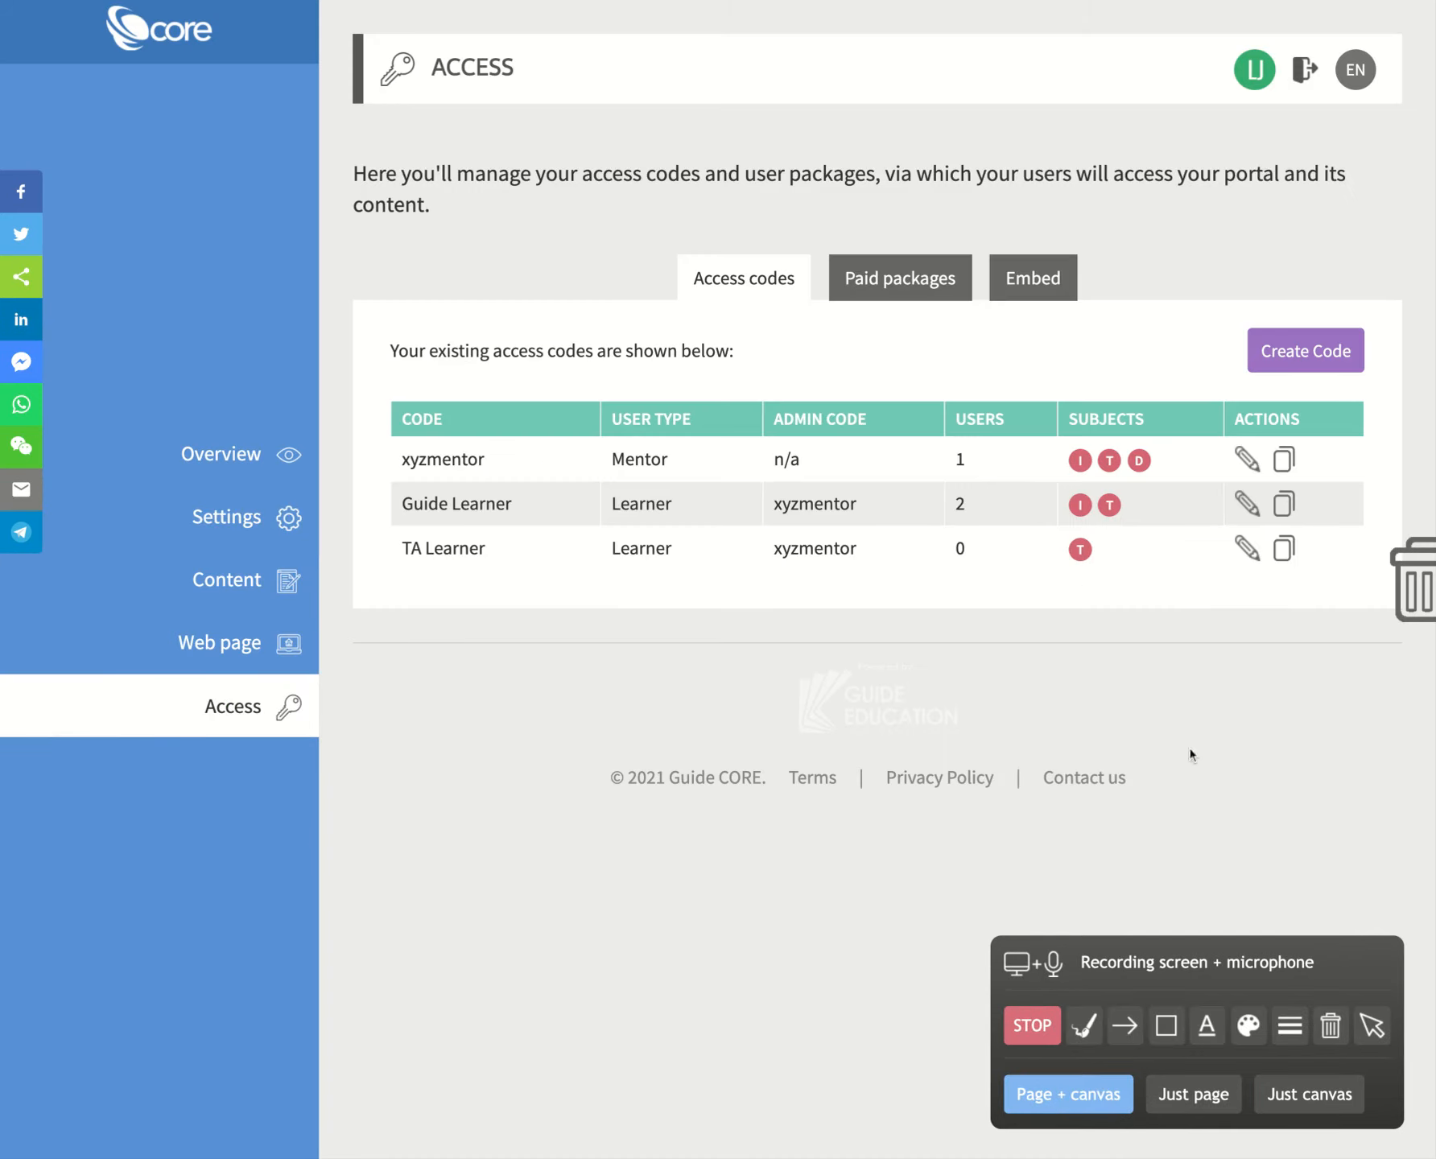
pyautogui.moveTo(818, 579)
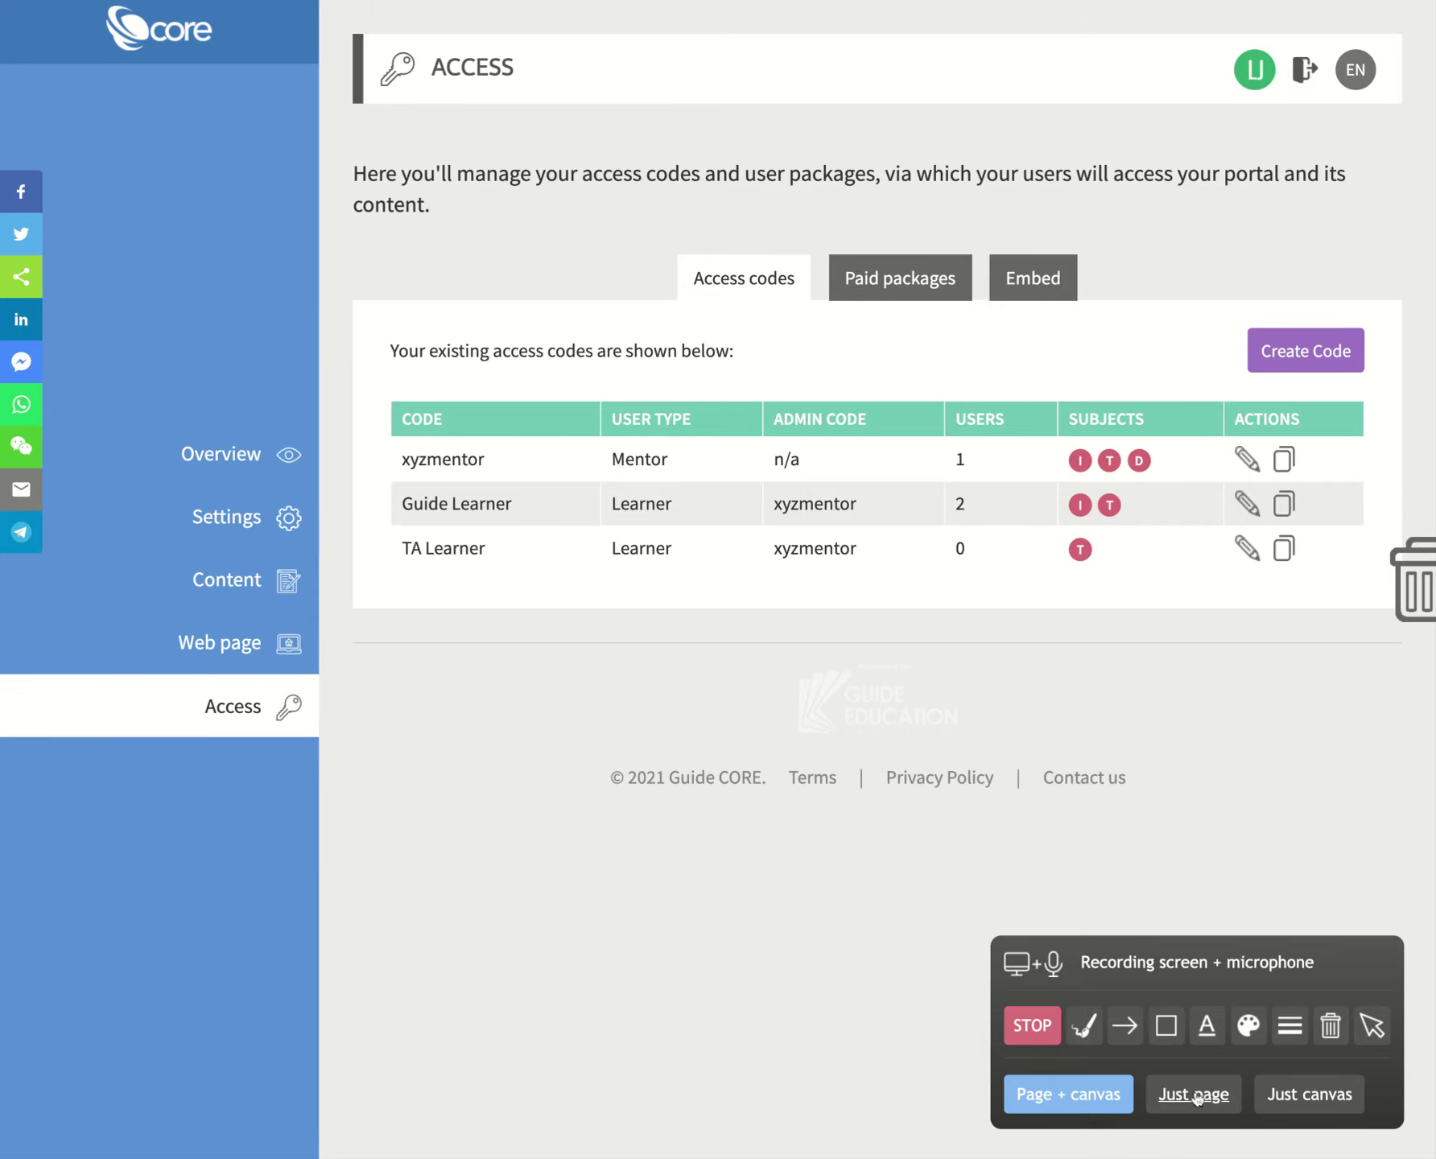
pyautogui.click(900, 277)
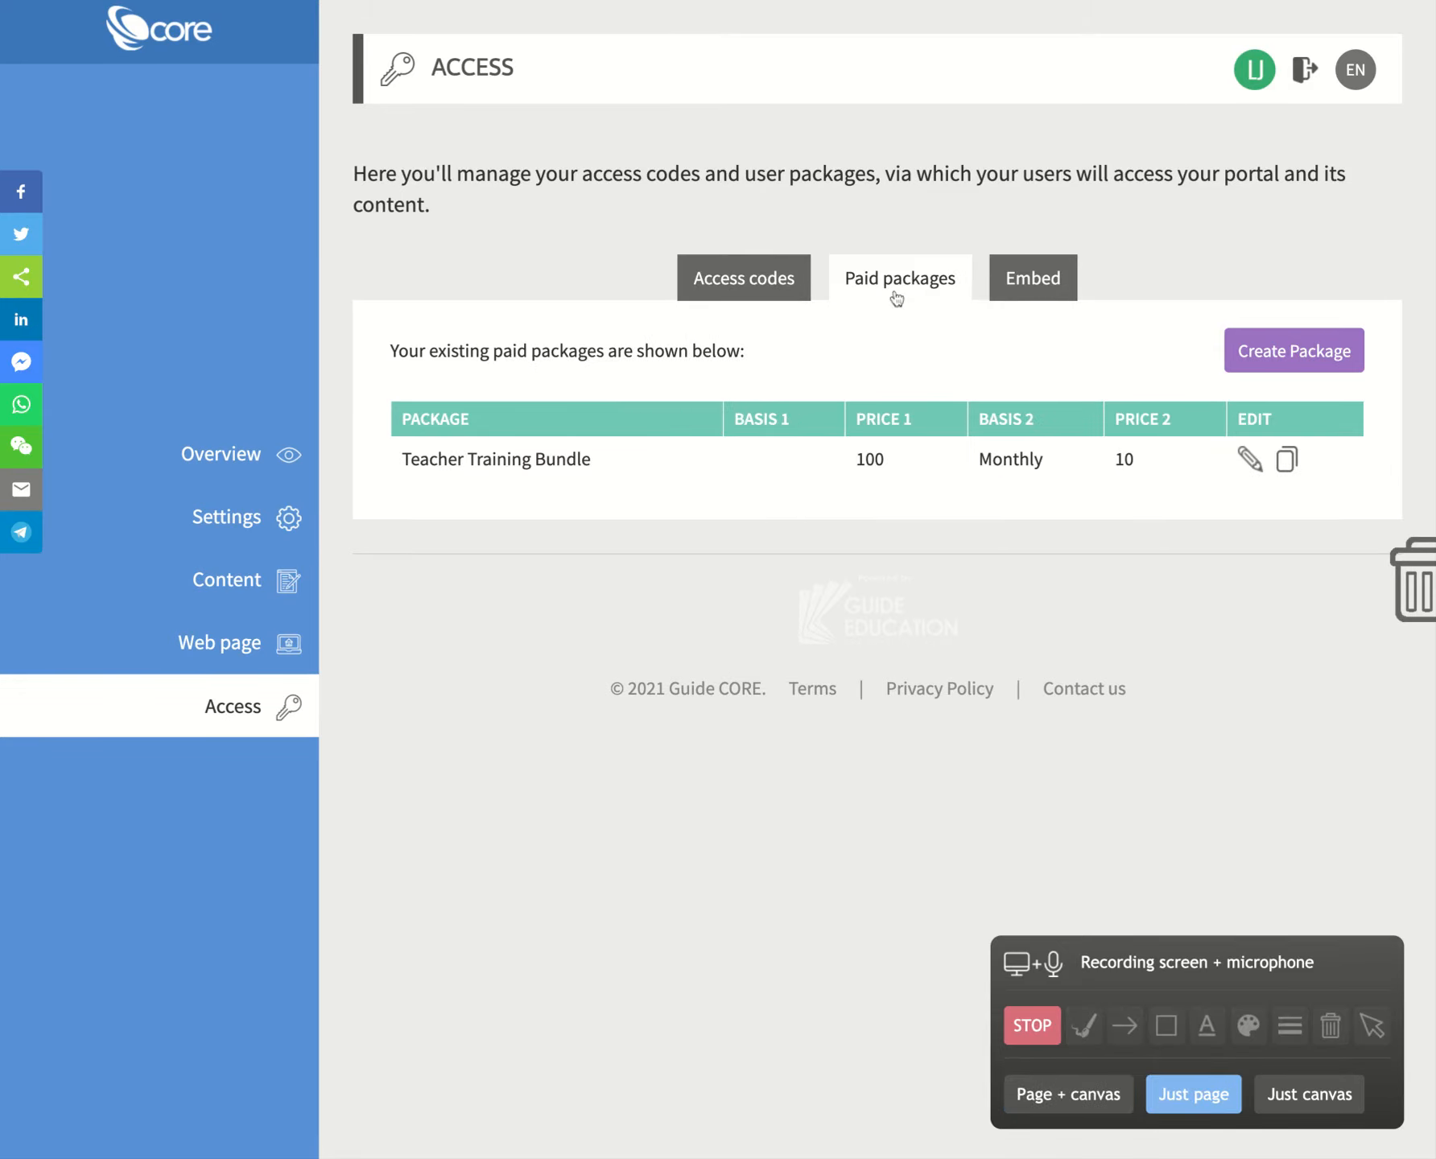
pyautogui.moveTo(1260, 386)
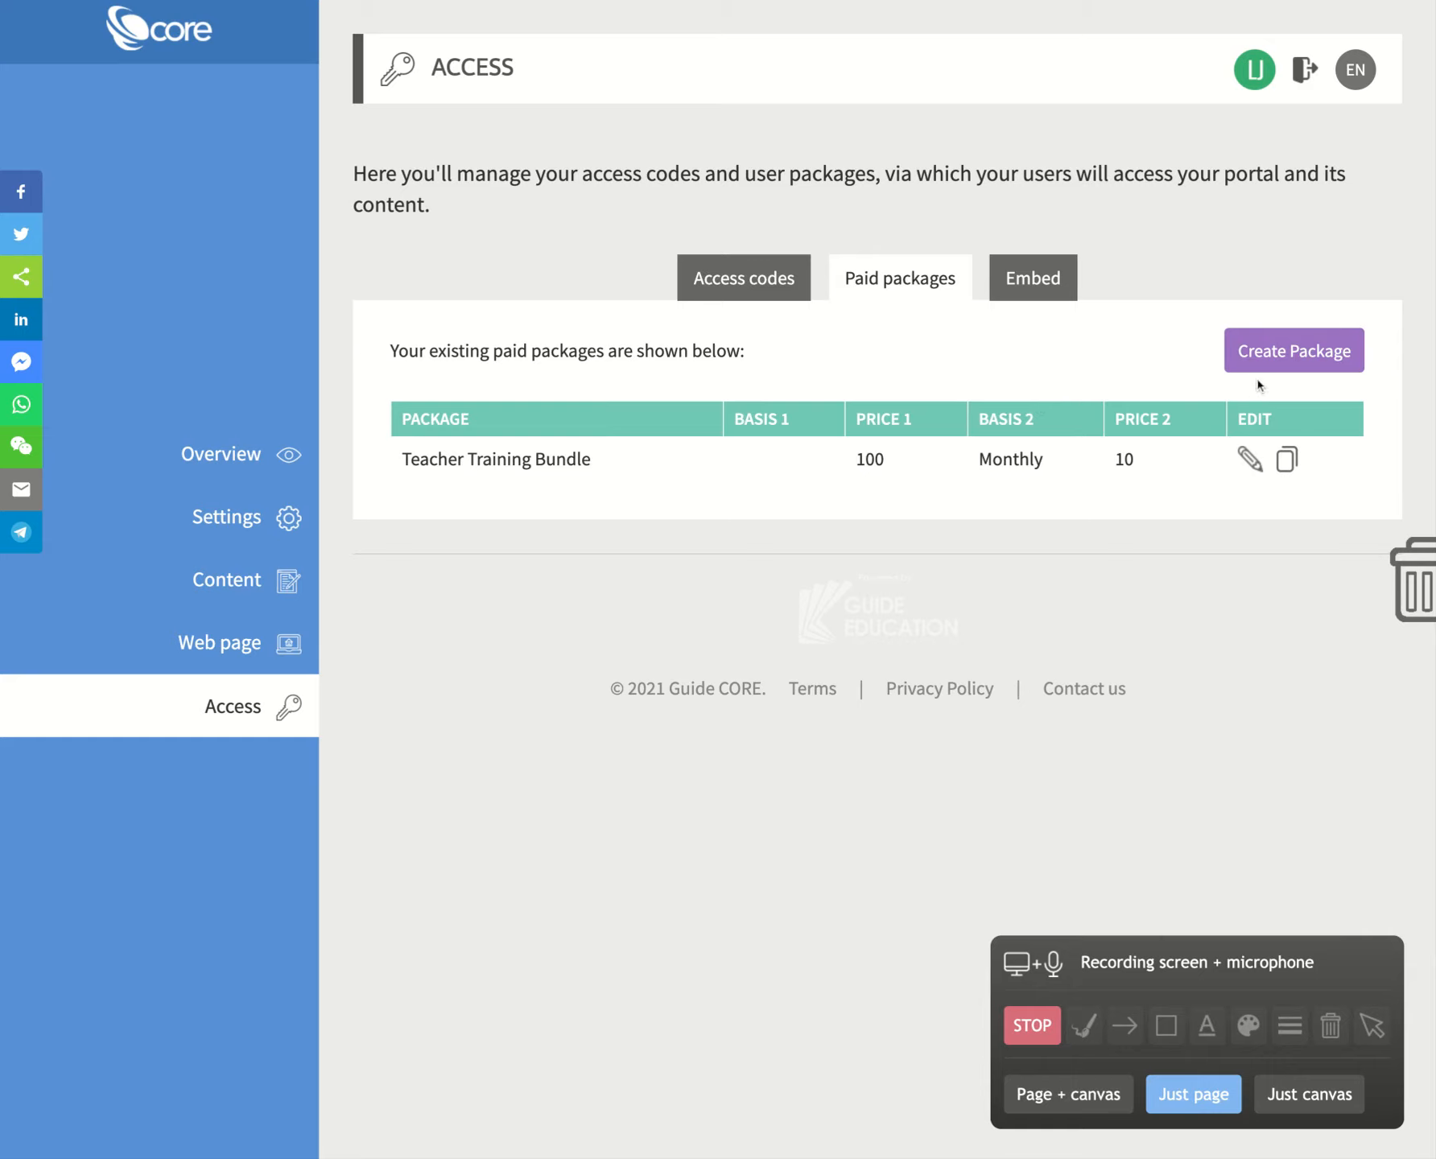
# Start a second paid package named 'Mentor Supported Training'
pyautogui.click(1294, 349)
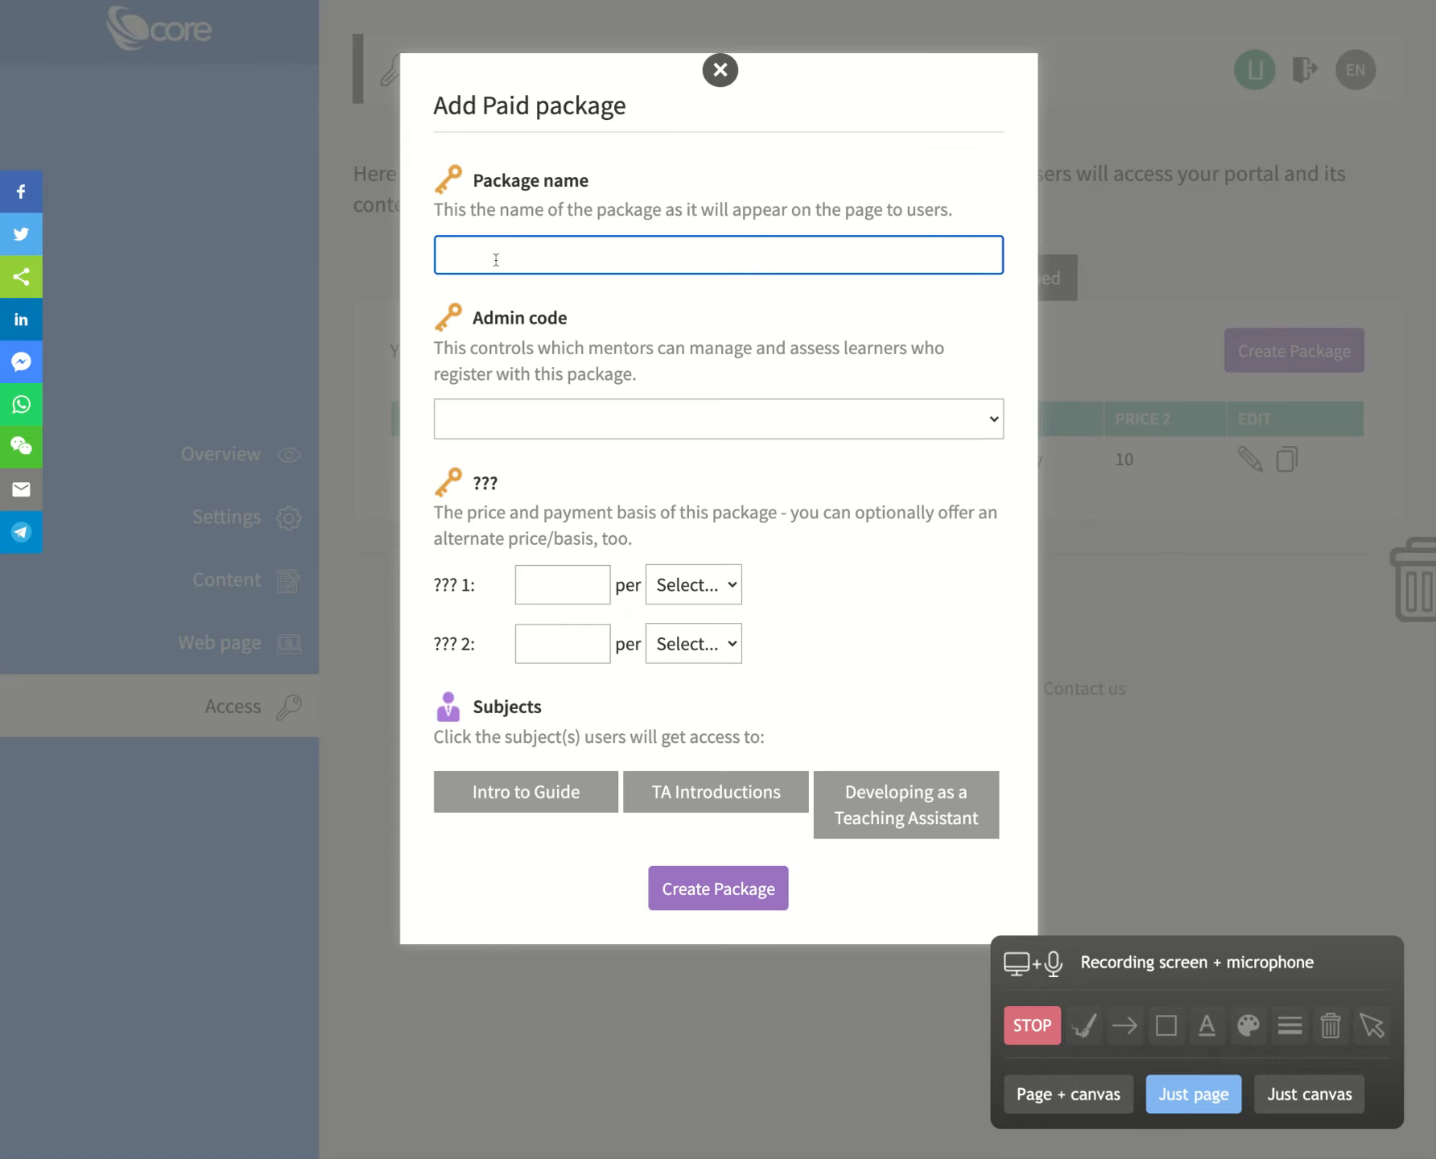
pyautogui.write('Mentr')
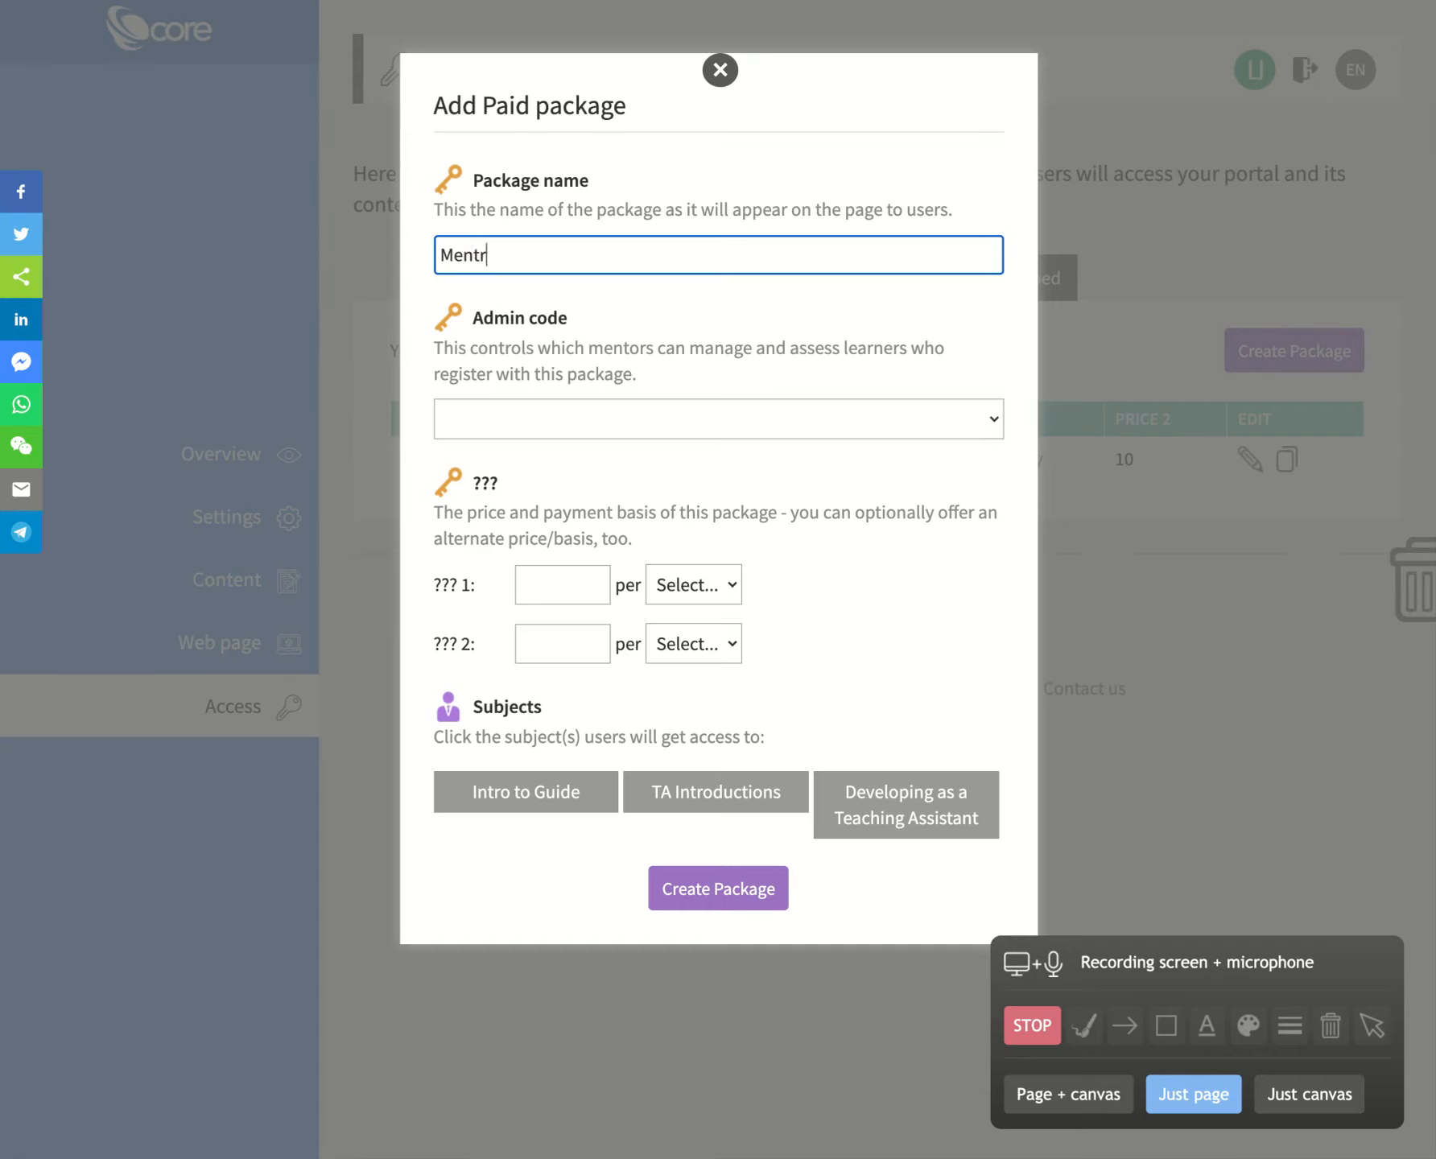
pyautogui.press('Backspace')
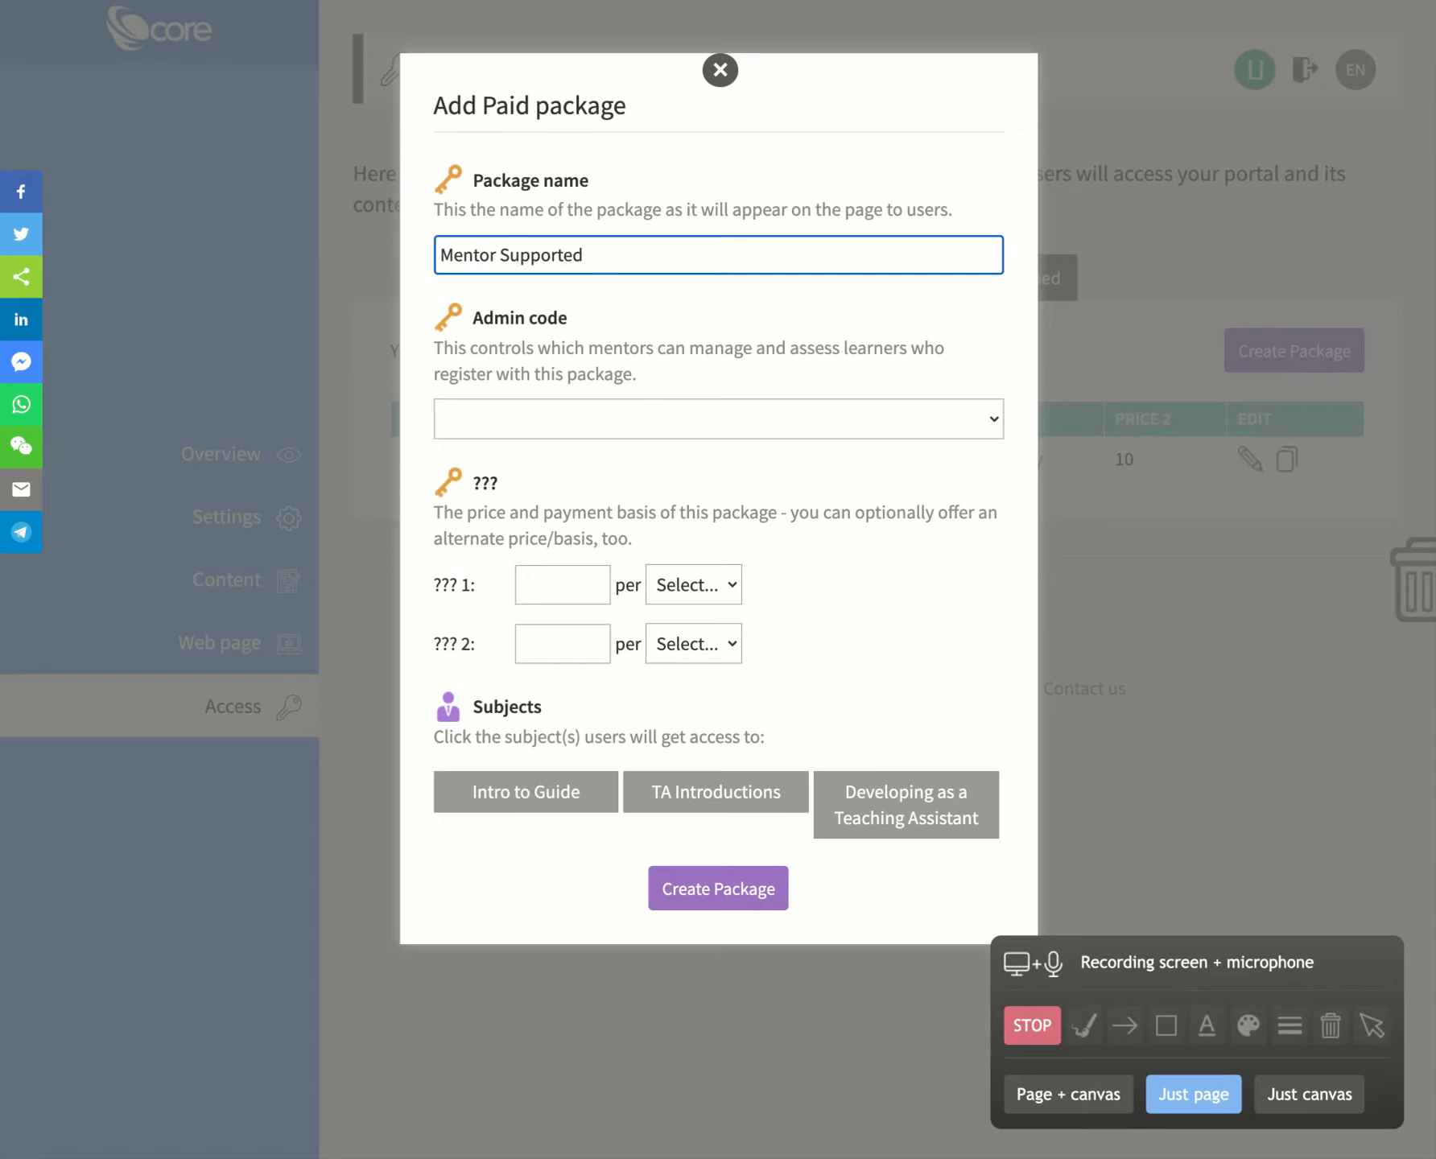
pyautogui.write('Training Bund')
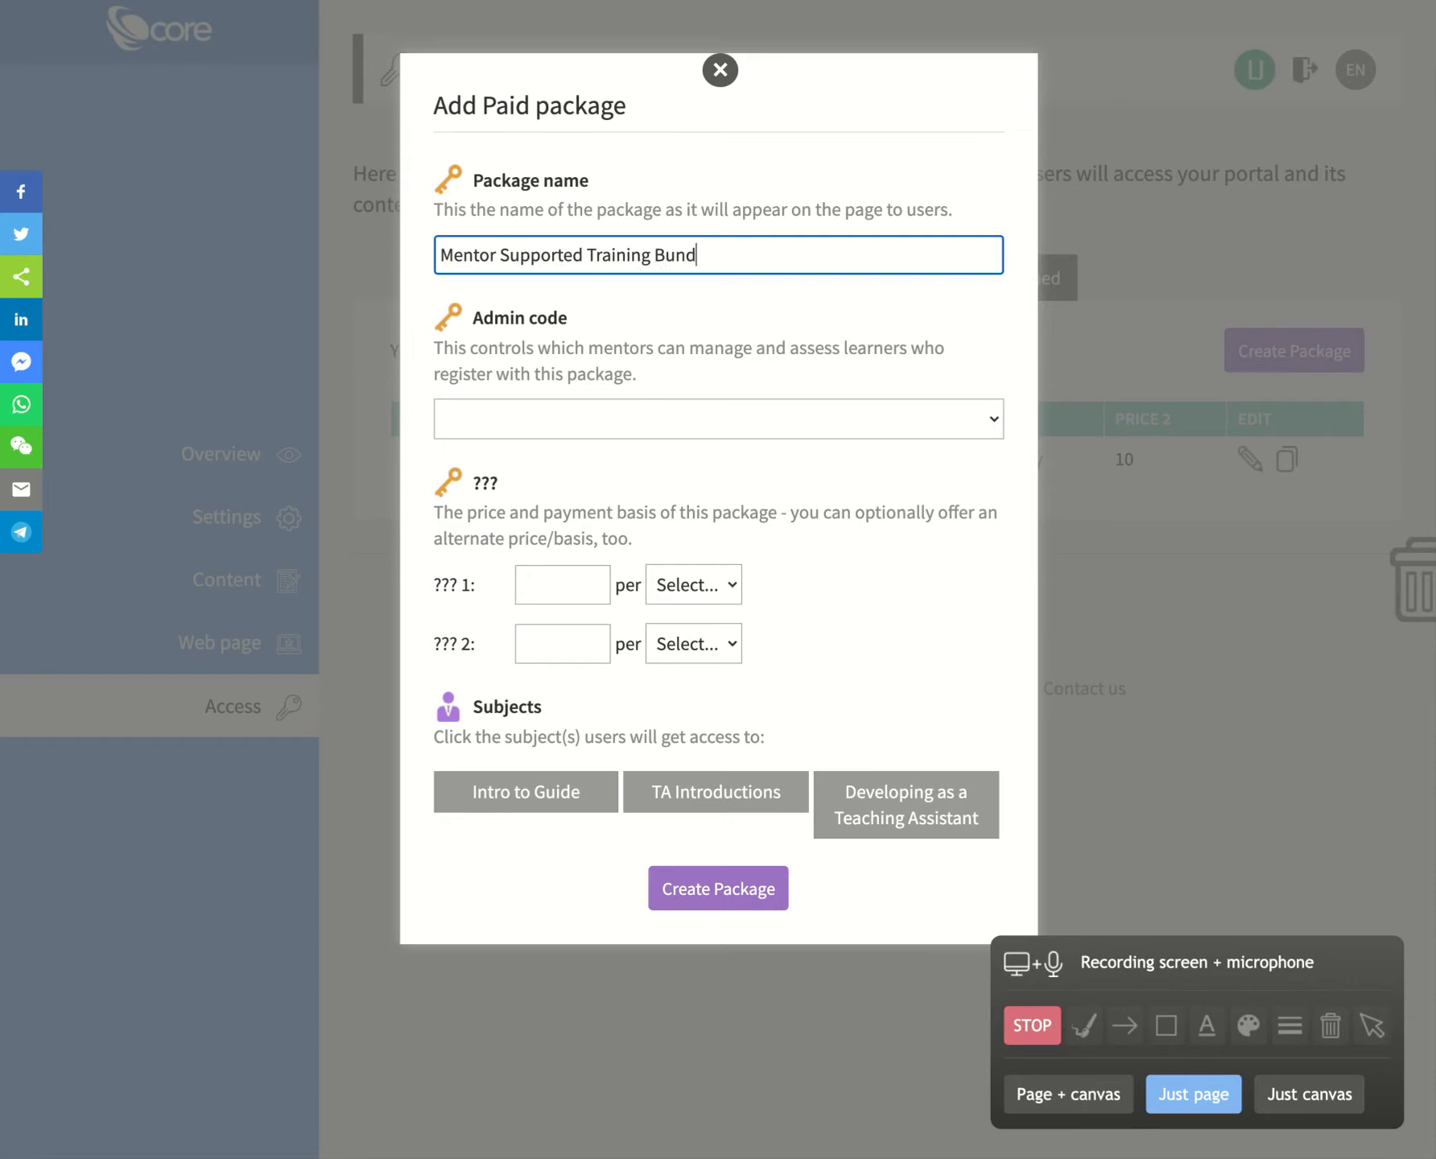
pyautogui.press('Backspace')
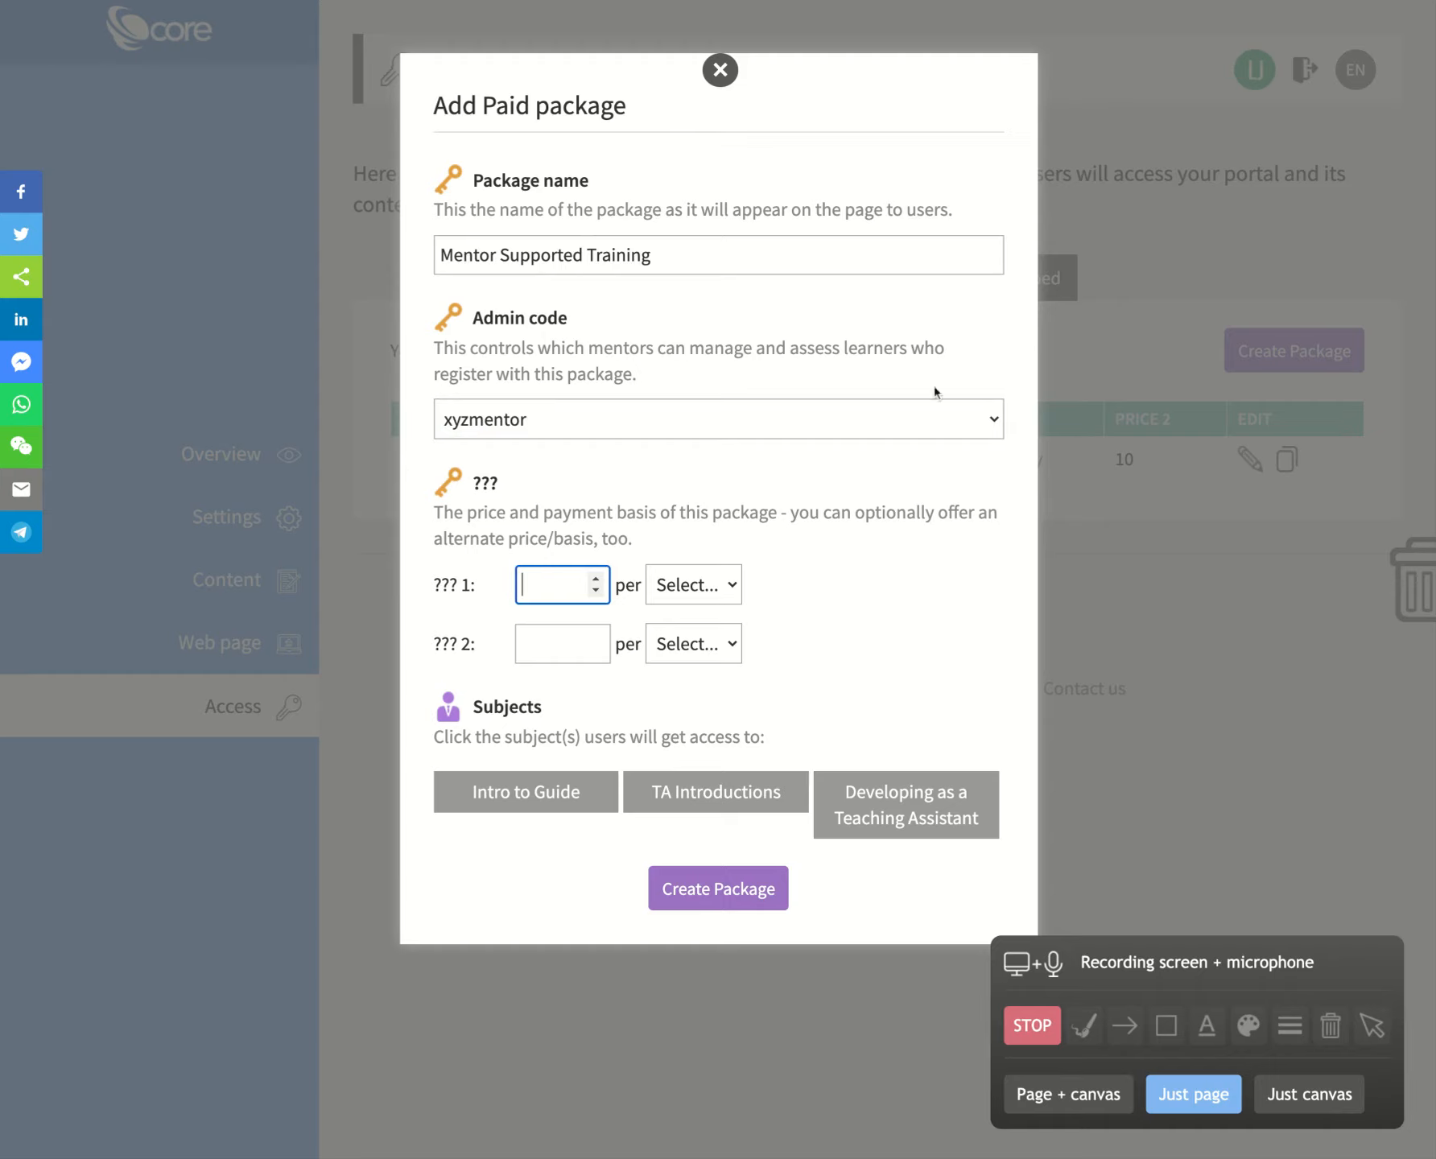
pyautogui.moveTo(388, 554)
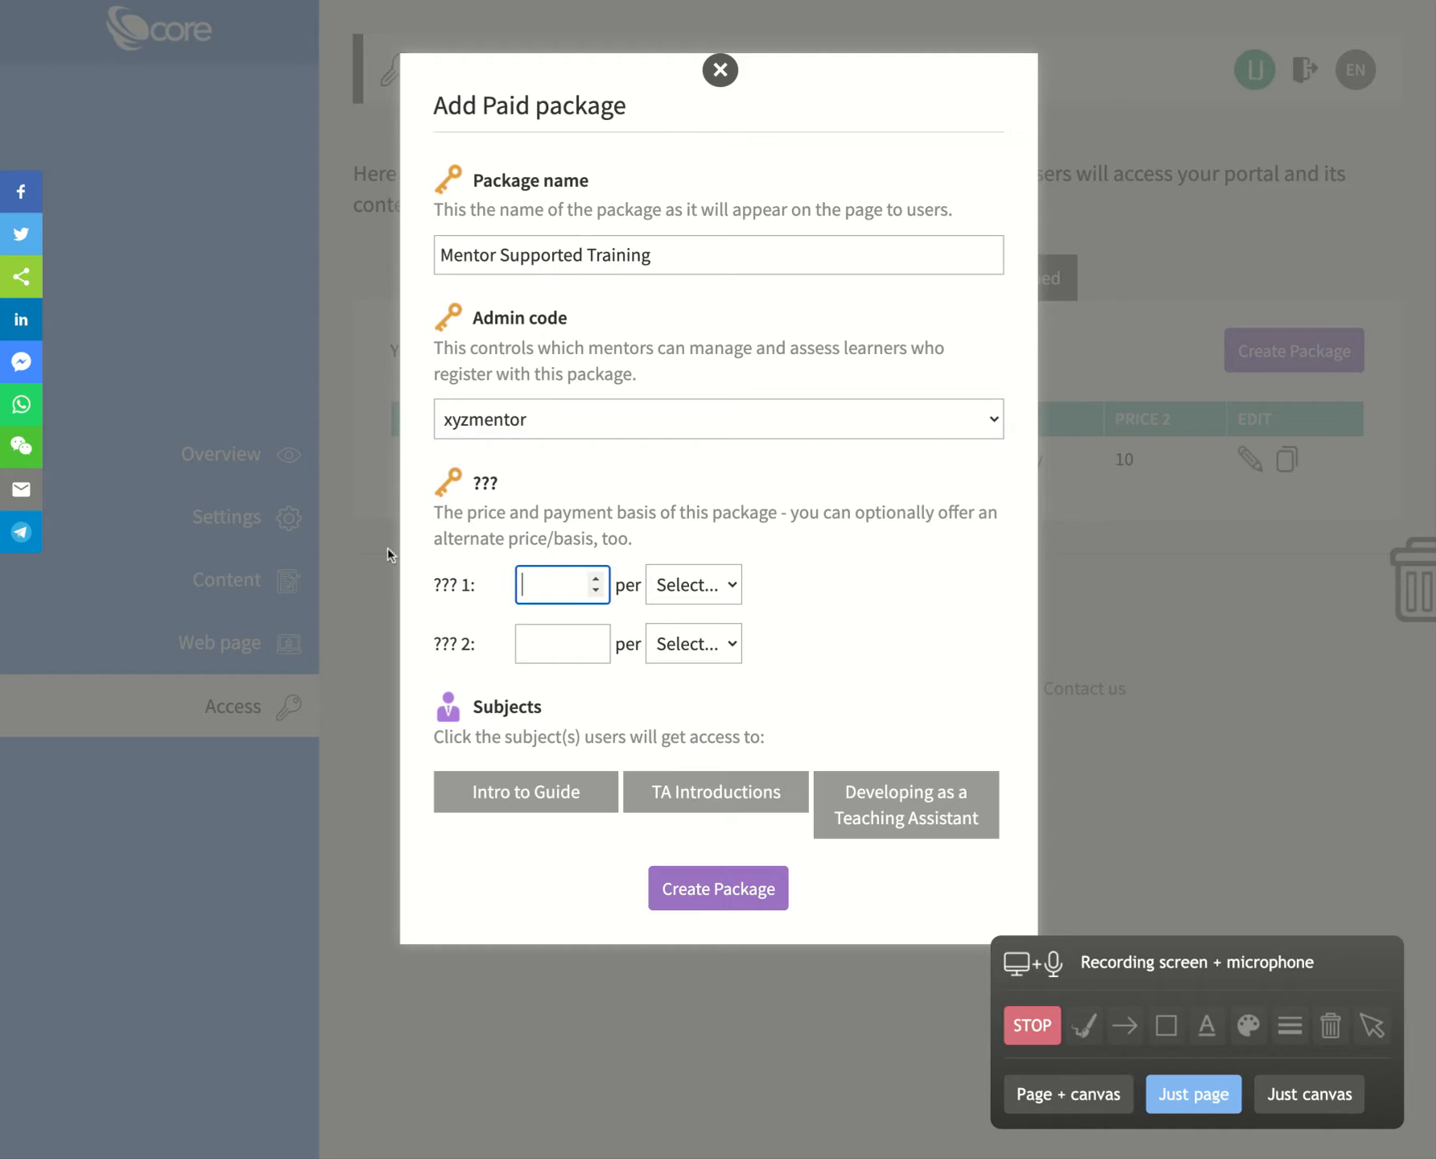
# Price it at 30 and 300 per month, include all subjects, and create it
pyautogui.write('20')
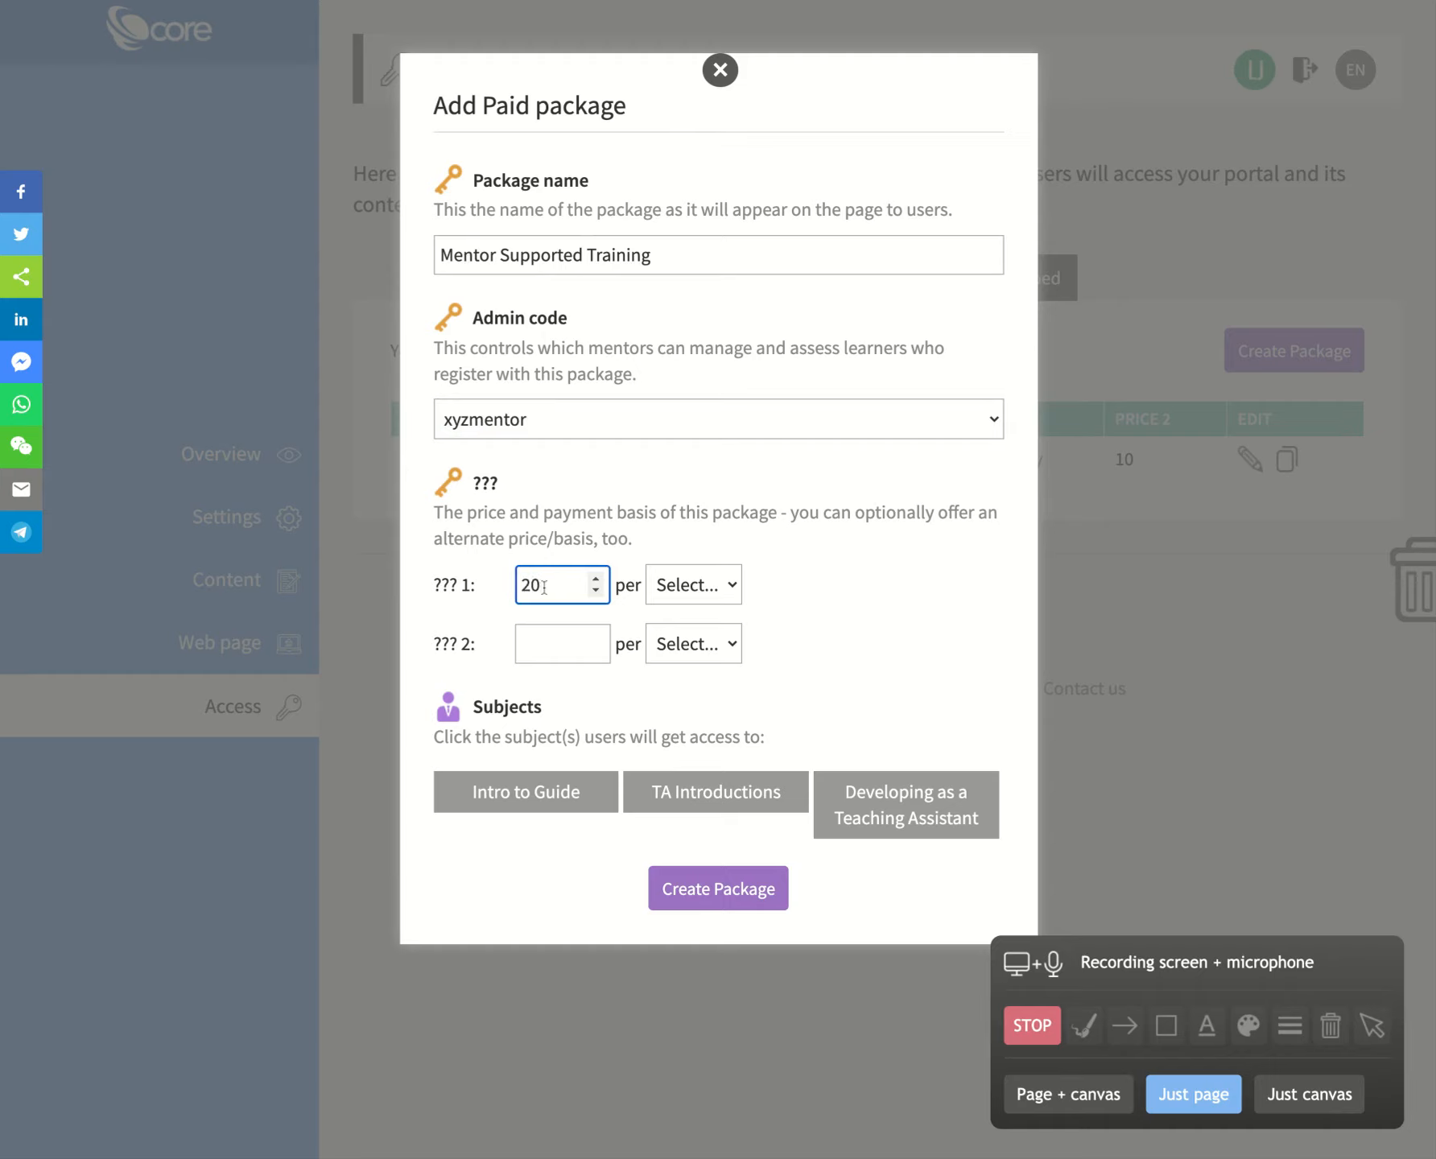
pyautogui.write('30')
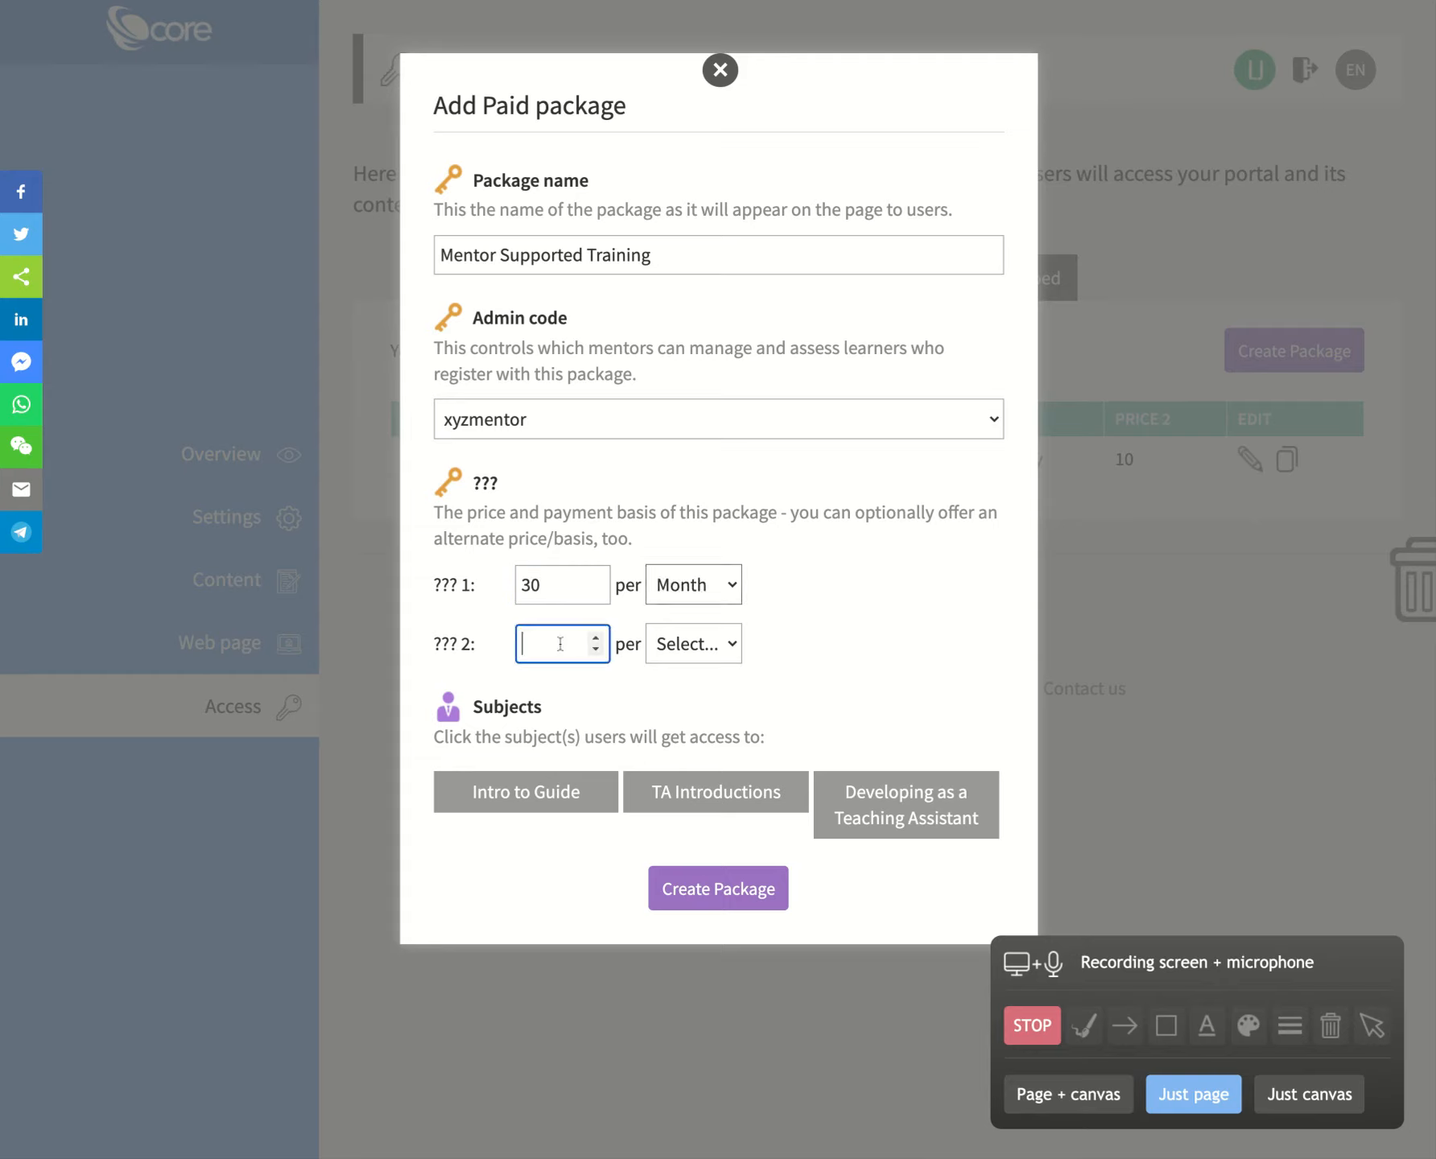
pyautogui.write('300')
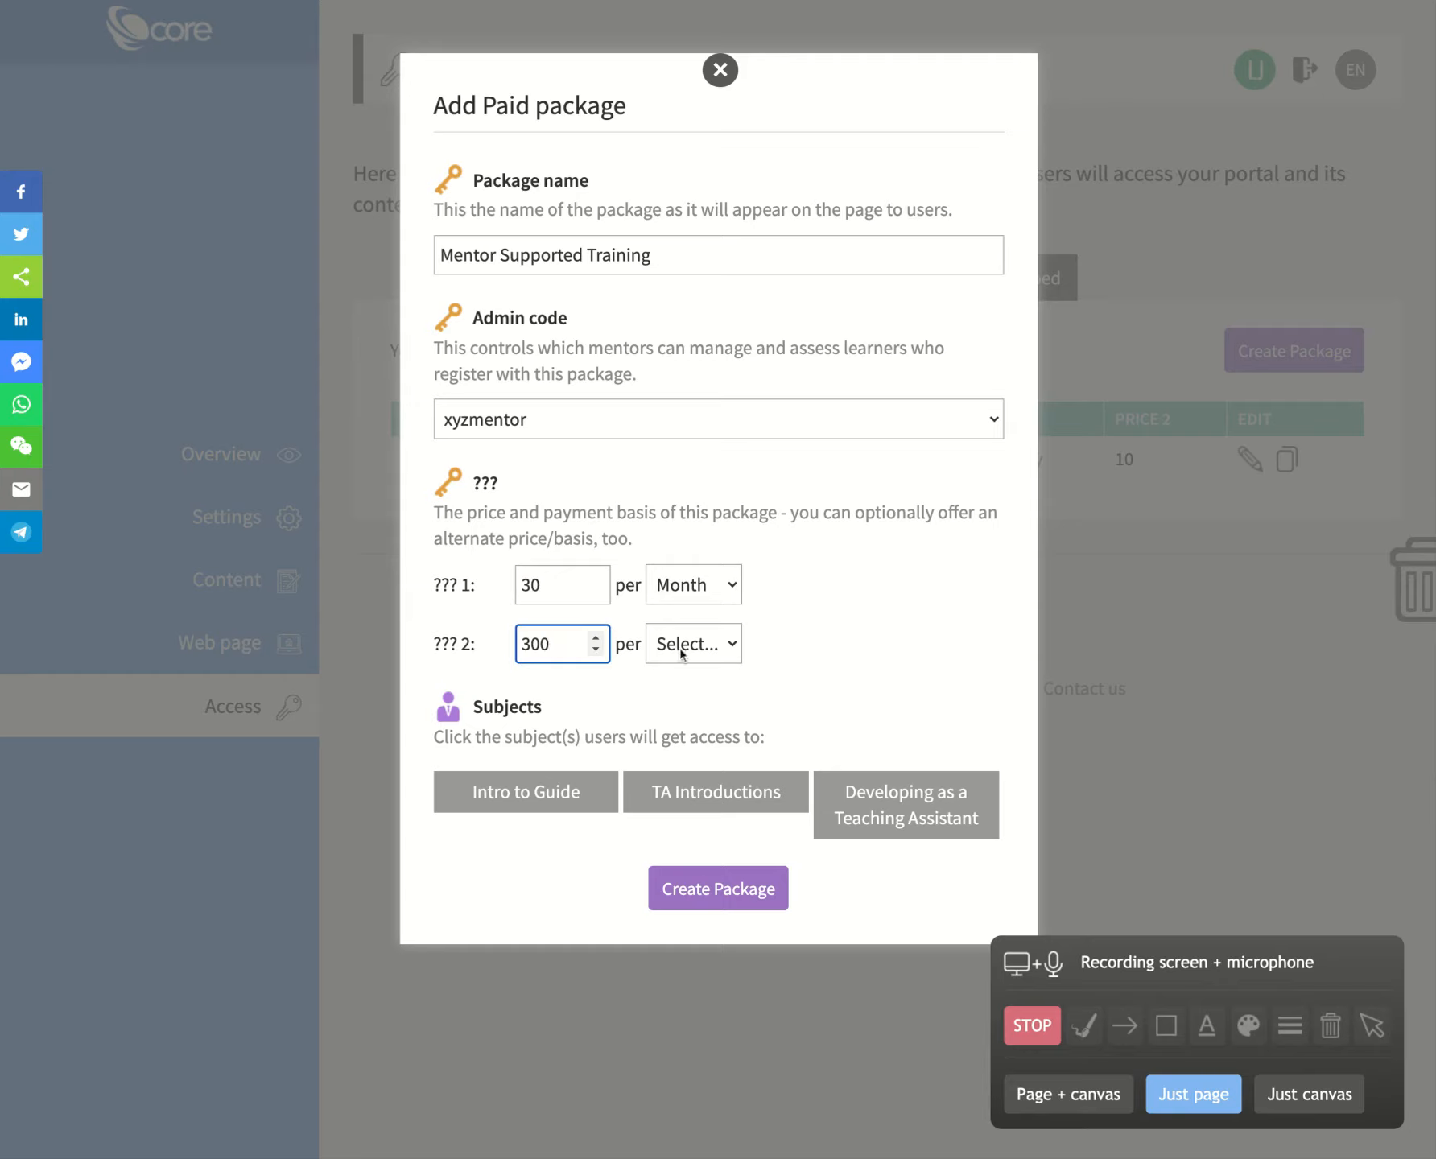
pyautogui.click(692, 643)
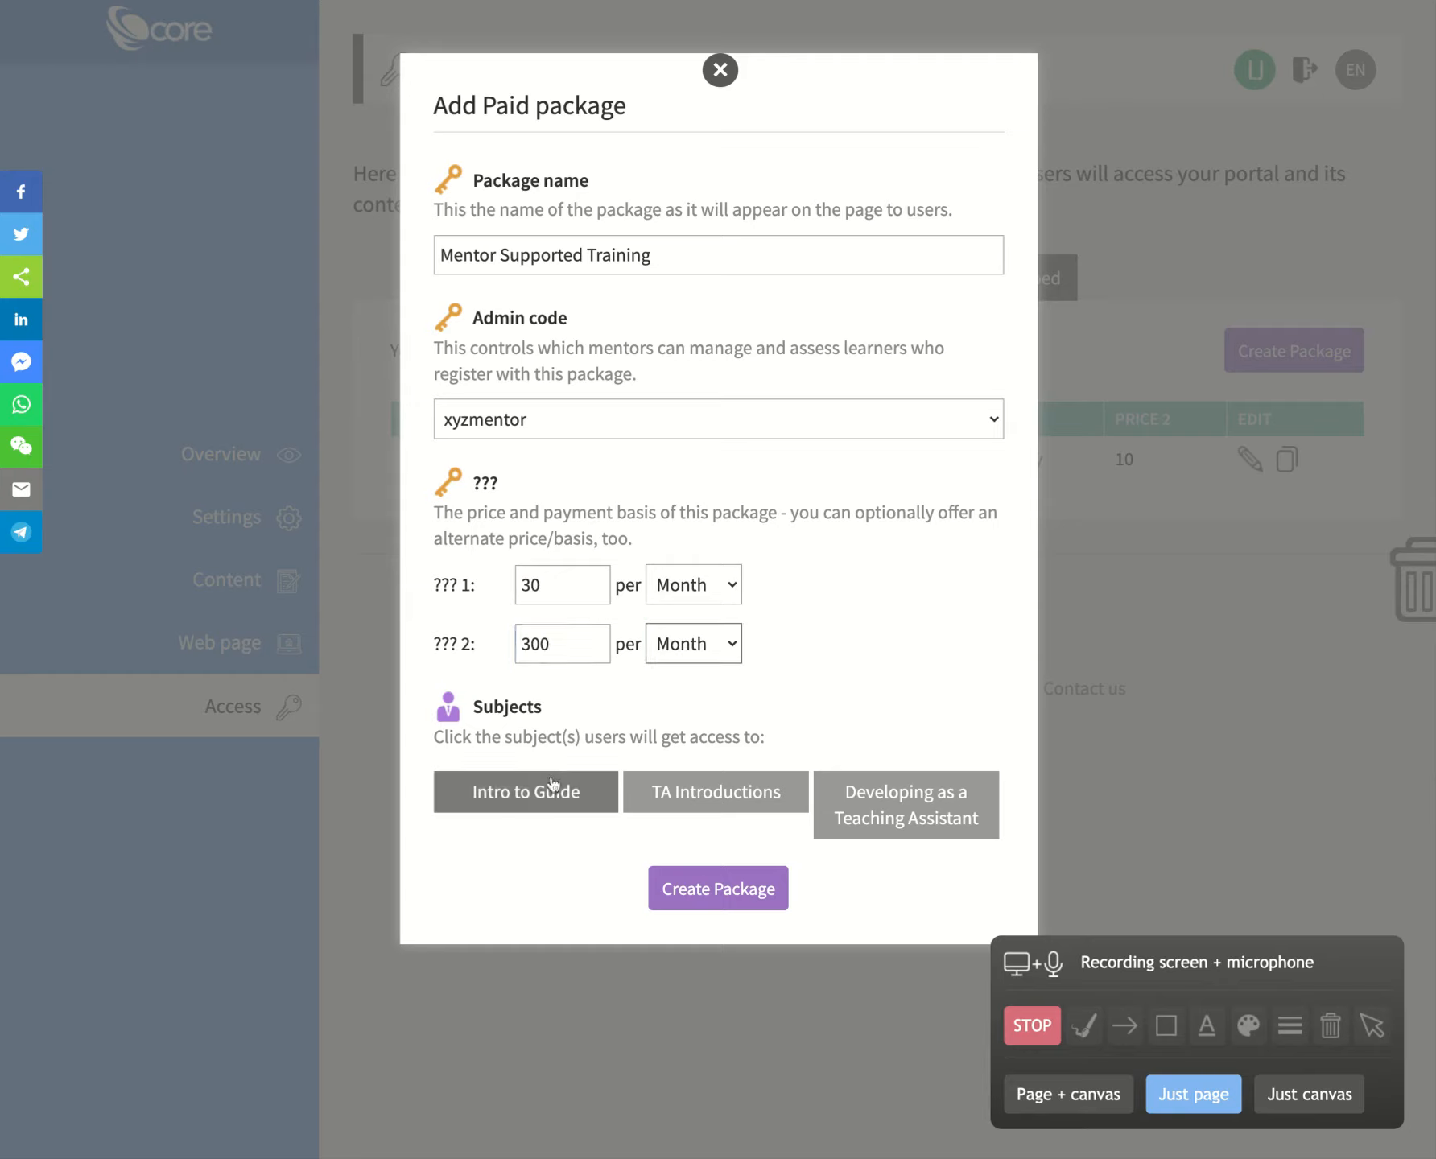
pyautogui.click(907, 804)
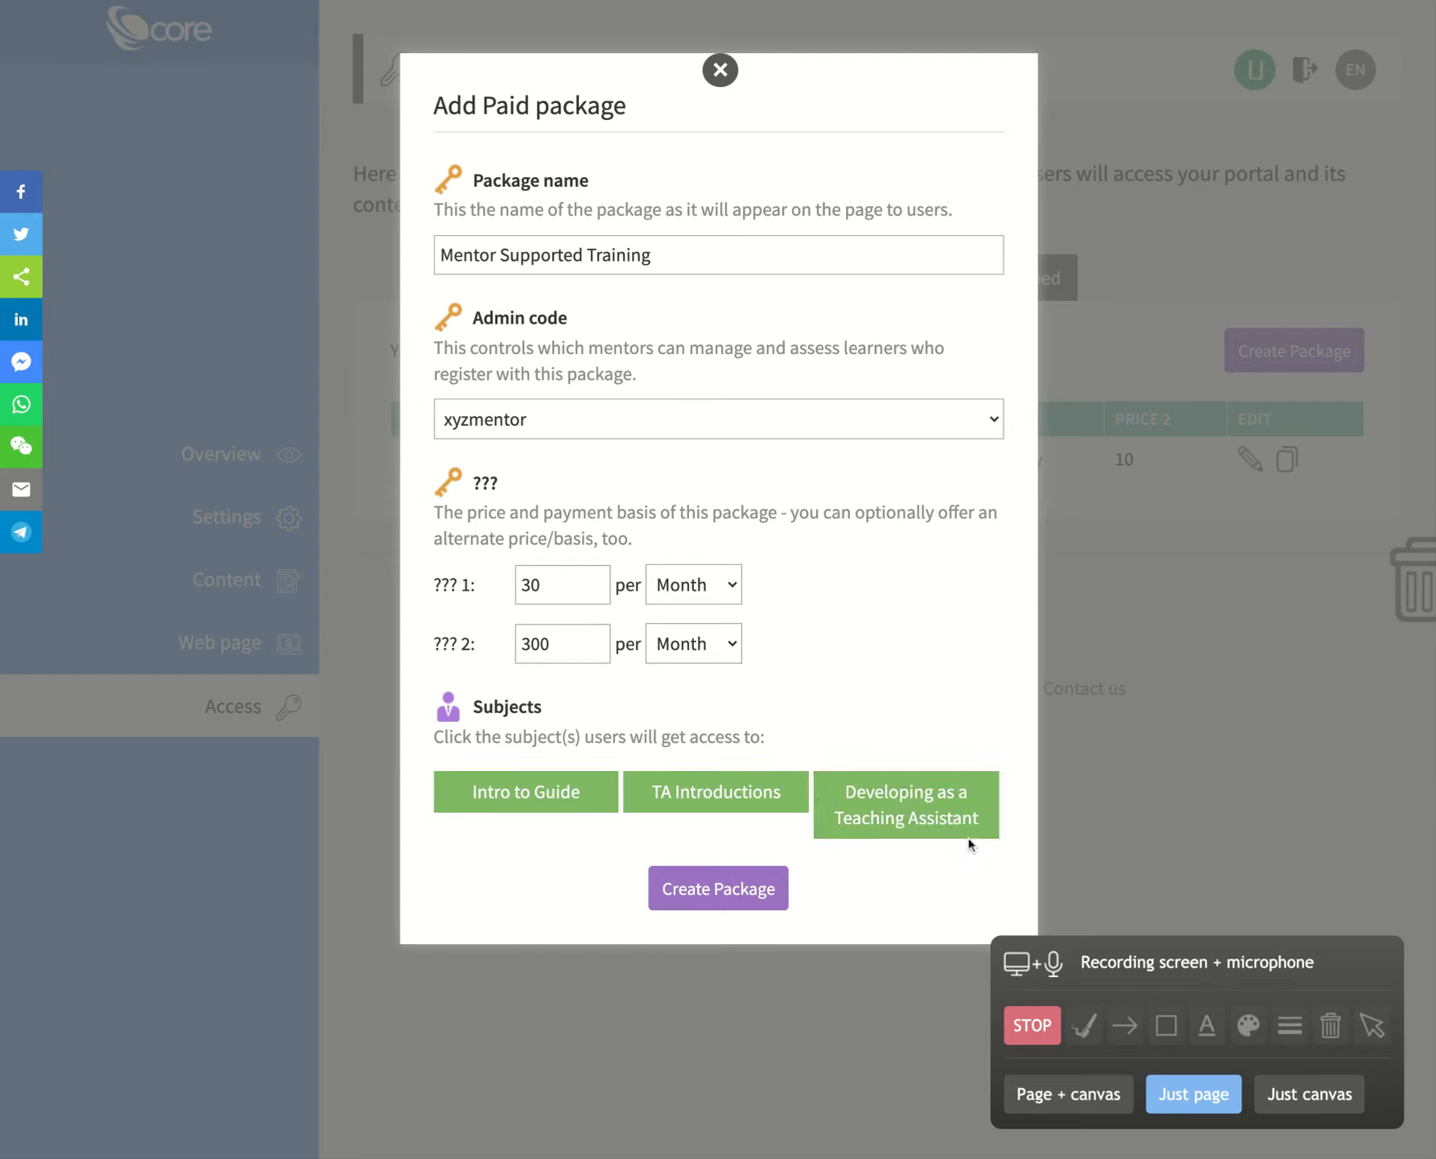
pyautogui.moveTo(693, 905)
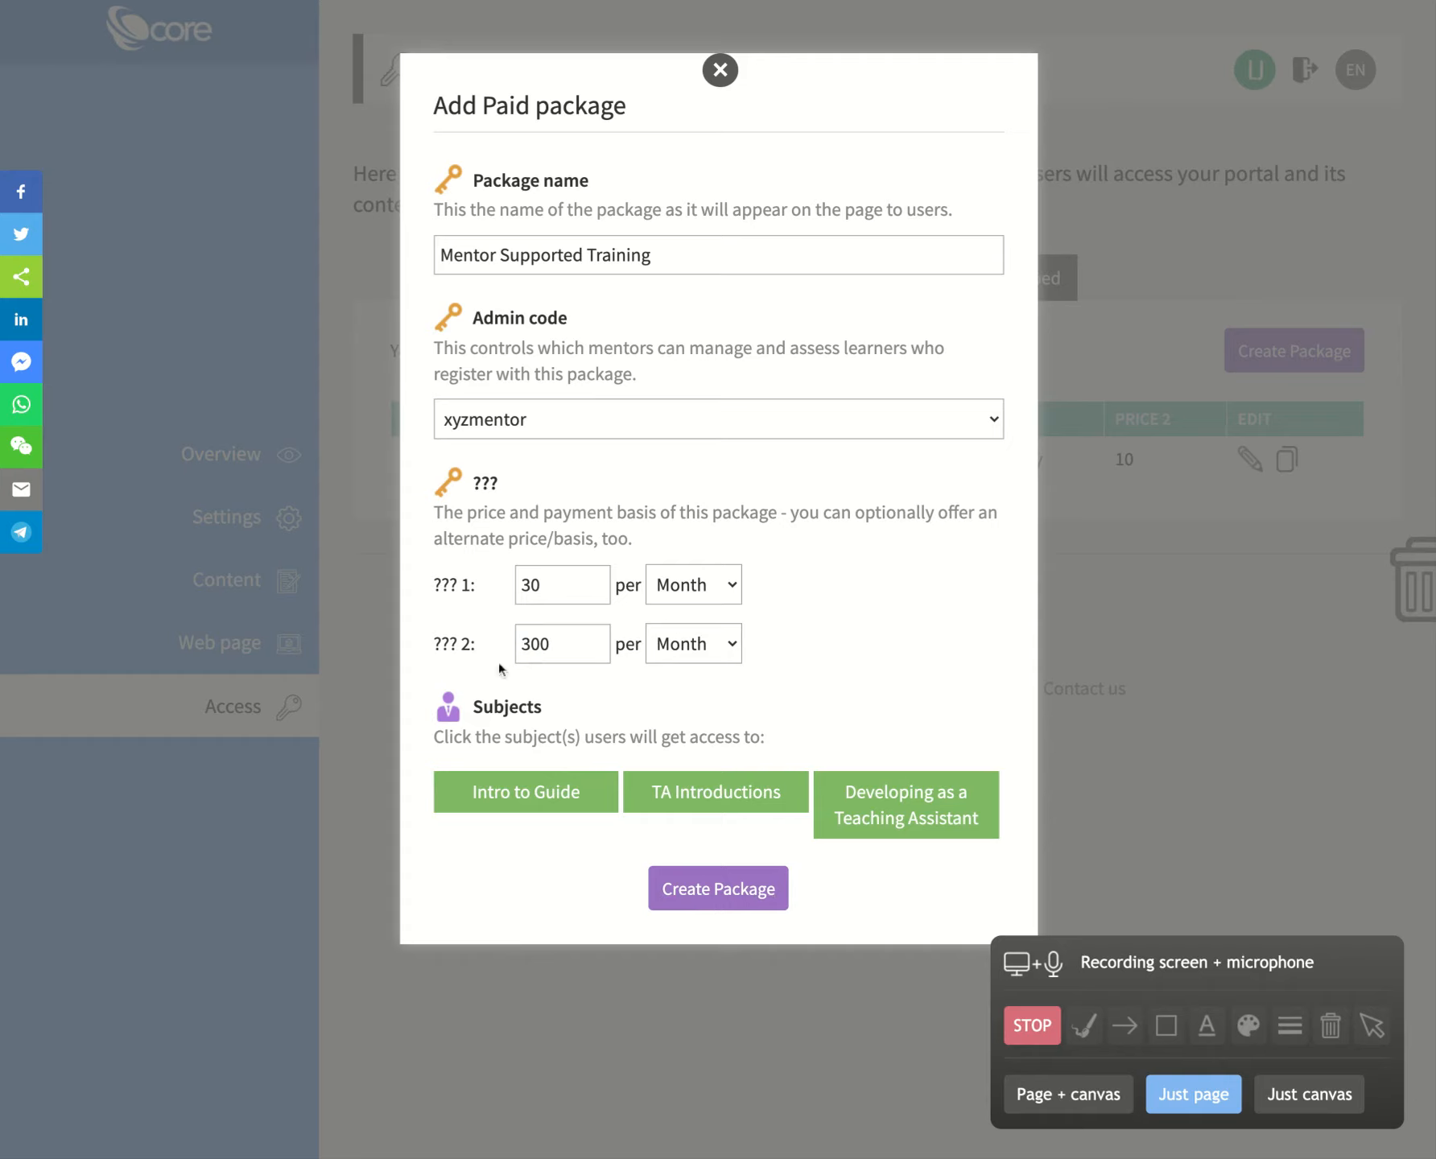
pyautogui.moveTo(683, 753)
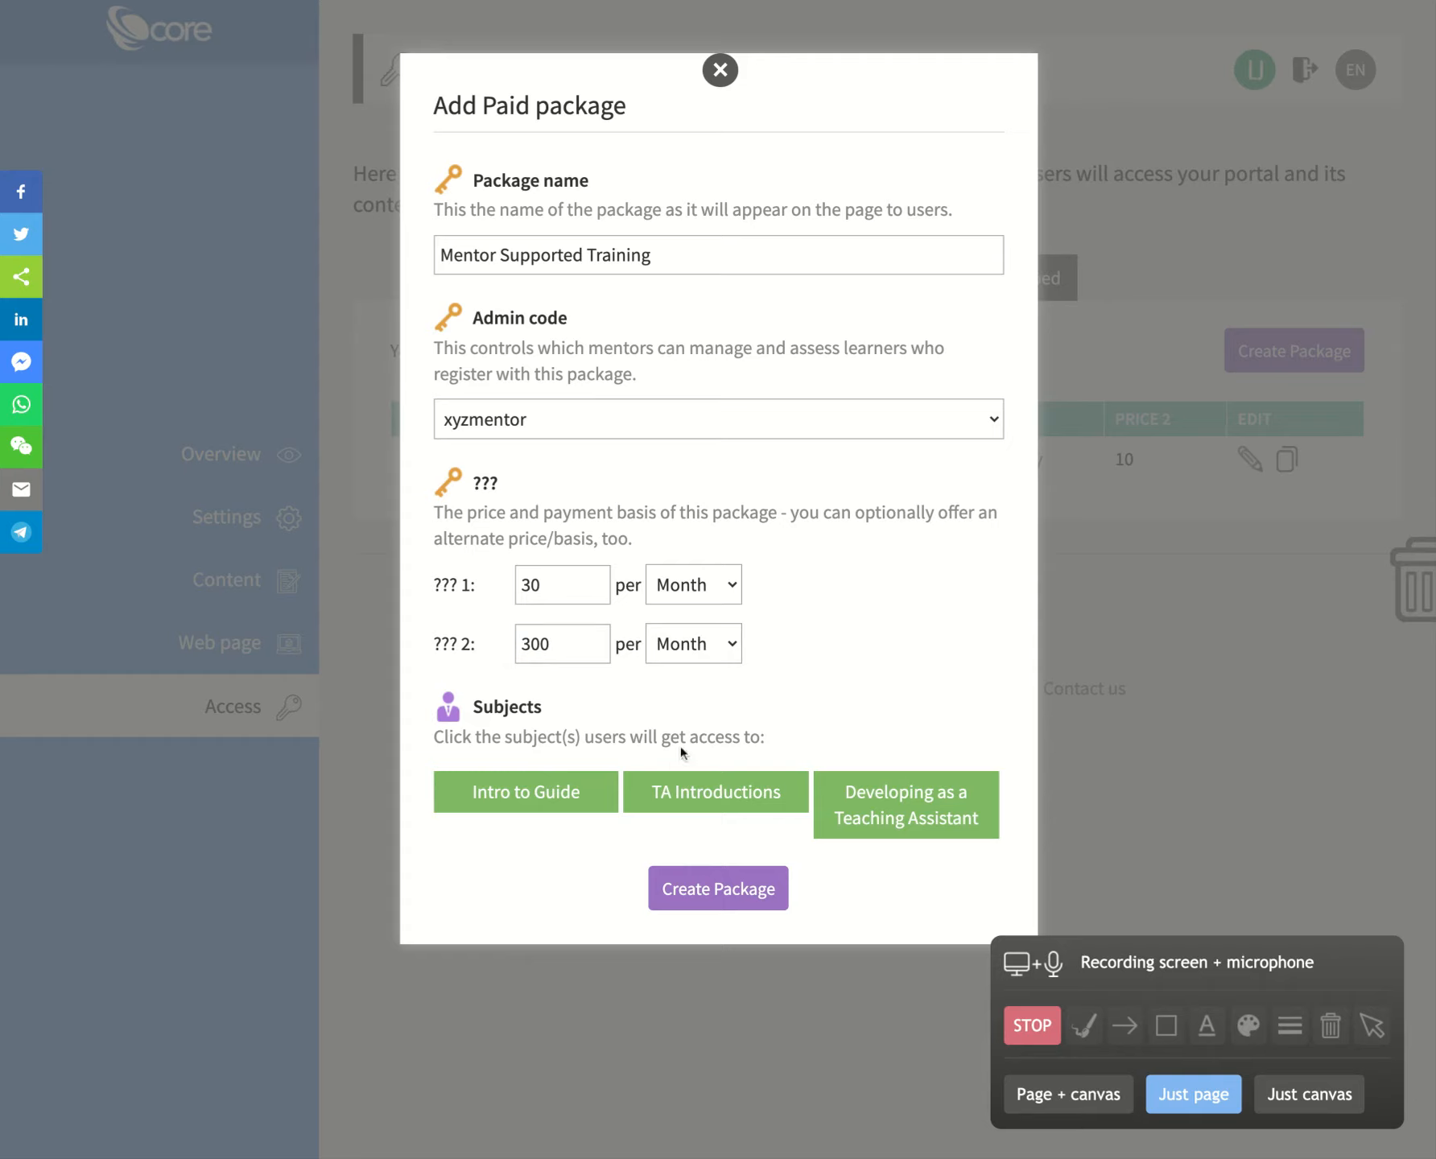
pyautogui.moveTo(541, 739)
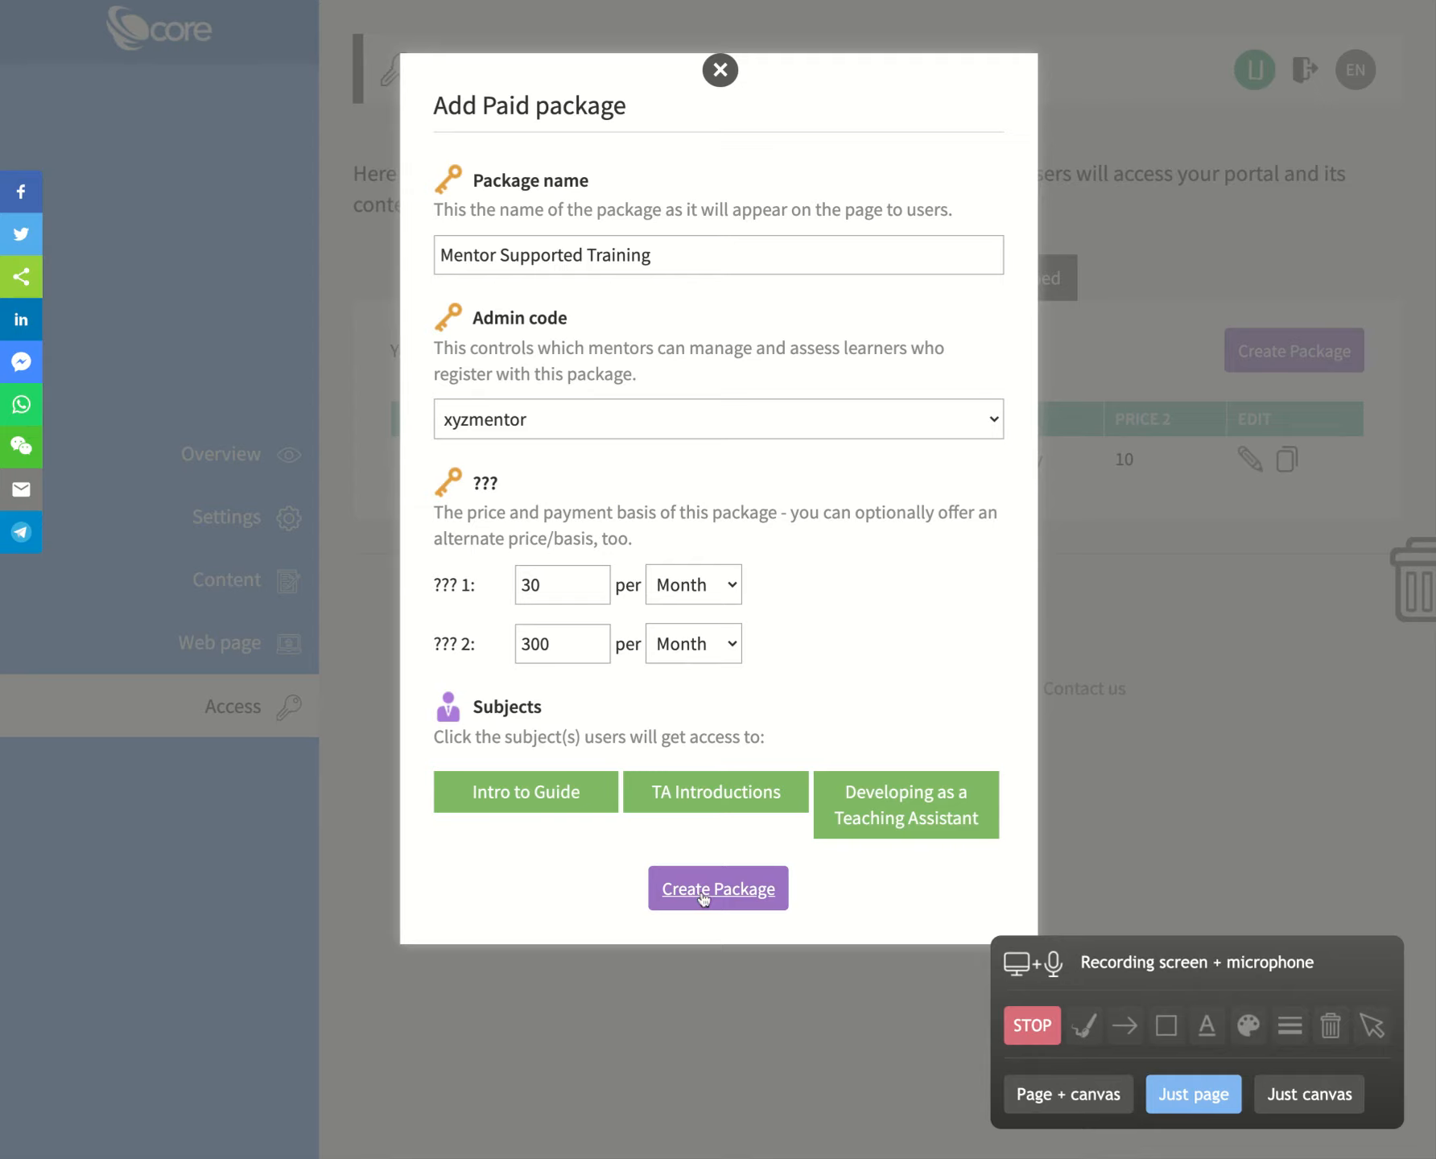
pyautogui.click(718, 887)
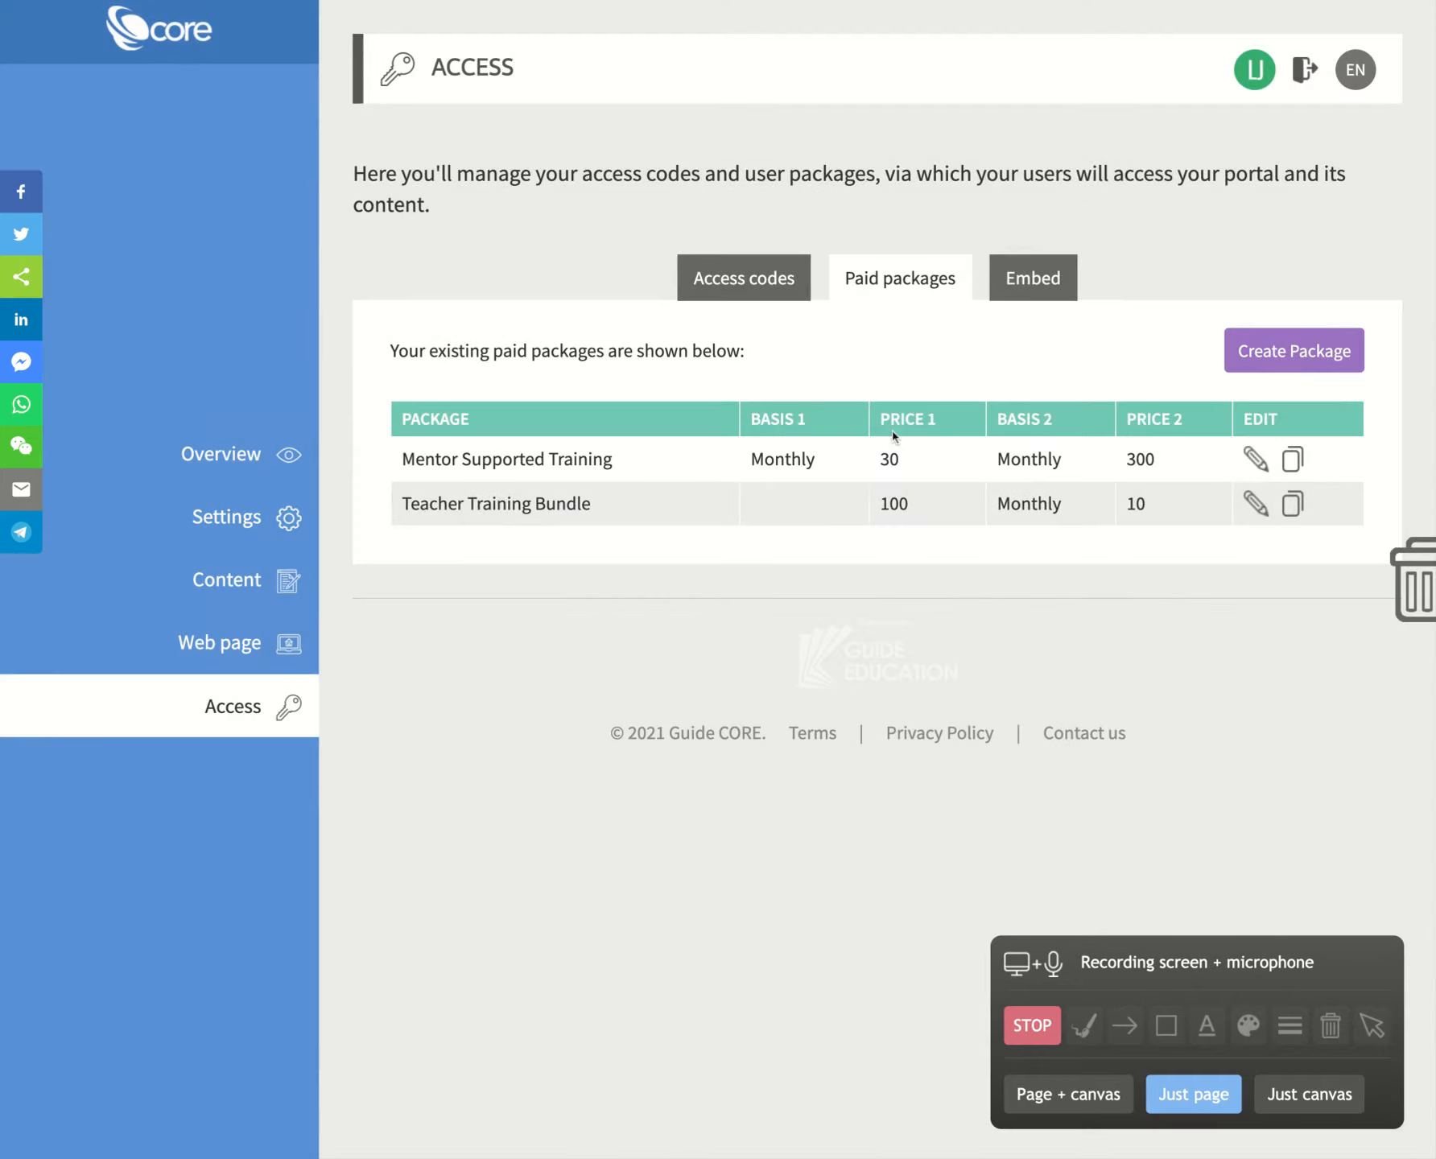
pyautogui.moveTo(1056, 246)
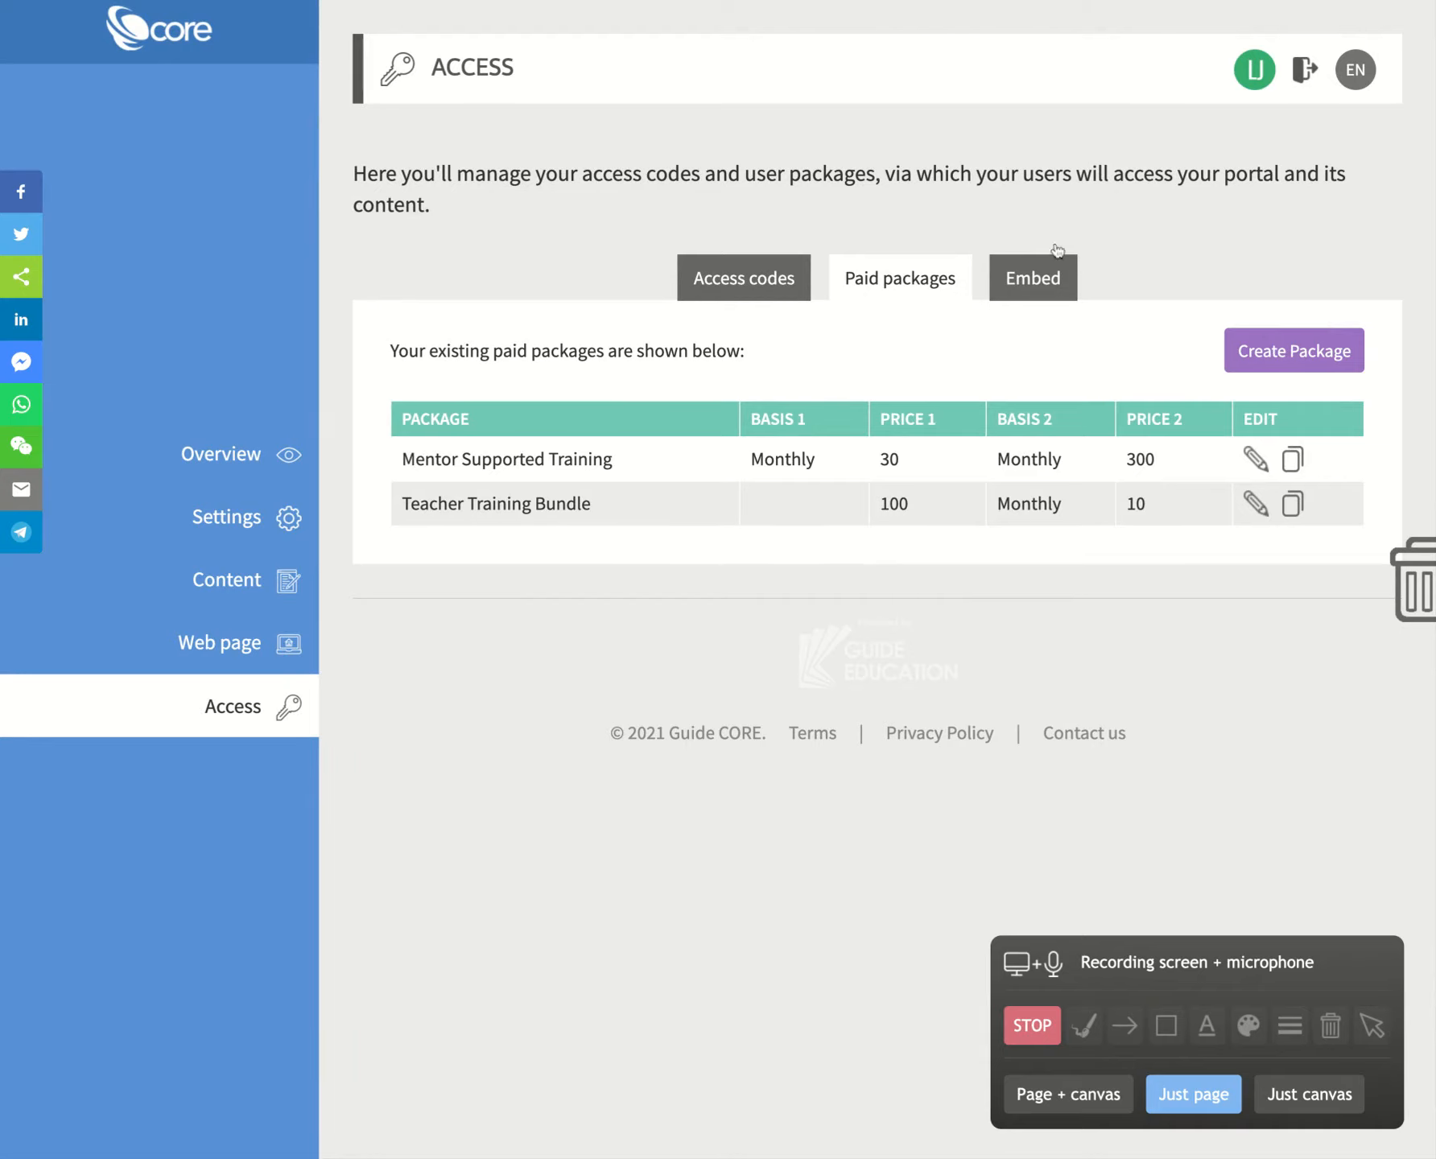
pyautogui.moveTo(1201, 5)
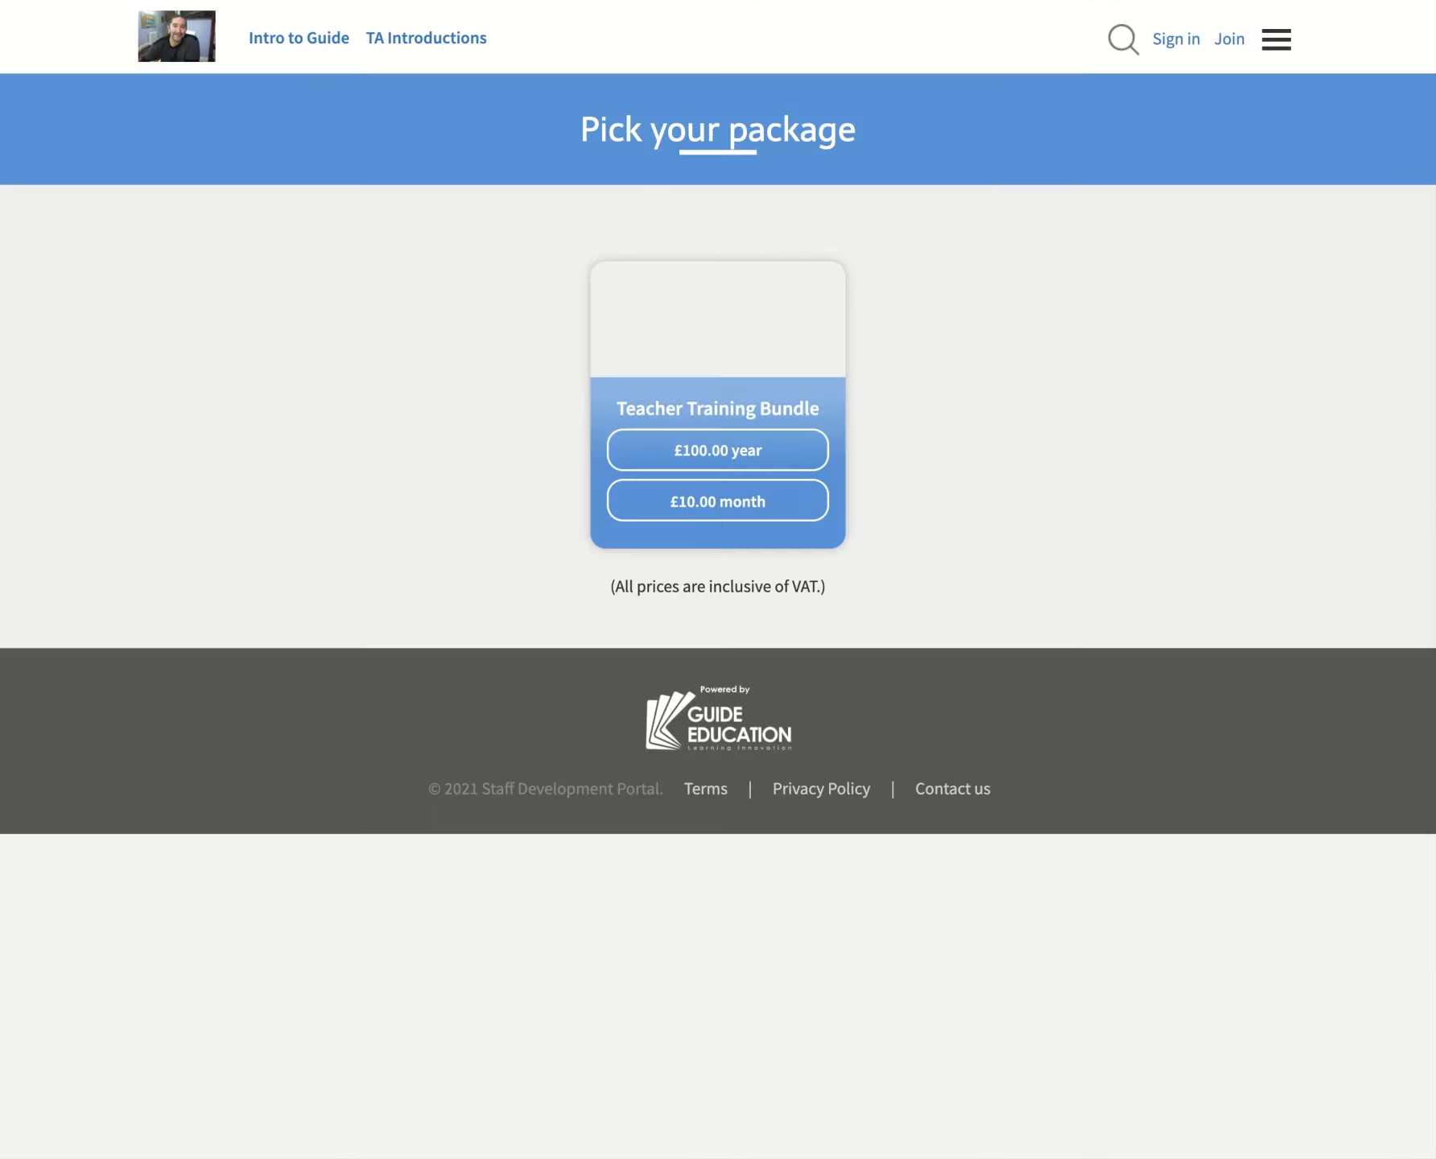
# Register another test account on the portal so both packages are offered
pyautogui.click(1275, 39)
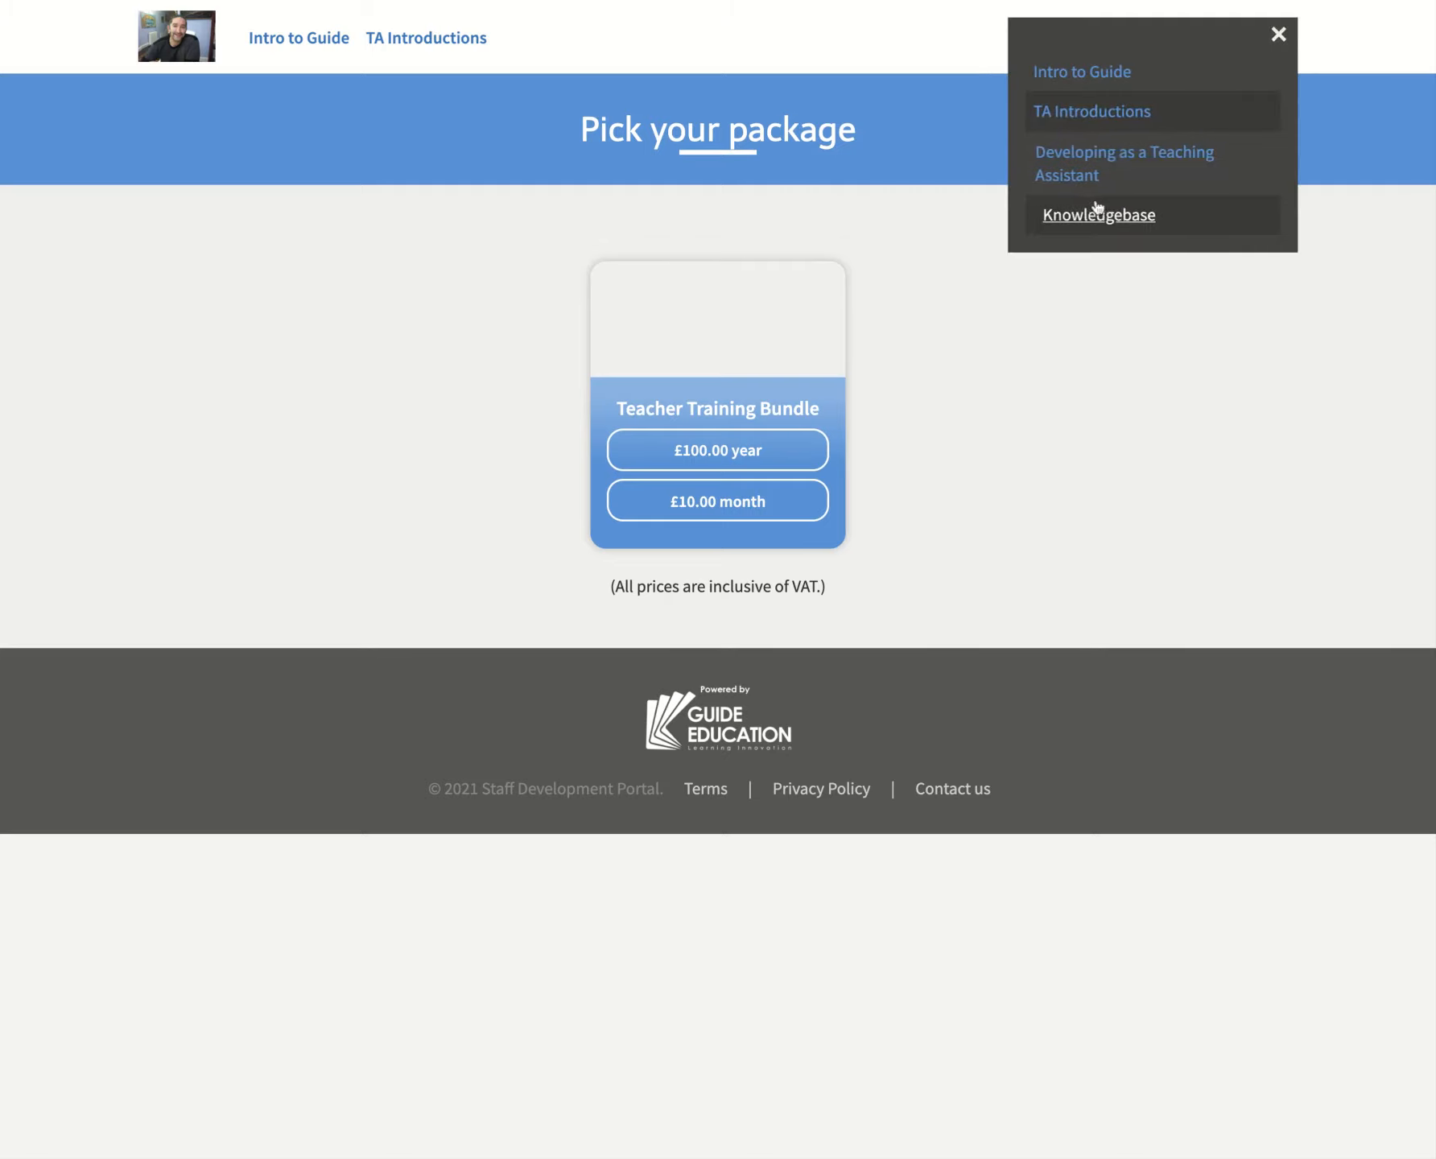
pyautogui.click(1277, 34)
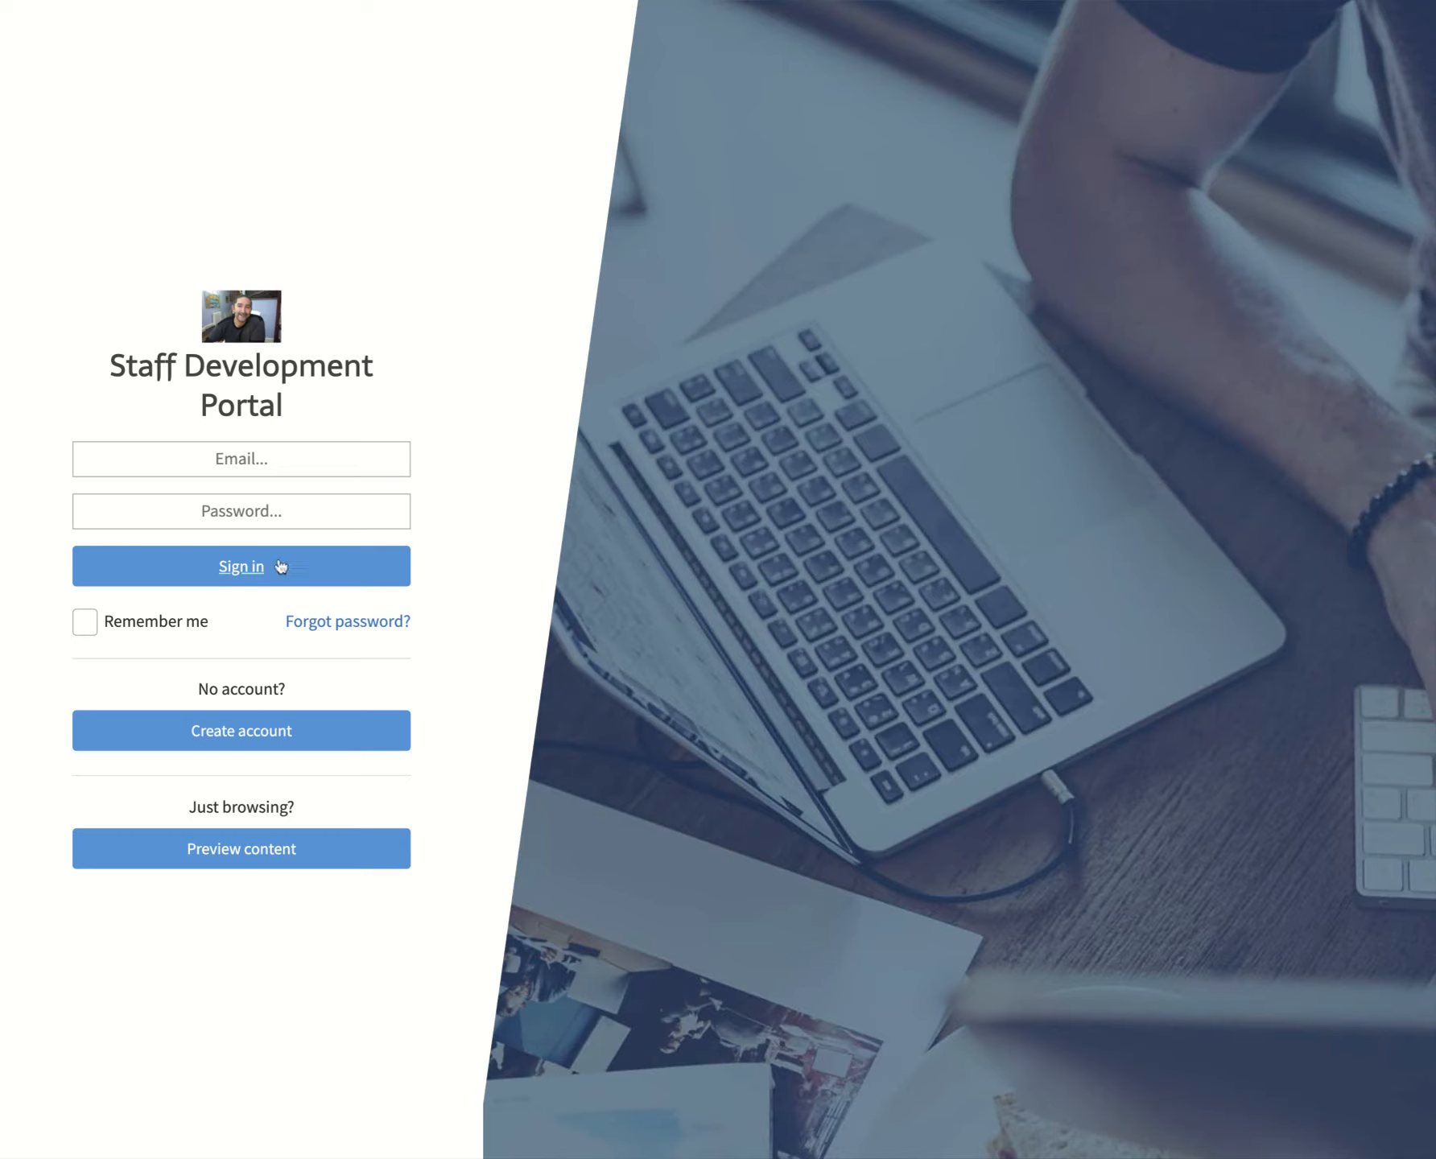
pyautogui.moveTo(253, 744)
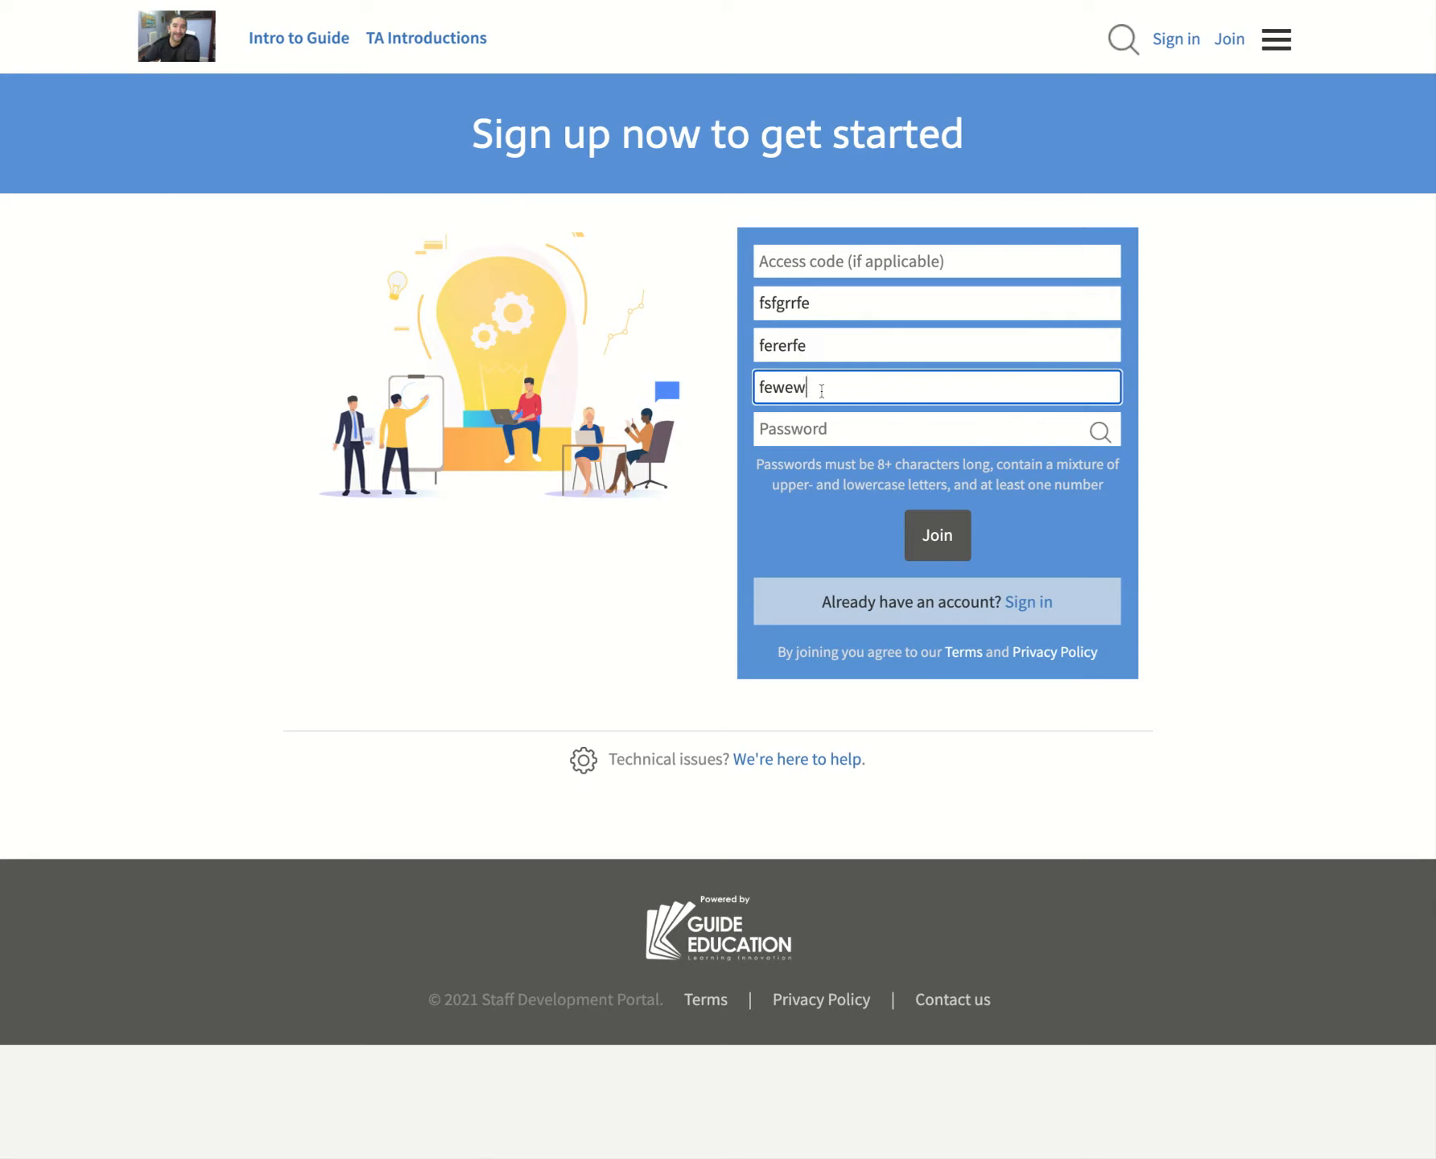
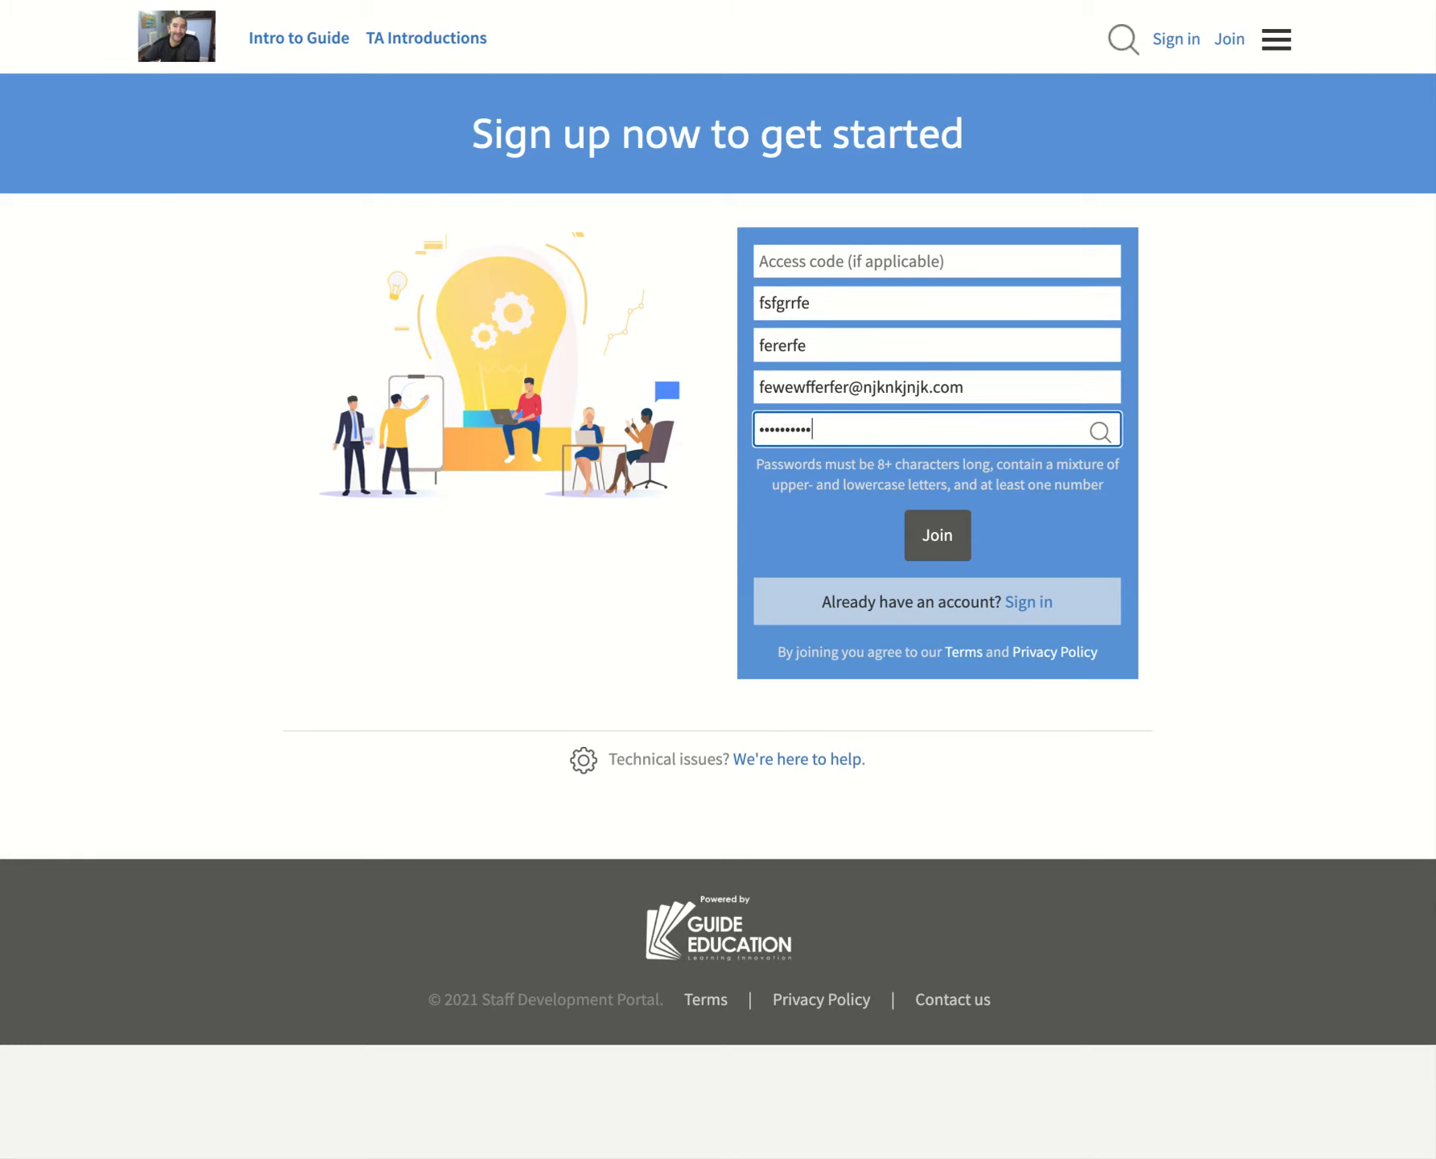
pyautogui.click(937, 534)
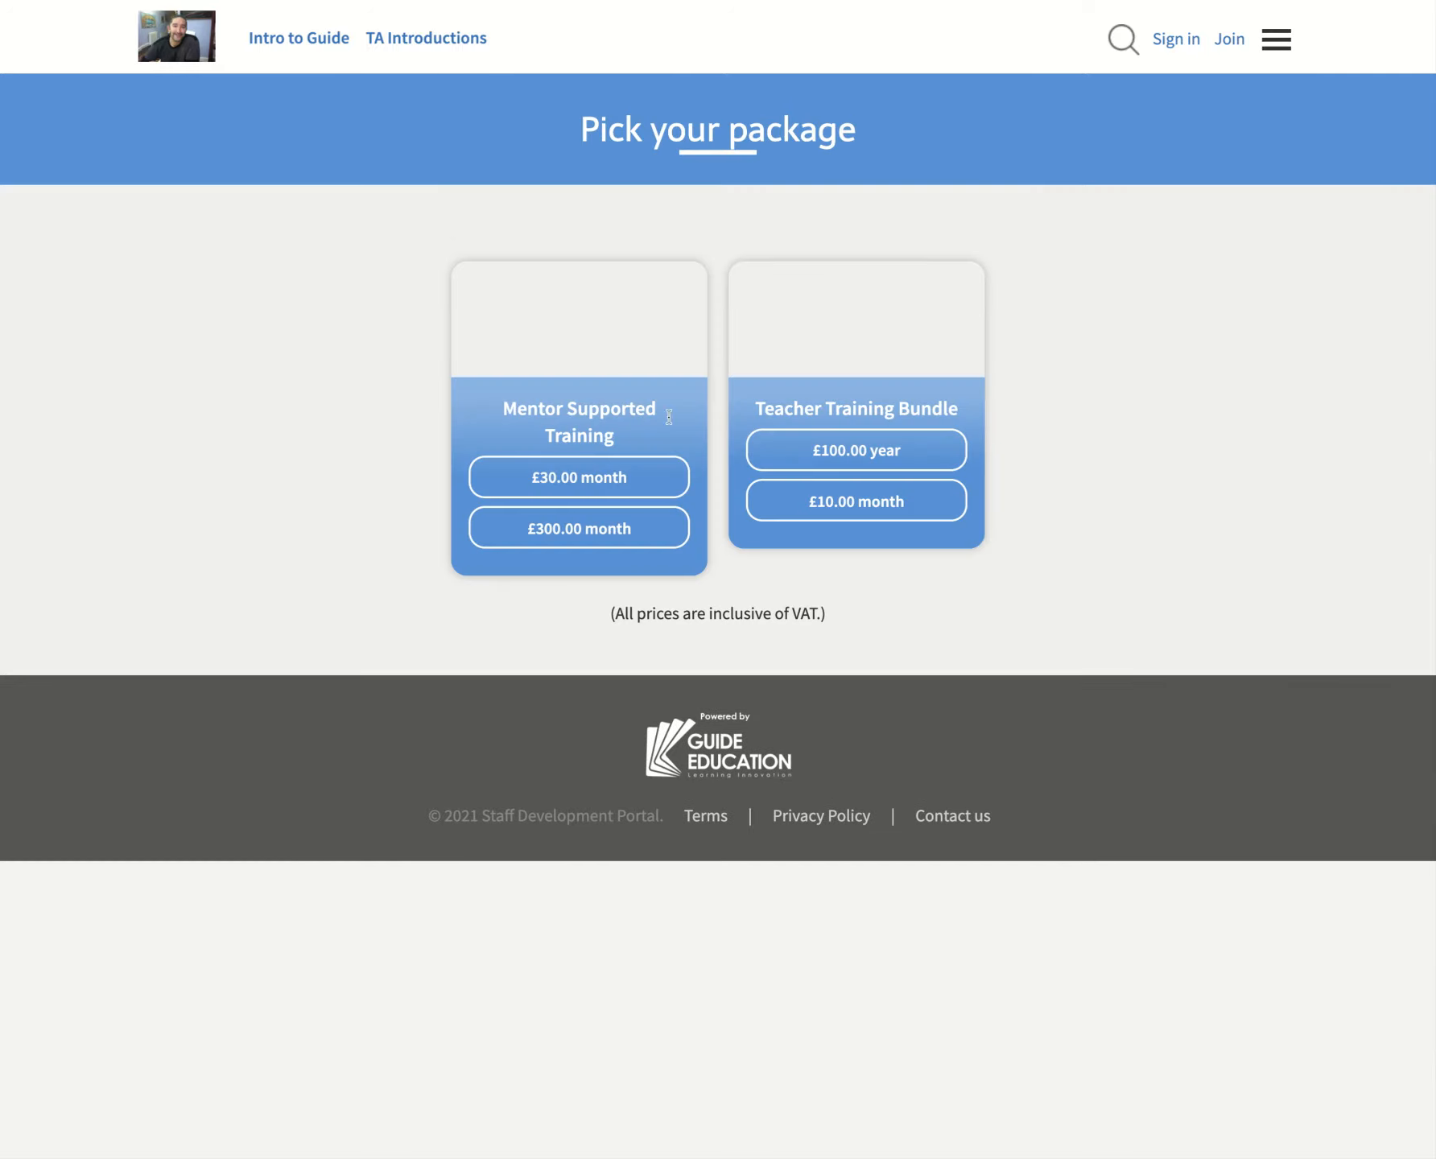
pyautogui.moveTo(1293, 3)
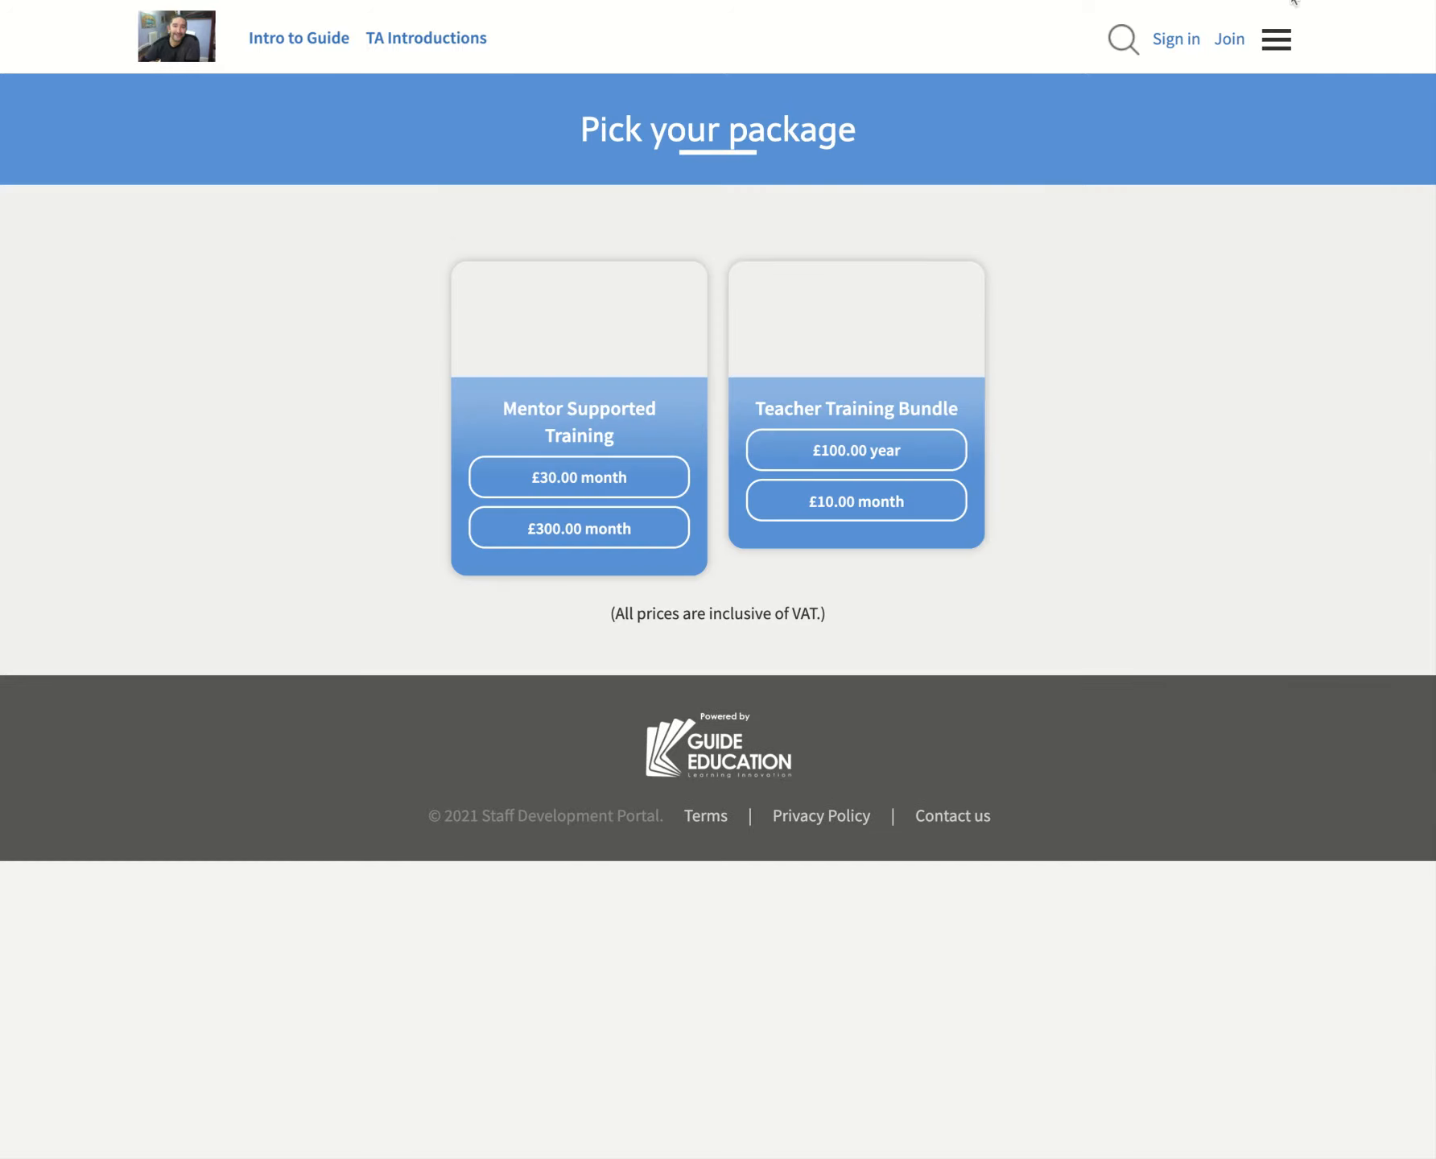
pyautogui.moveTo(679, 443)
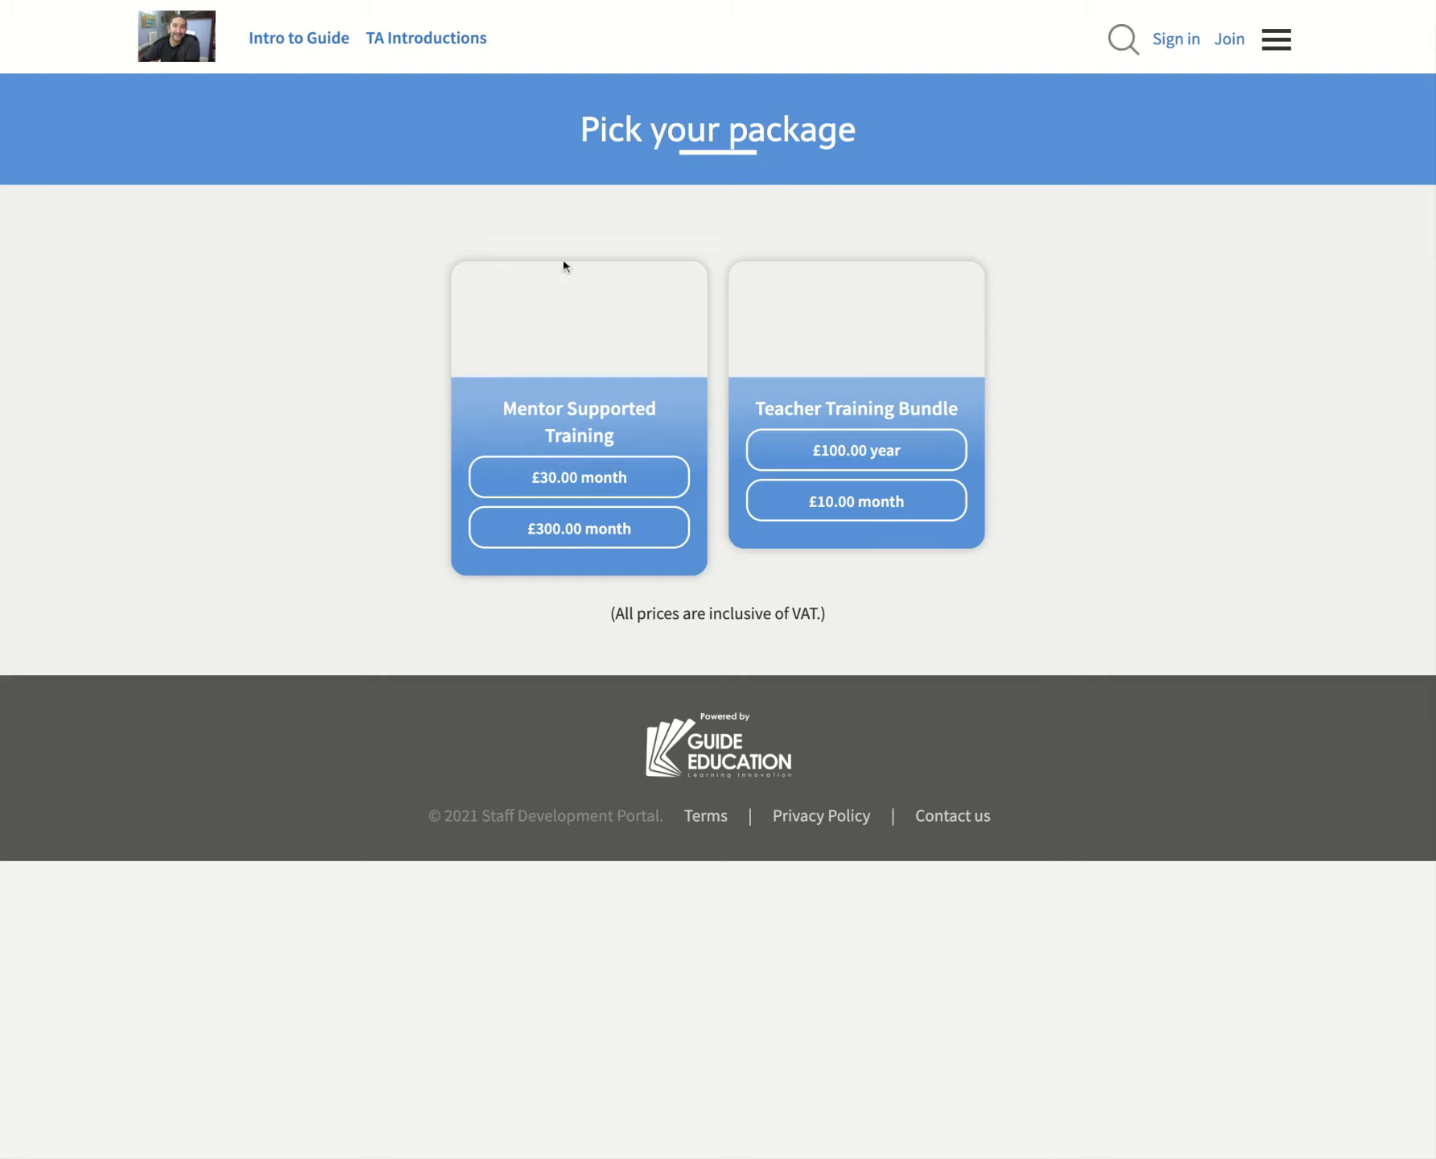
pyautogui.moveTo(671, 499)
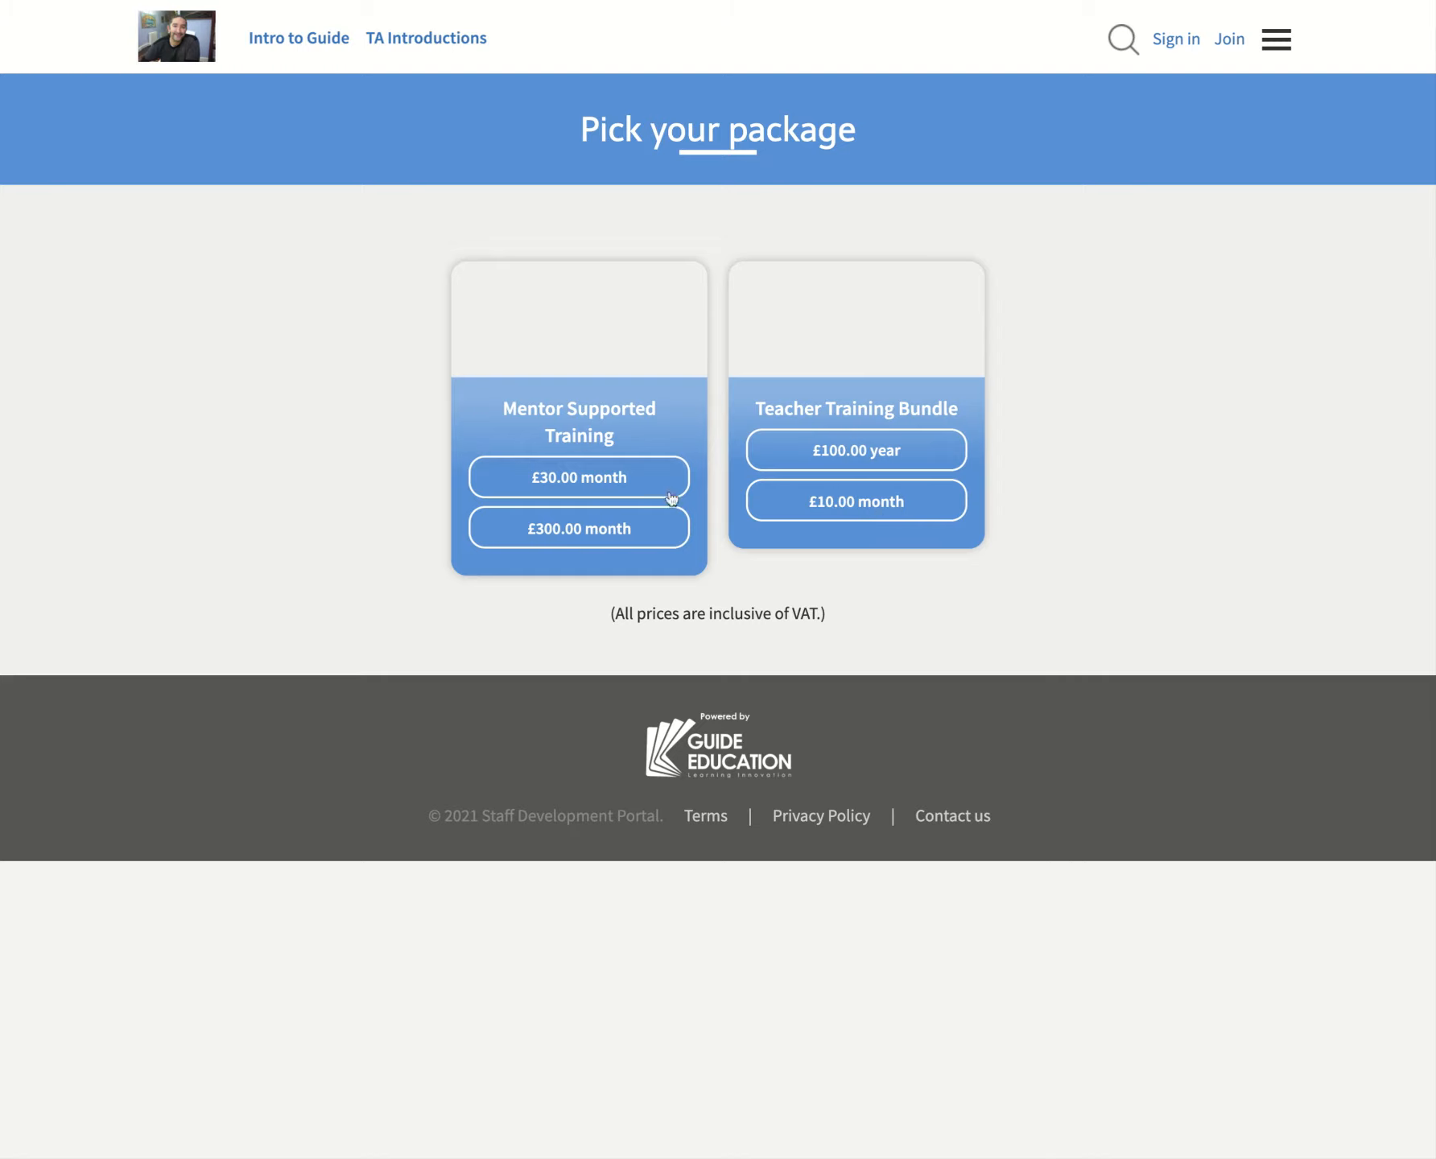
pyautogui.moveTo(683, 512)
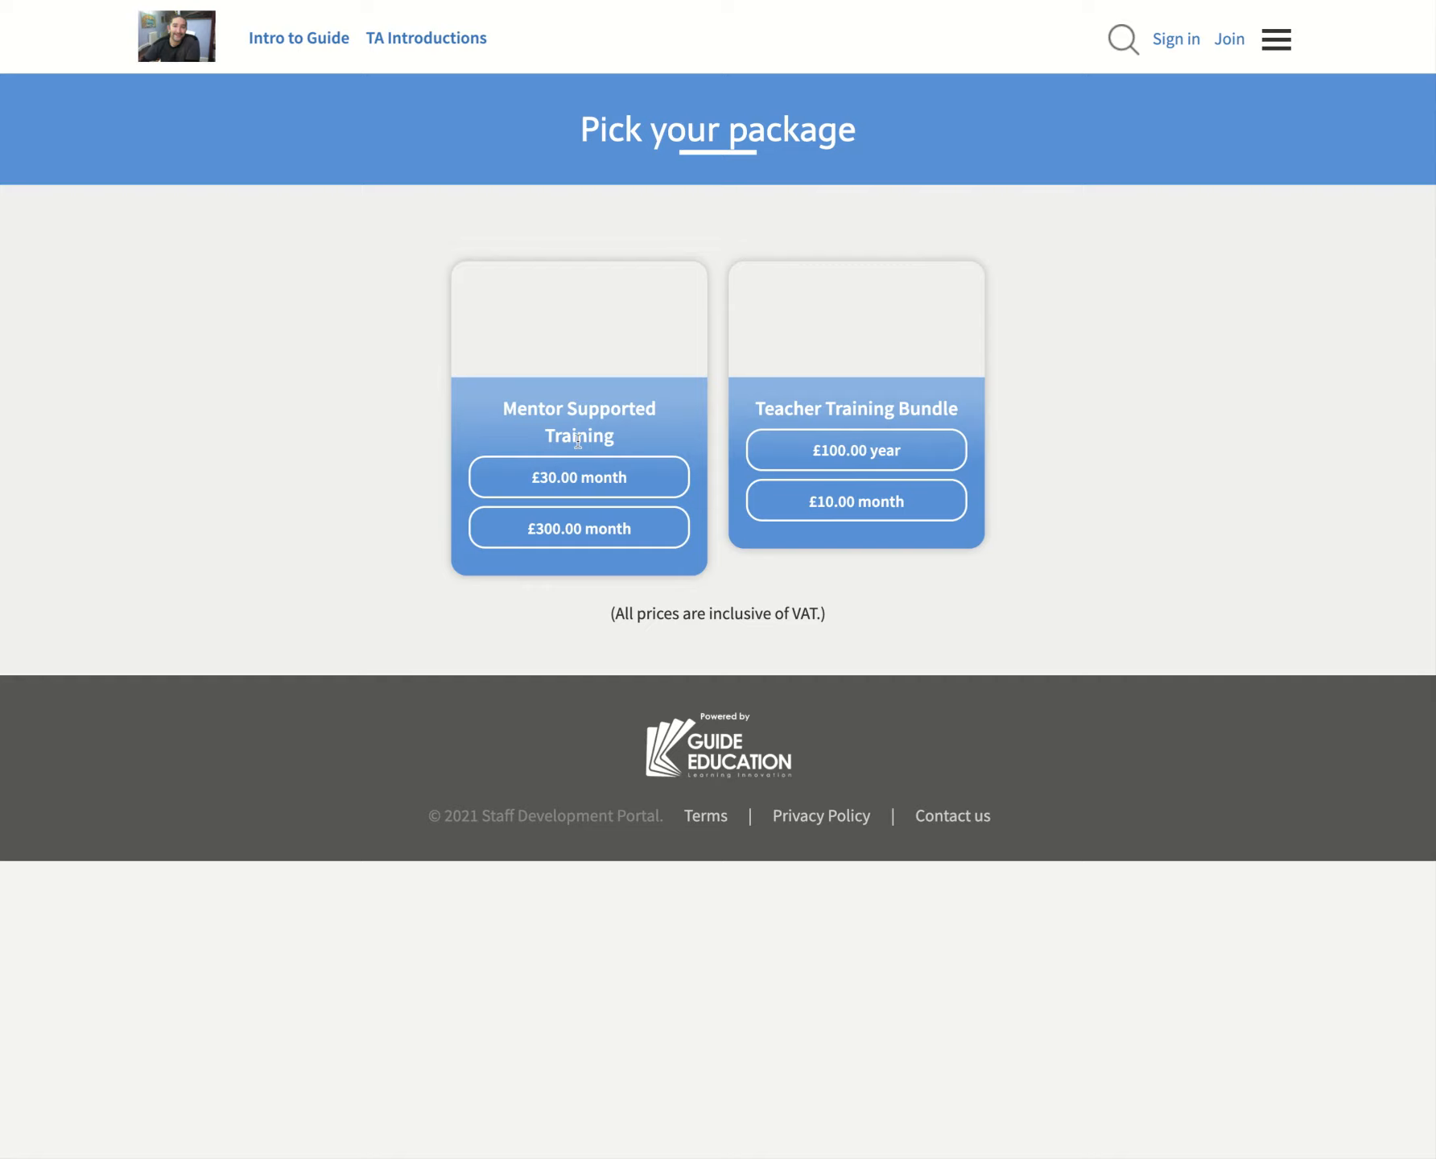
pyautogui.moveTo(599, 613)
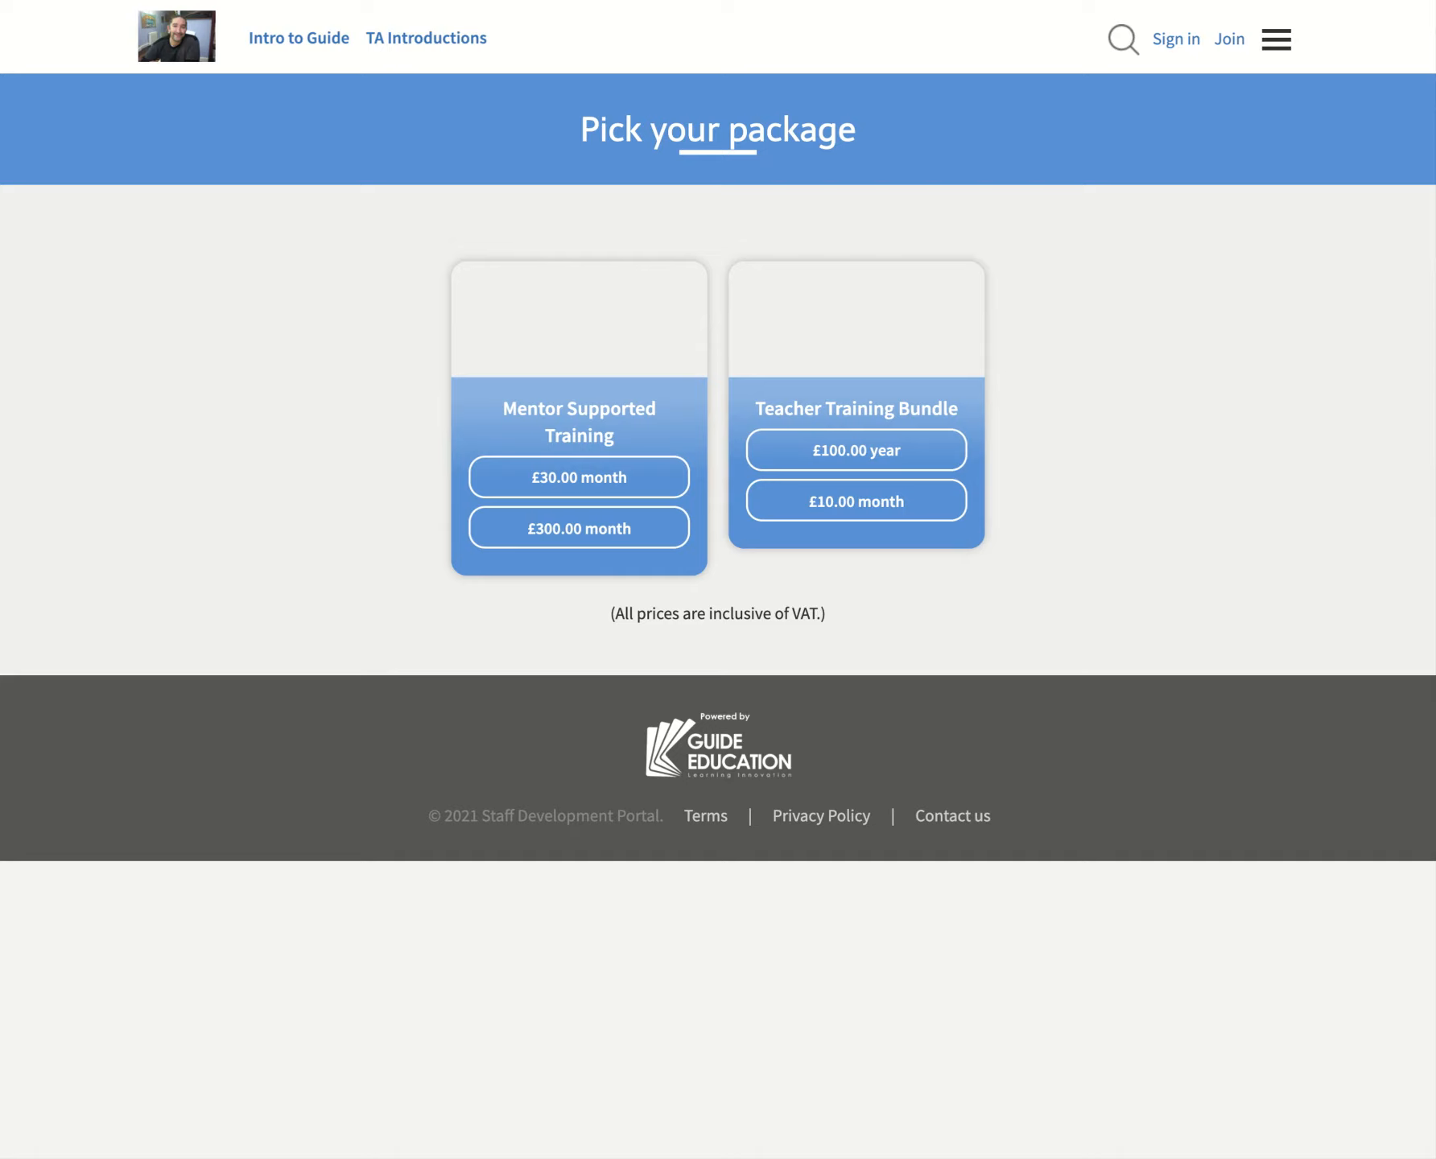
pyautogui.moveTo(681, 438)
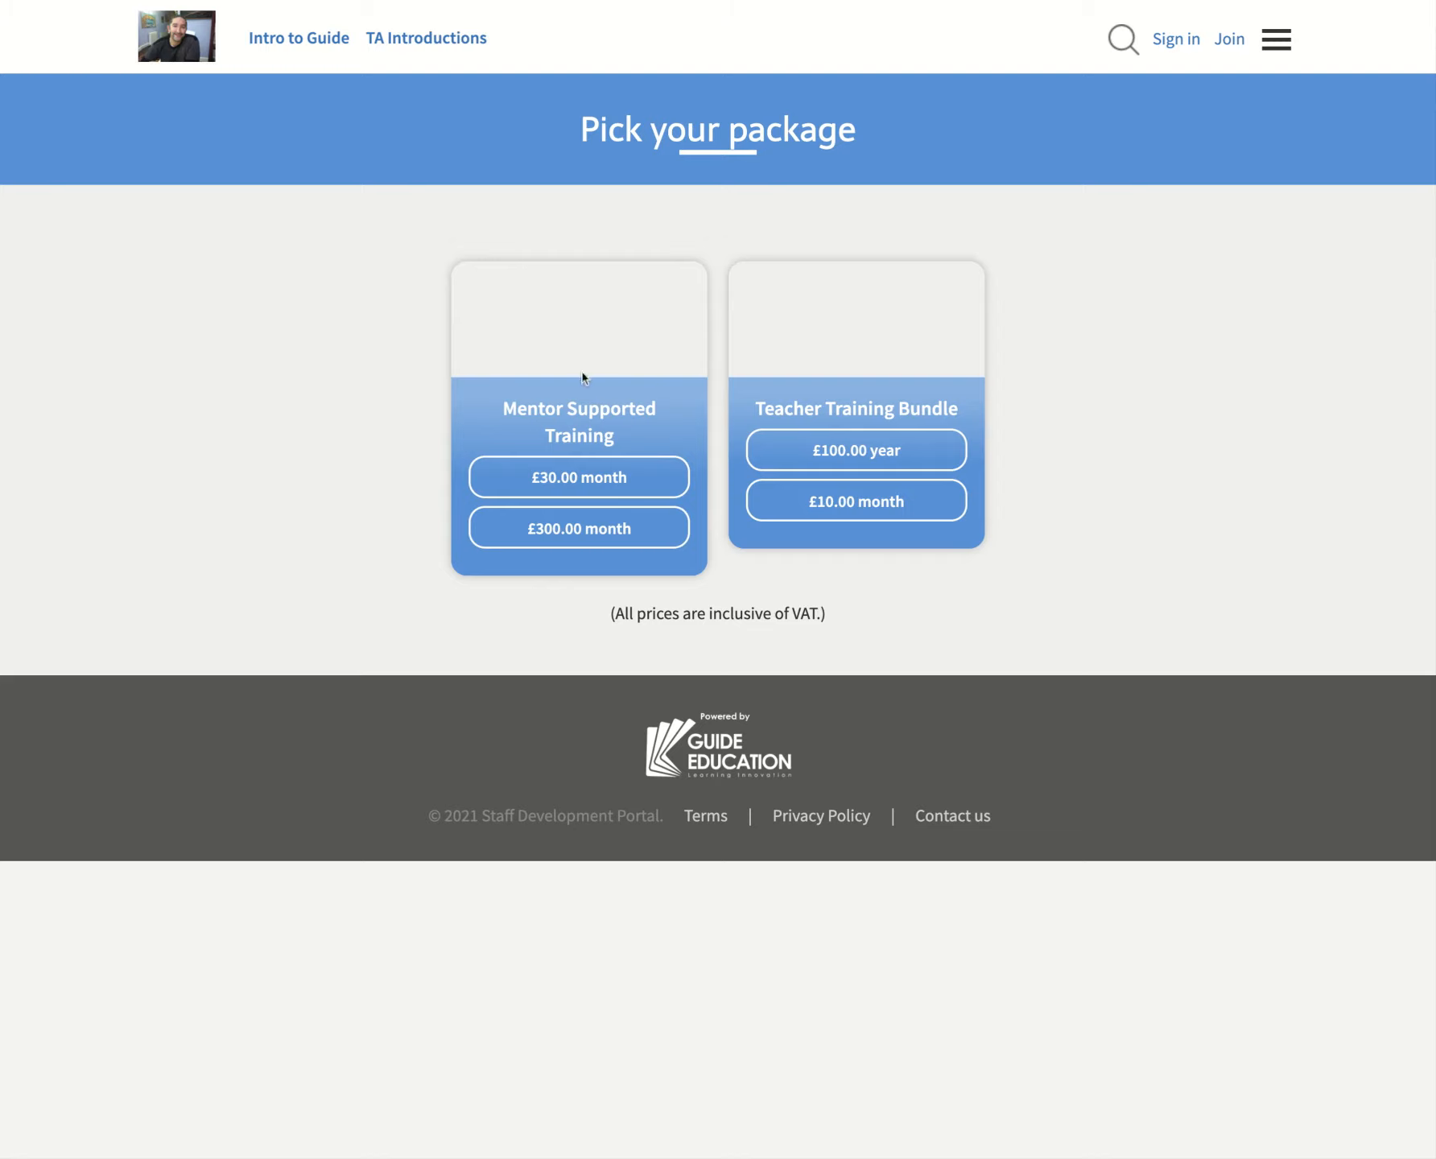
pyautogui.moveTo(546, 367)
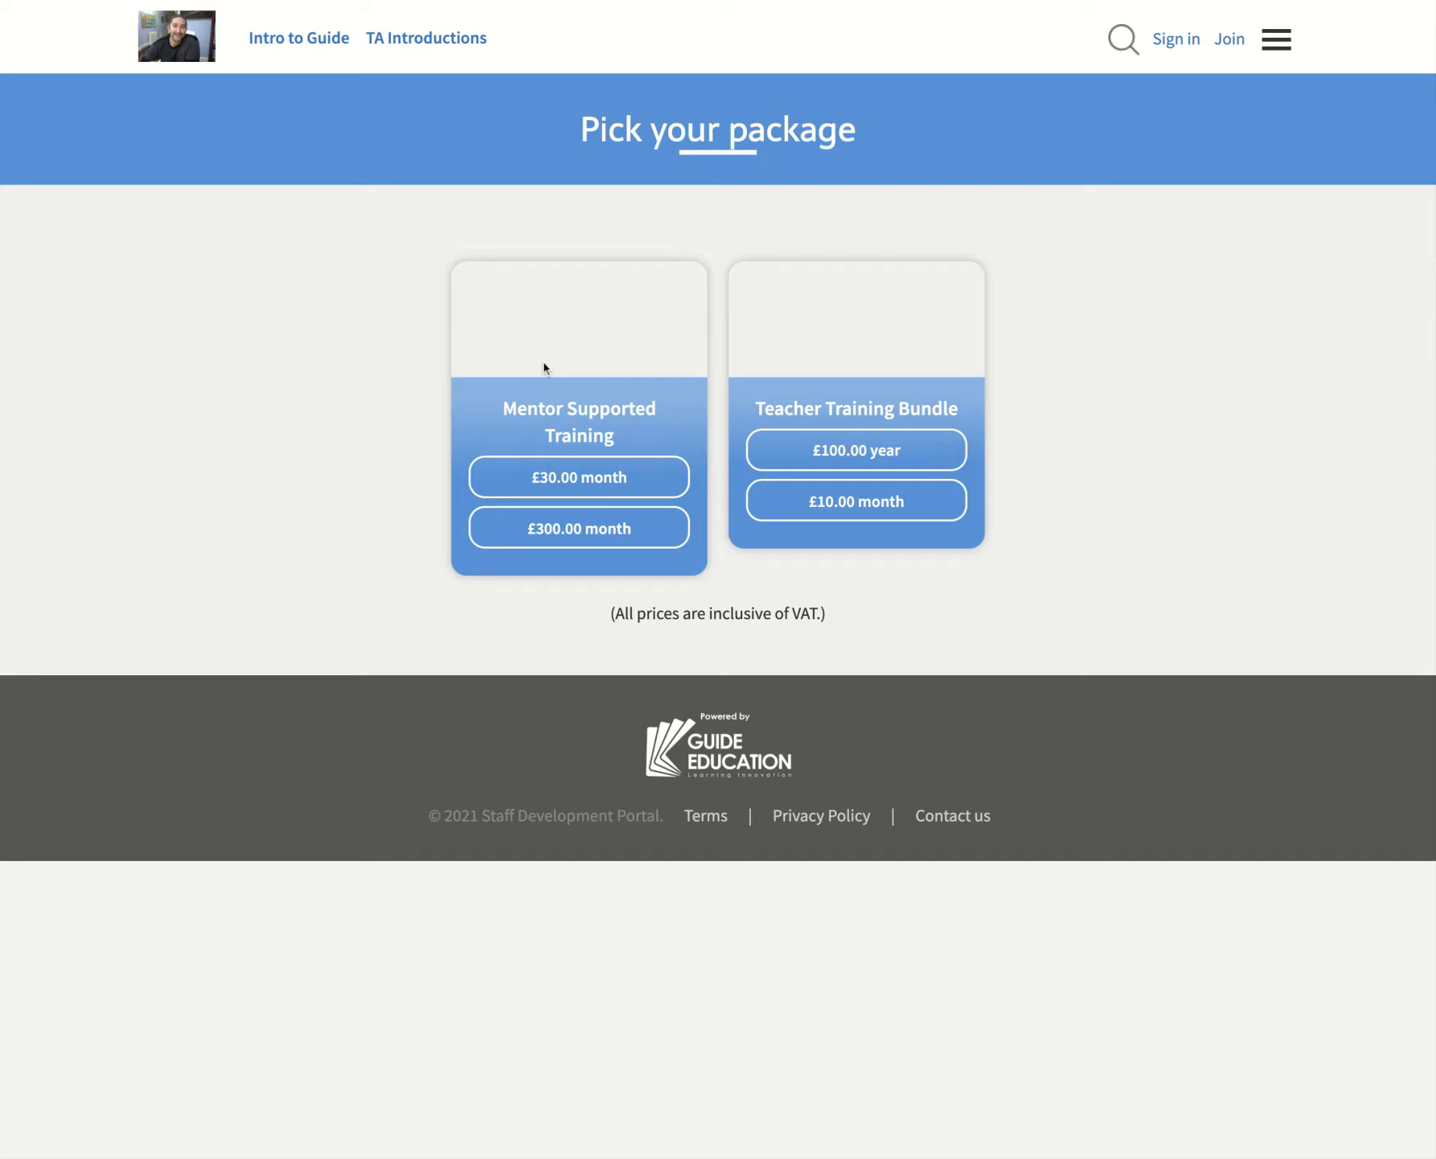